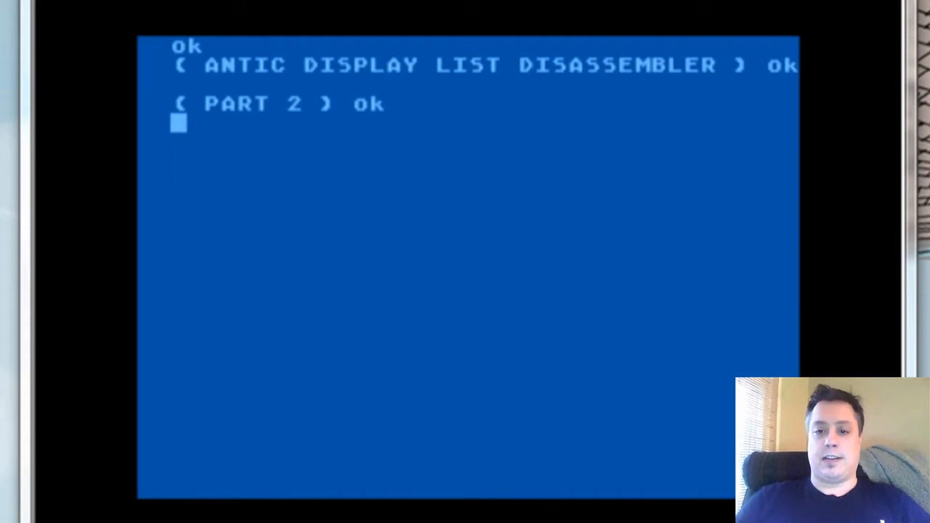
{"action": "mouse_move", "coordinate": [311, 138]}
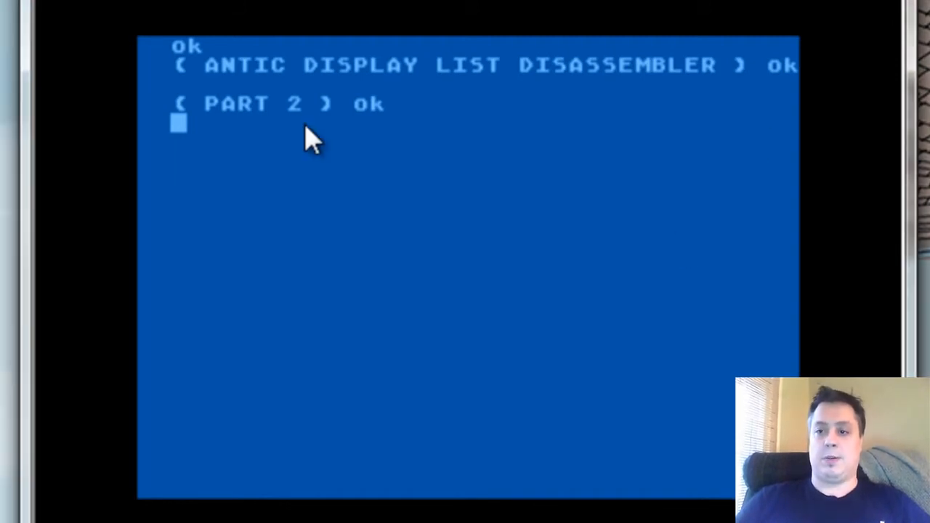
Enter BC20 DISPLAY-LIST. to disassemble the display list at BC20.
{"action": "key", "text": "Return"}
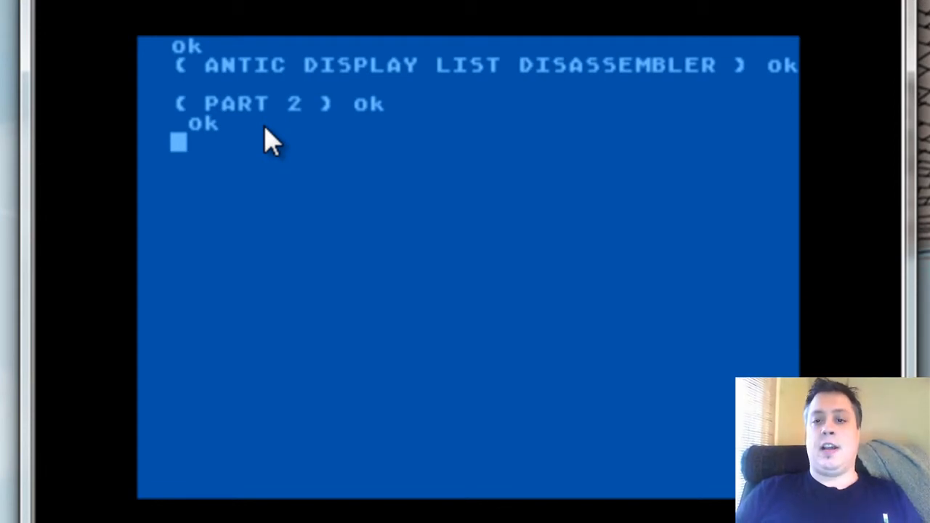
{"action": "type", "text": "DISPLAY"}
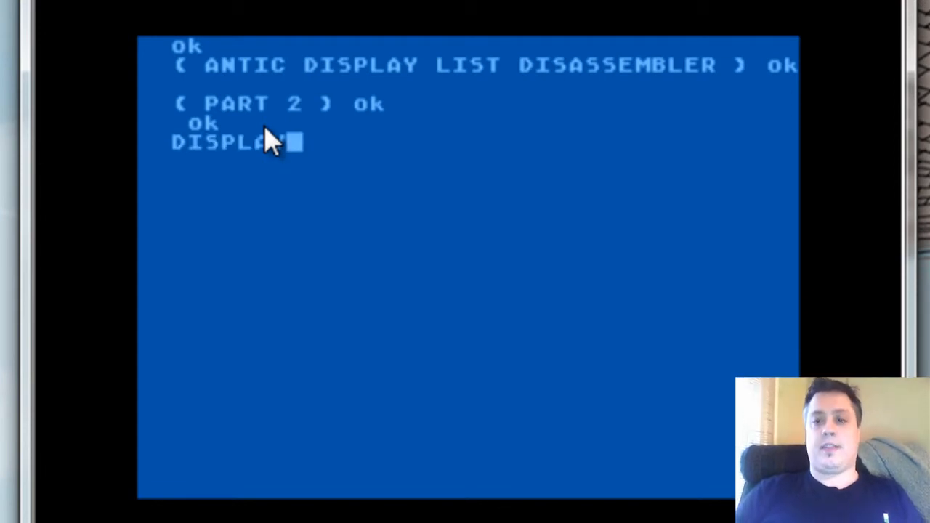
{"action": "type", "text": "."}
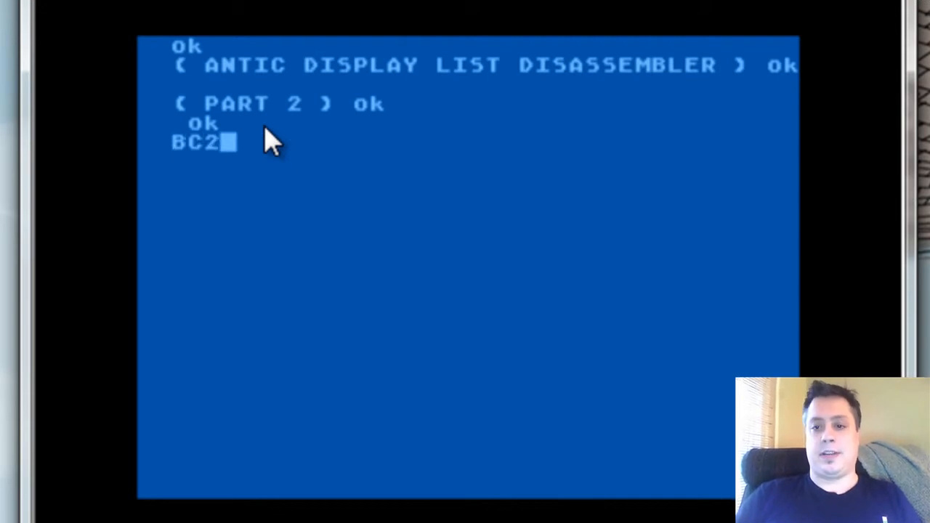
{"action": "type", "text": "0"}
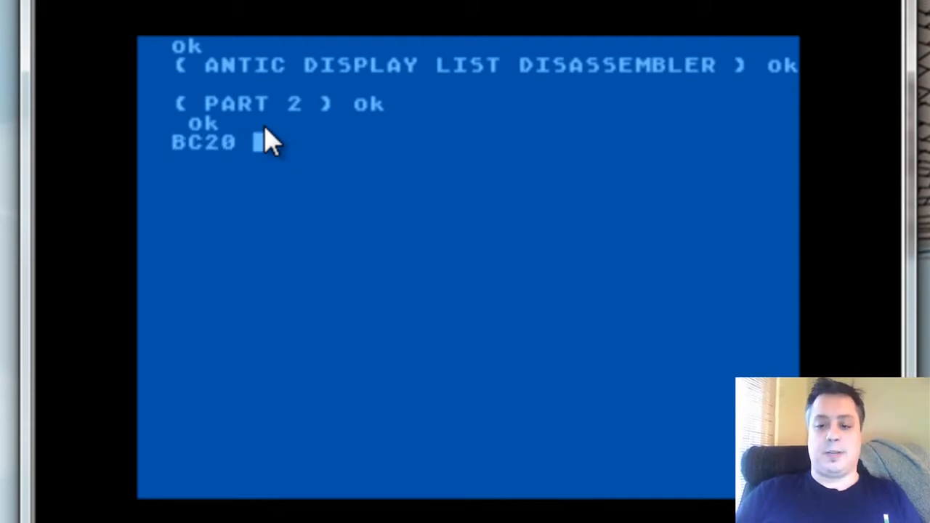
{"action": "type", "text": "DISPLAY."}
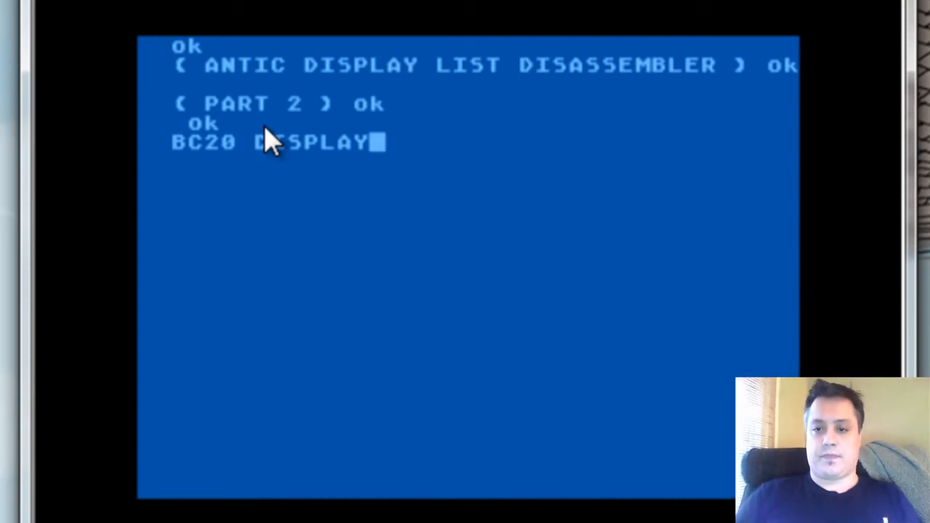
{"action": "type", "text": "-LIST."}
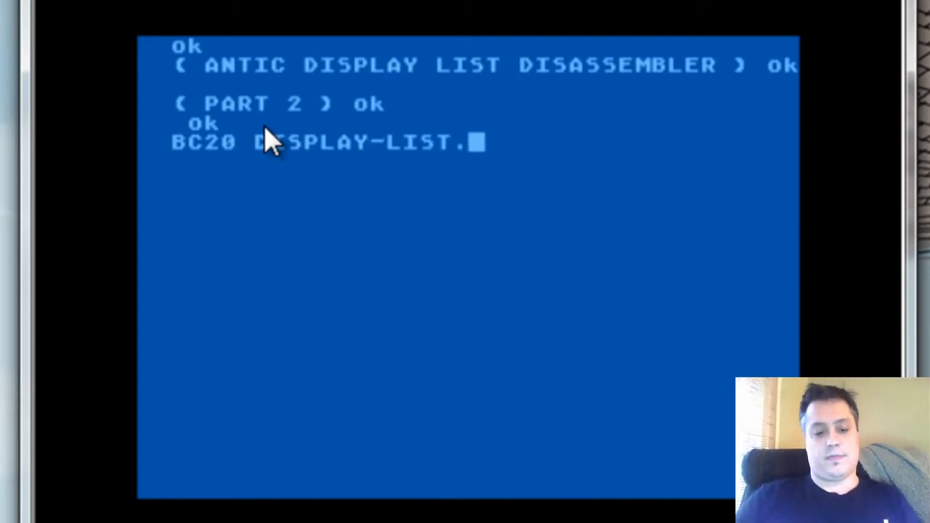
{"action": "key", "text": "Return"}
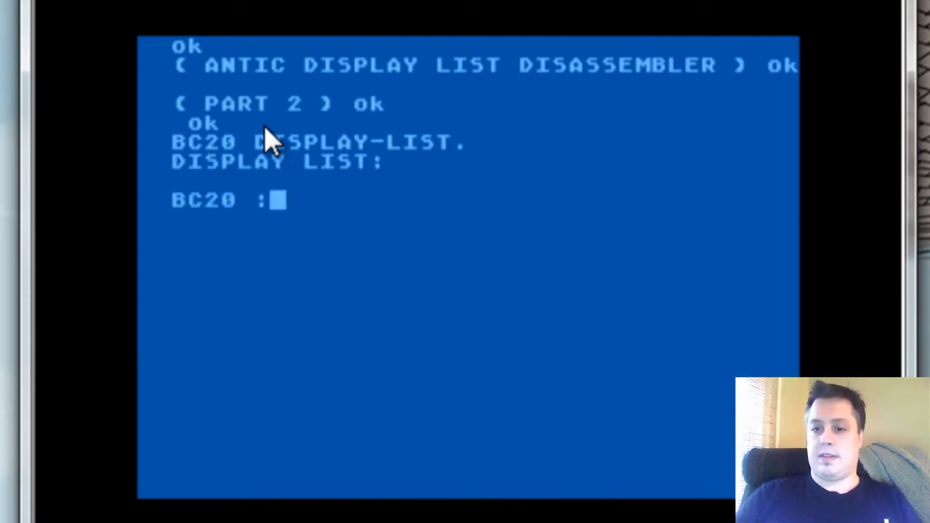
Let the listing run on through the MODE 2 lines to the JVB back to BC20.
{"action": "key", "text": "Return"}
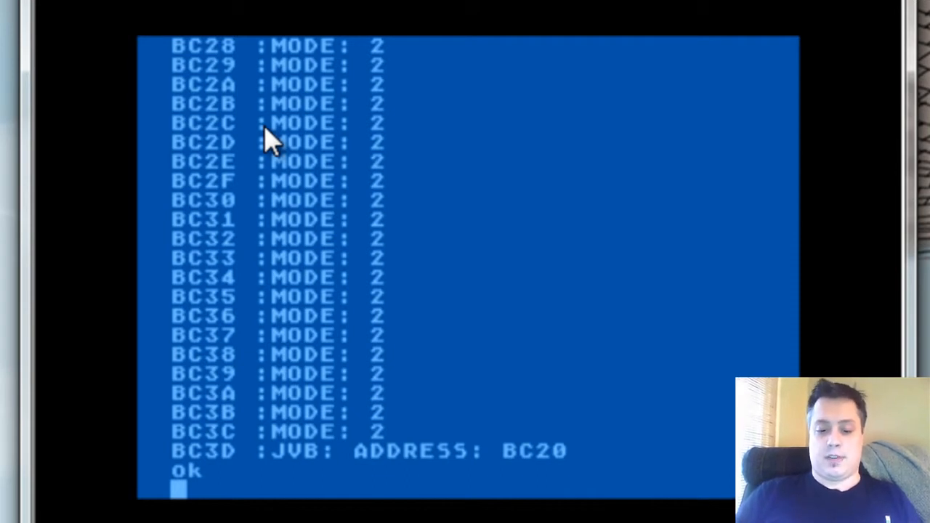
Enter DECIMAL 60 LIST to show screen 60 with the JMP/JVB constants and tests.
{"action": "type", "text": "DECIMAL"}
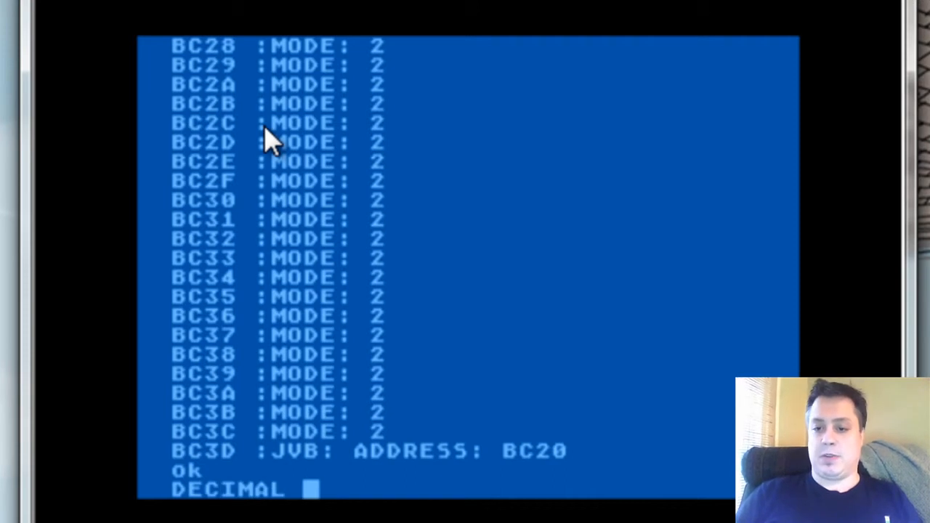
{"action": "mouse_move", "coordinate": [276, 149]}
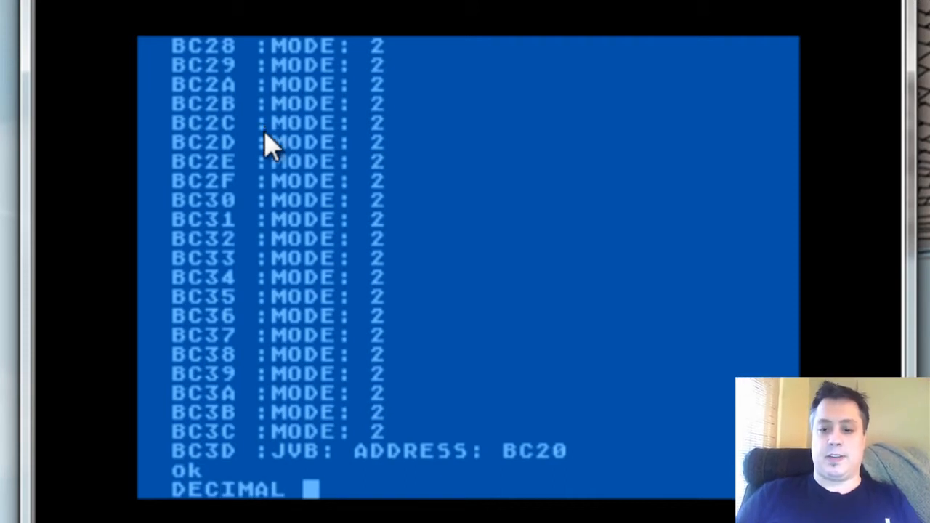
{"action": "type", "text": "60 LIST"}
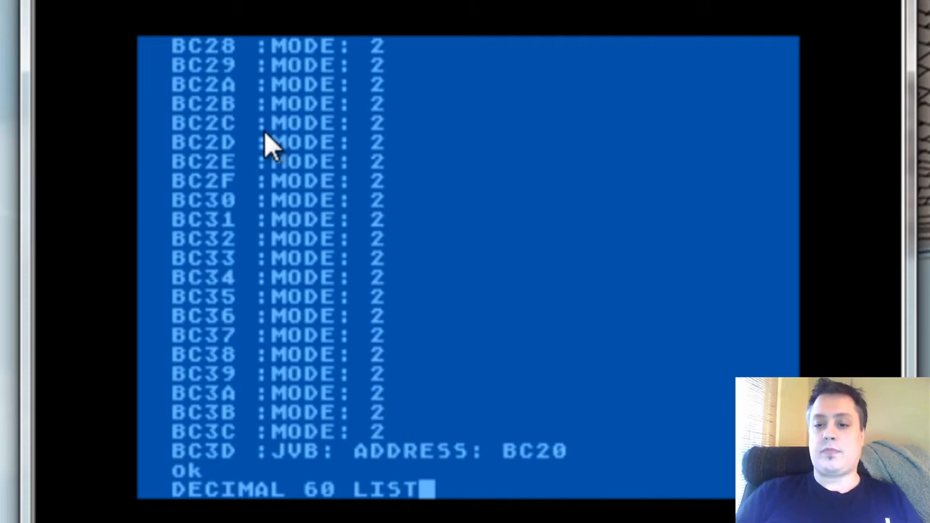
{"action": "key", "text": "Return"}
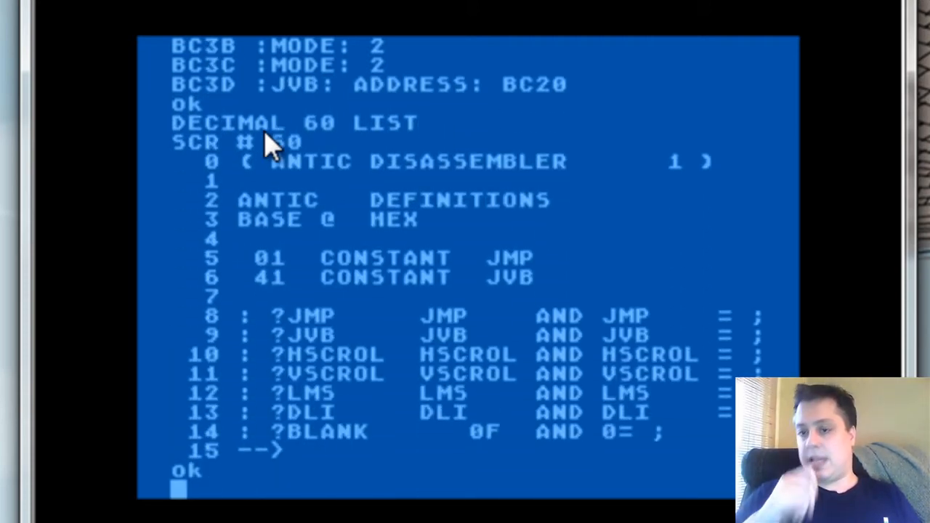
{"action": "mouse_move", "coordinate": [240, 61]}
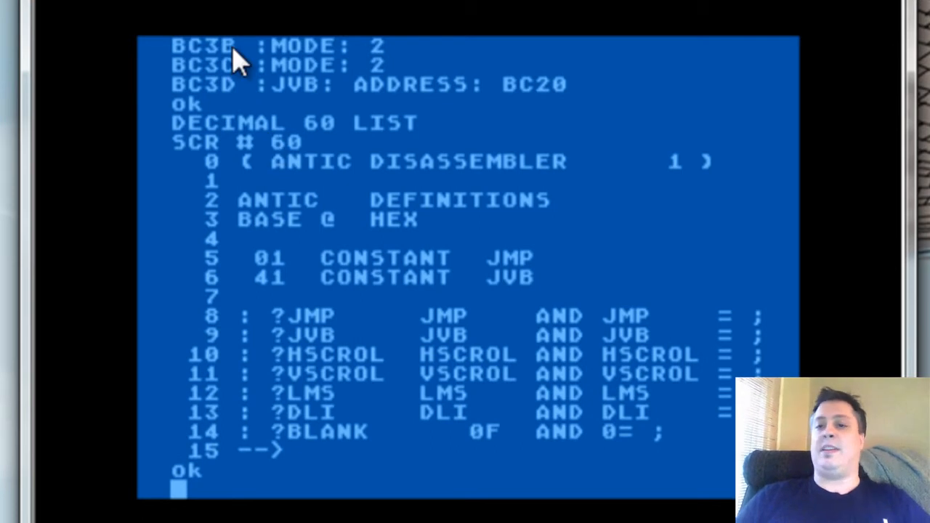
{"action": "mouse_move", "coordinate": [322, 163]}
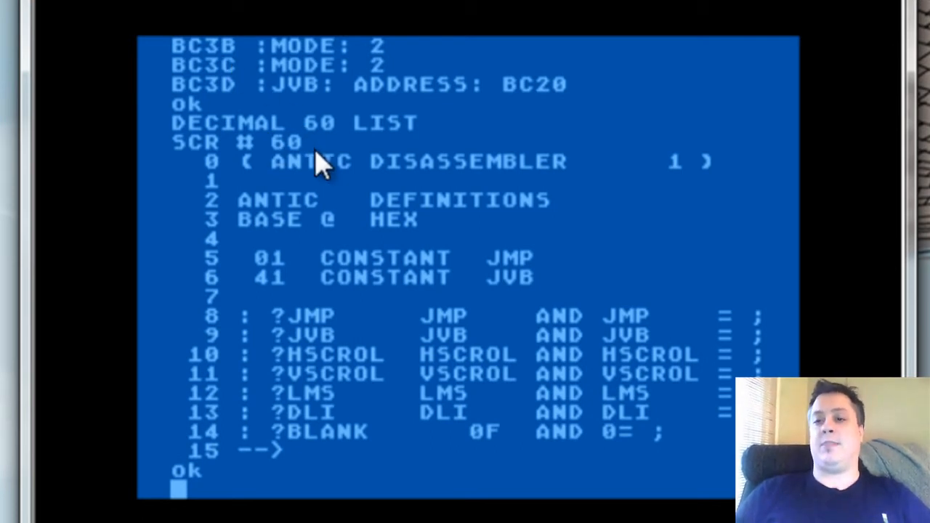
{"action": "mouse_move", "coordinate": [317, 171]}
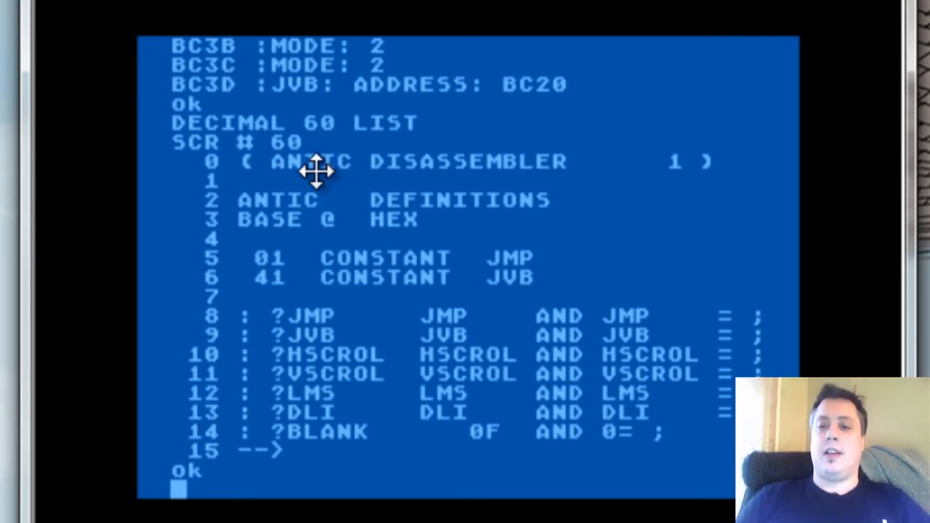
{"action": "mouse_move", "coordinate": [255, 221]}
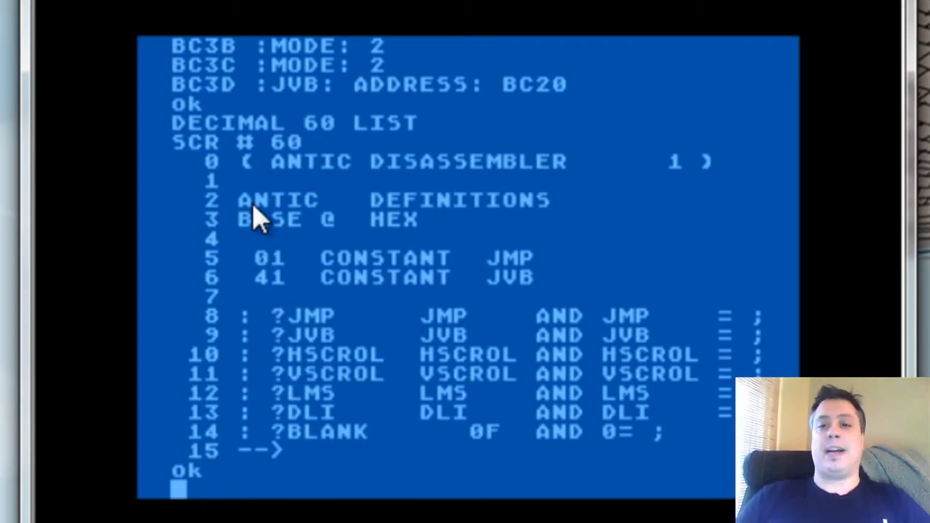
{"action": "mouse_move", "coordinate": [218, 218]}
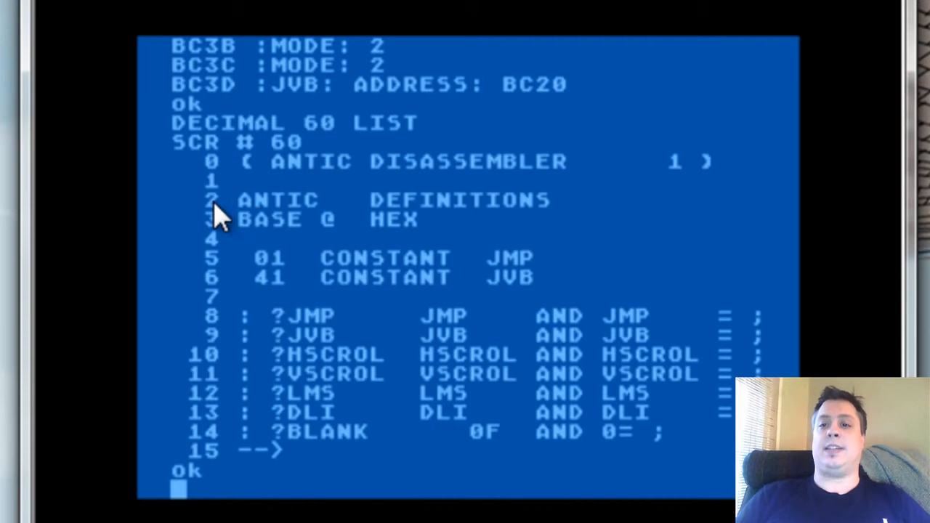
{"action": "mouse_move", "coordinate": [451, 215]}
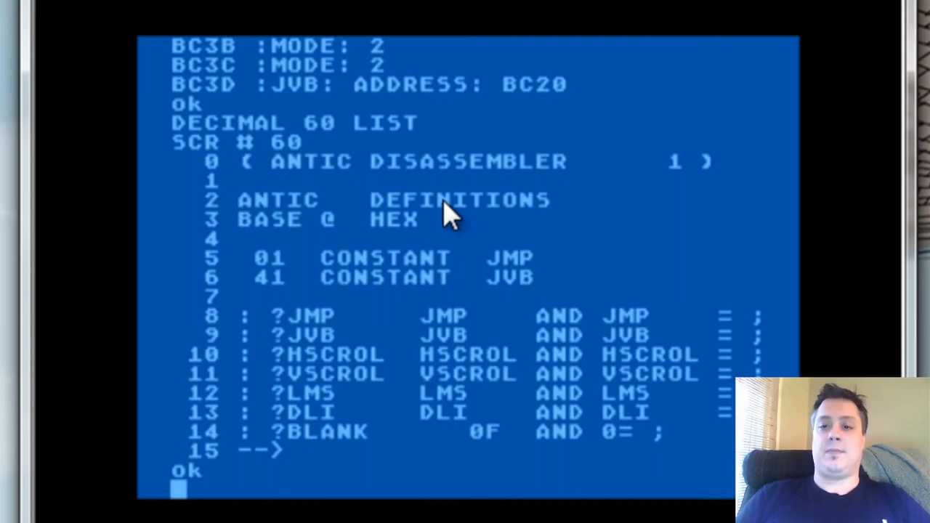
{"action": "mouse_move", "coordinate": [254, 233]}
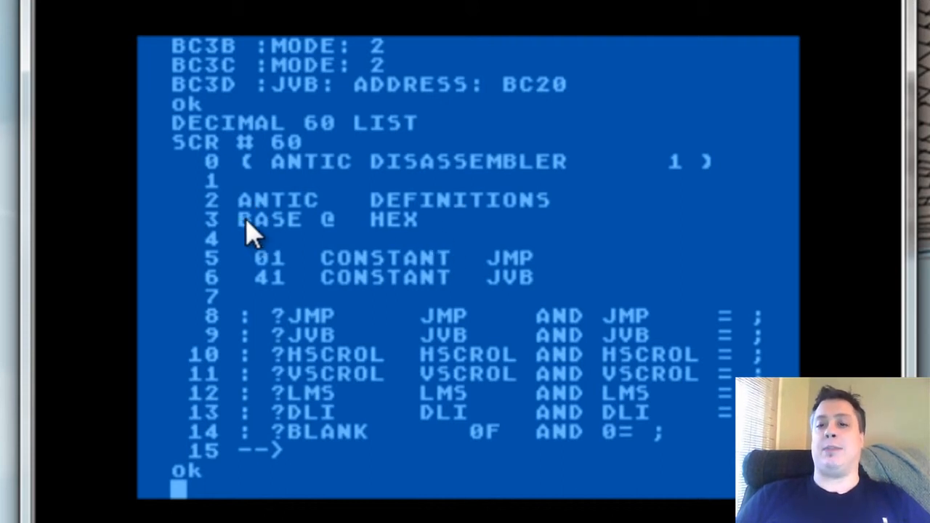
{"action": "mouse_move", "coordinate": [418, 232]}
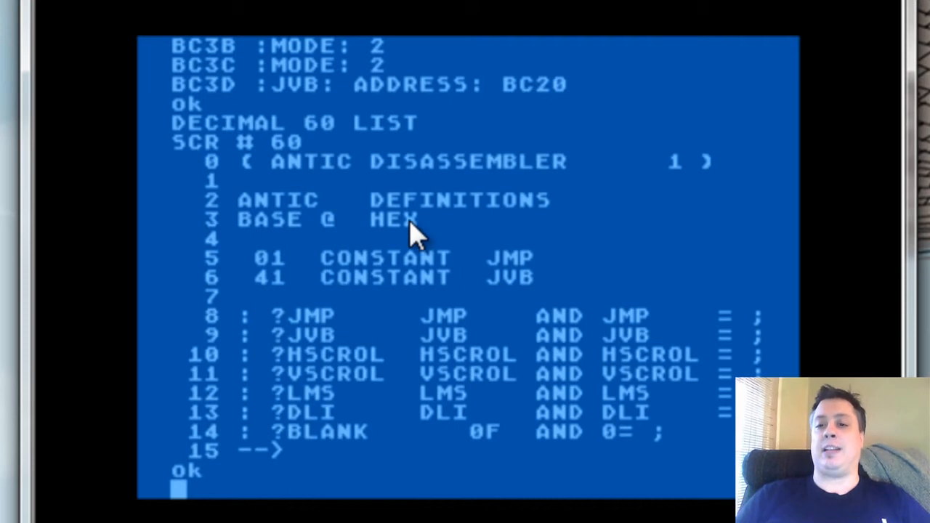
{"action": "mouse_move", "coordinate": [308, 233]}
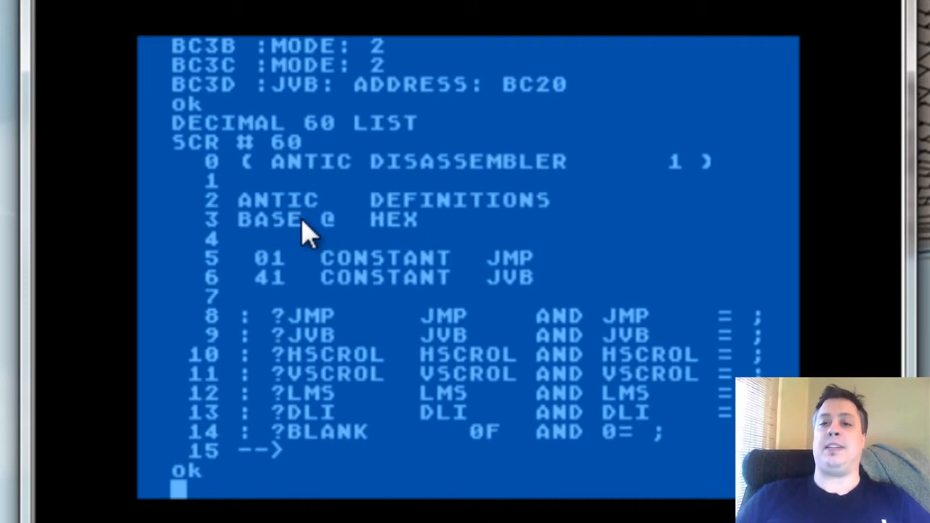
{"action": "mouse_move", "coordinate": [334, 239]}
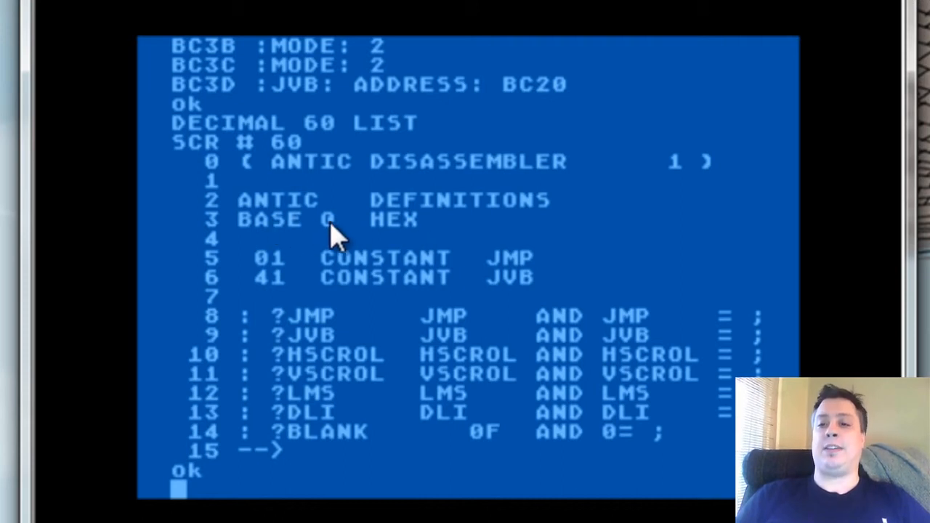
{"action": "mouse_move", "coordinate": [424, 230]}
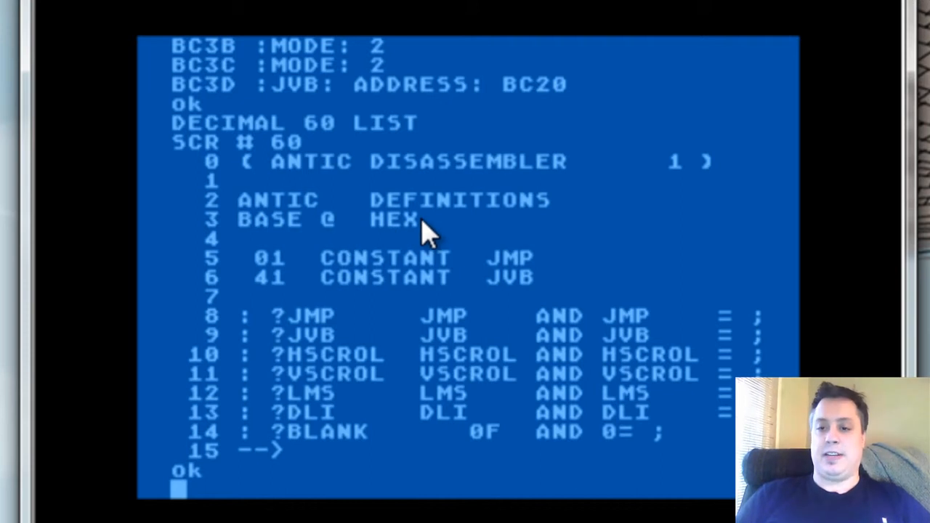
{"action": "mouse_move", "coordinate": [258, 239]}
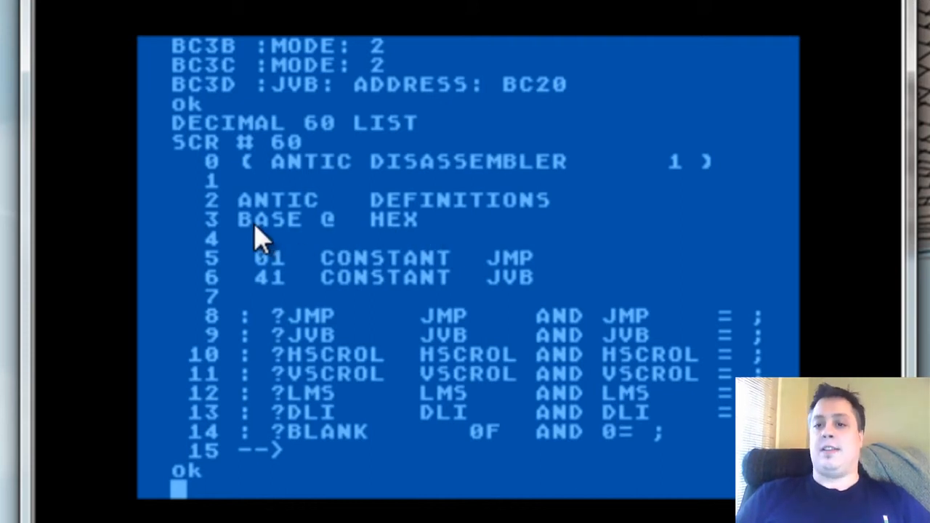
{"action": "mouse_move", "coordinate": [250, 233]}
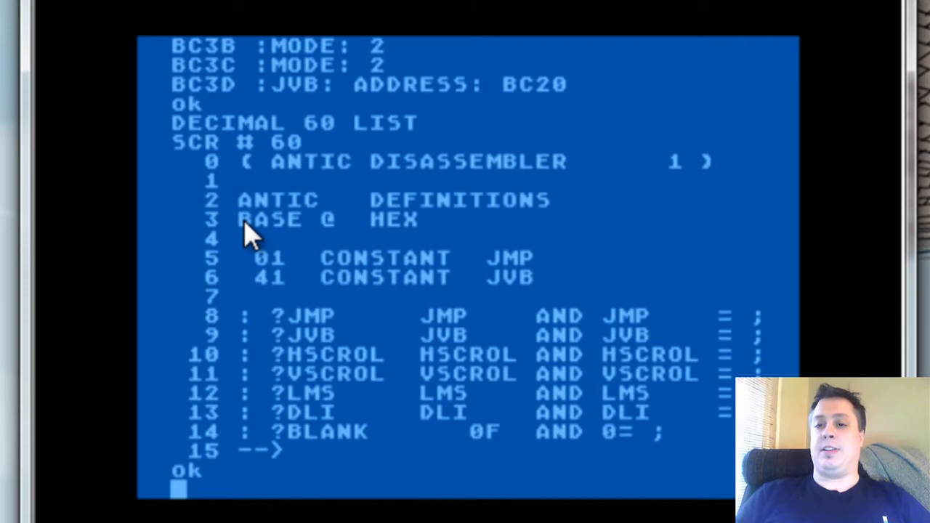
{"action": "mouse_move", "coordinate": [305, 235]}
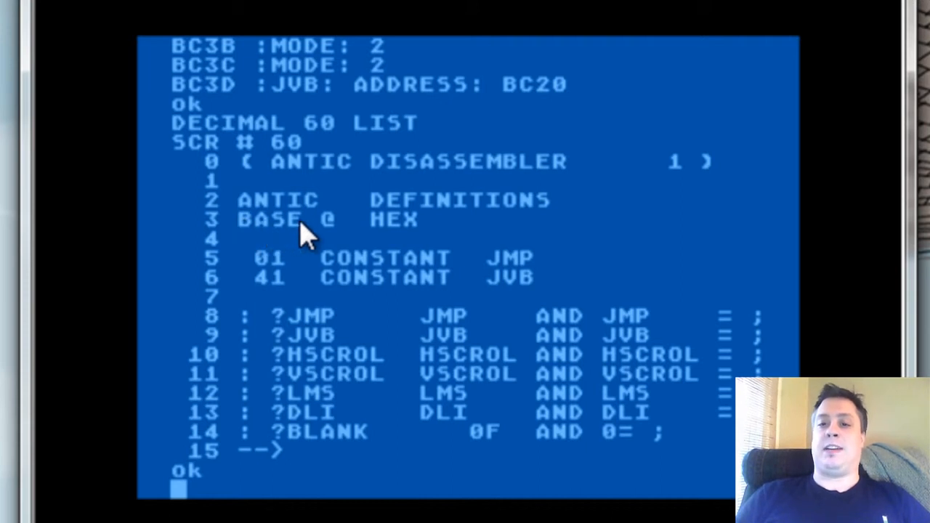
{"action": "mouse_move", "coordinate": [378, 244]}
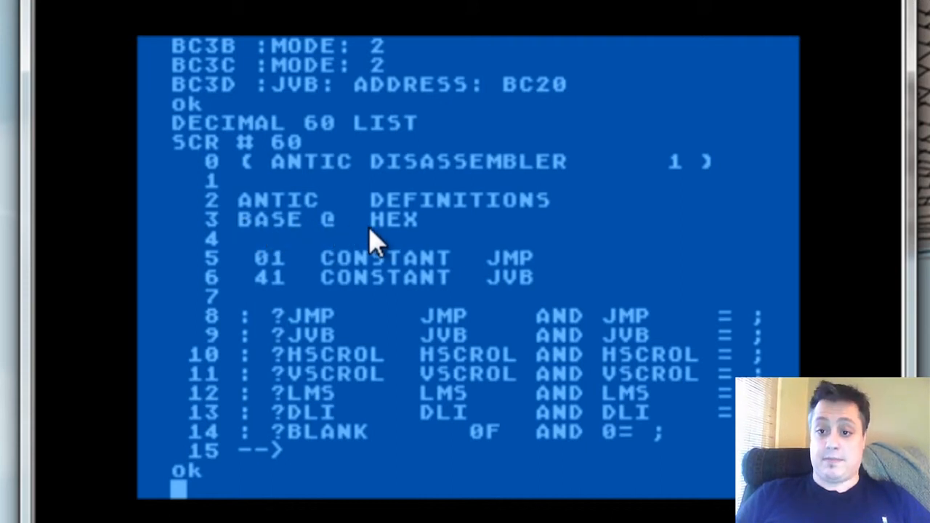
{"action": "mouse_move", "coordinate": [436, 240]}
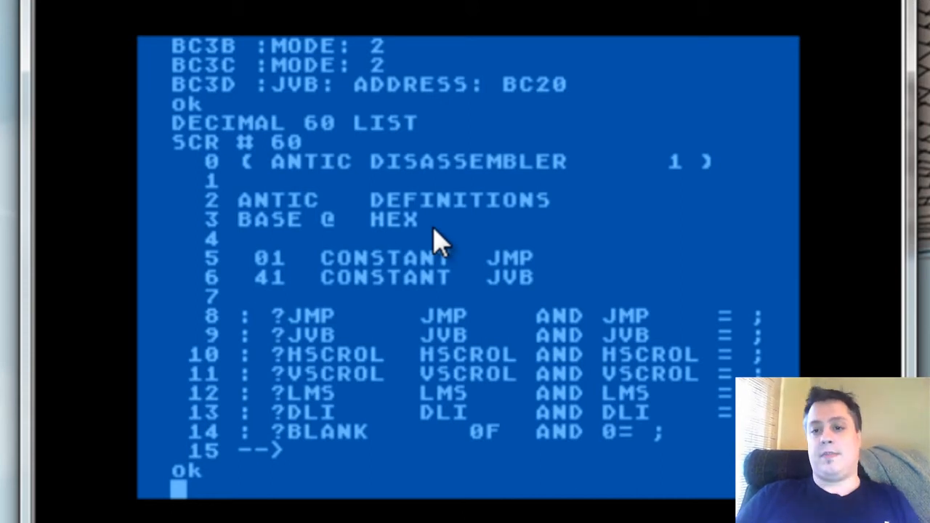
{"action": "mouse_move", "coordinate": [435, 249]}
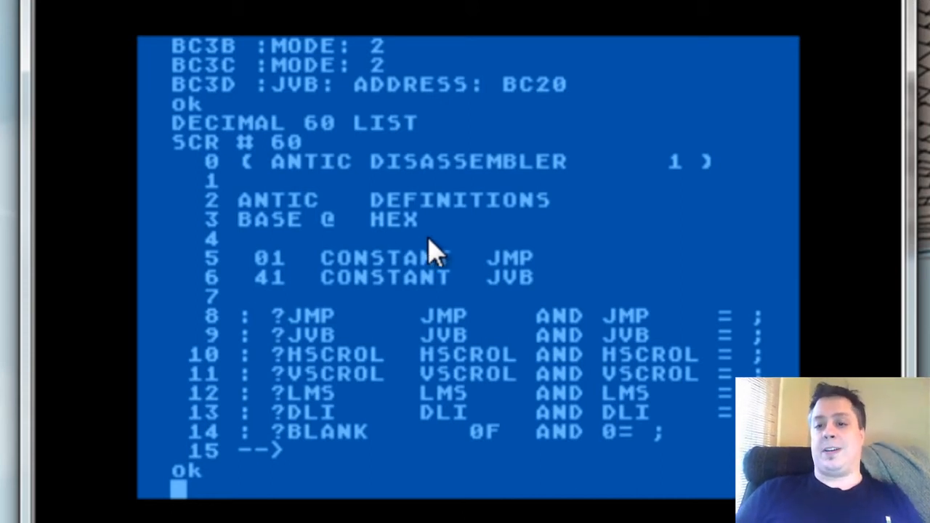
{"action": "mouse_move", "coordinate": [418, 407]}
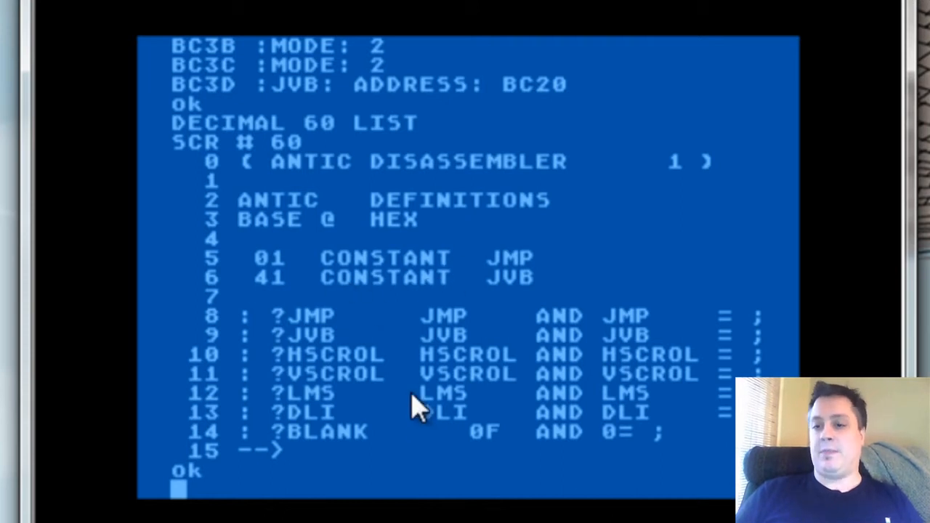
{"action": "mouse_move", "coordinate": [511, 291]}
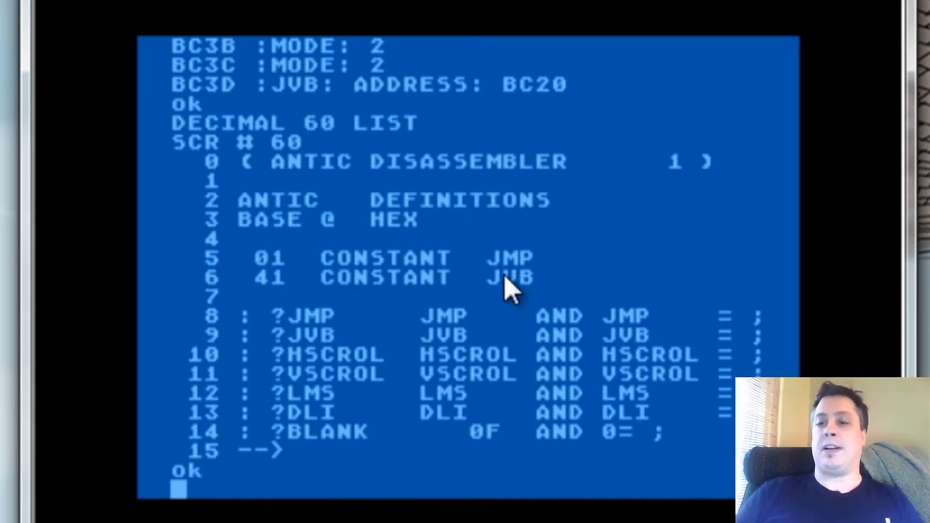
{"action": "mouse_move", "coordinate": [249, 276]}
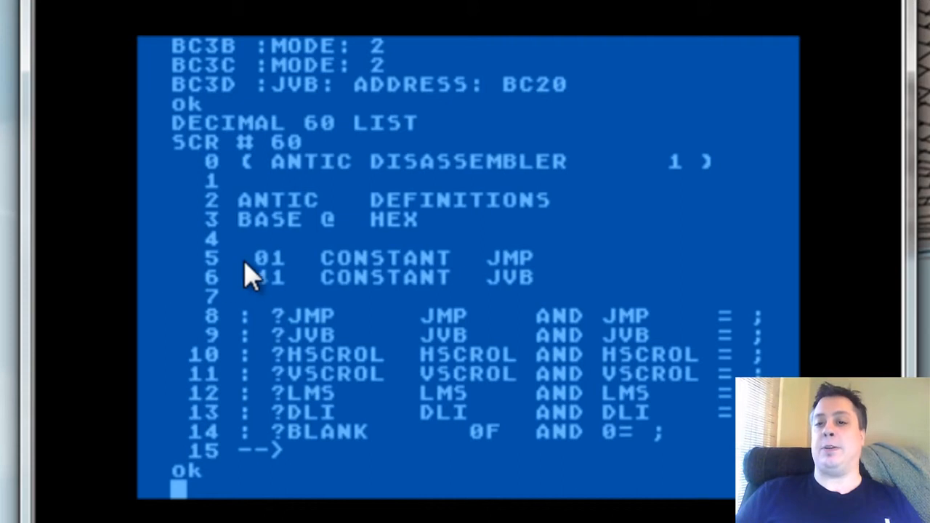
Print JMP as 1 and JVB as 65 in decimal, then 41 in hex.
{"action": "type", "text": "J"}
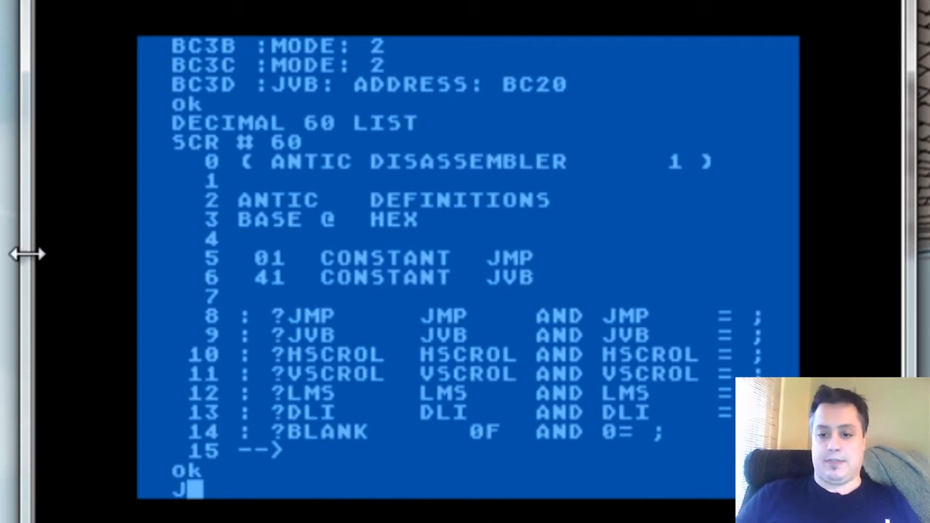
{"action": "type", "text": "MP"}
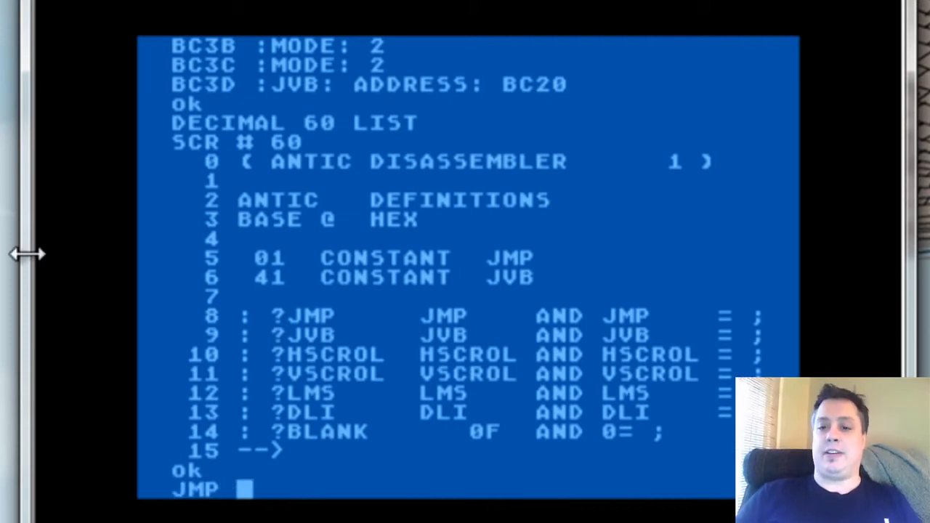
{"action": "type", "text": "."}
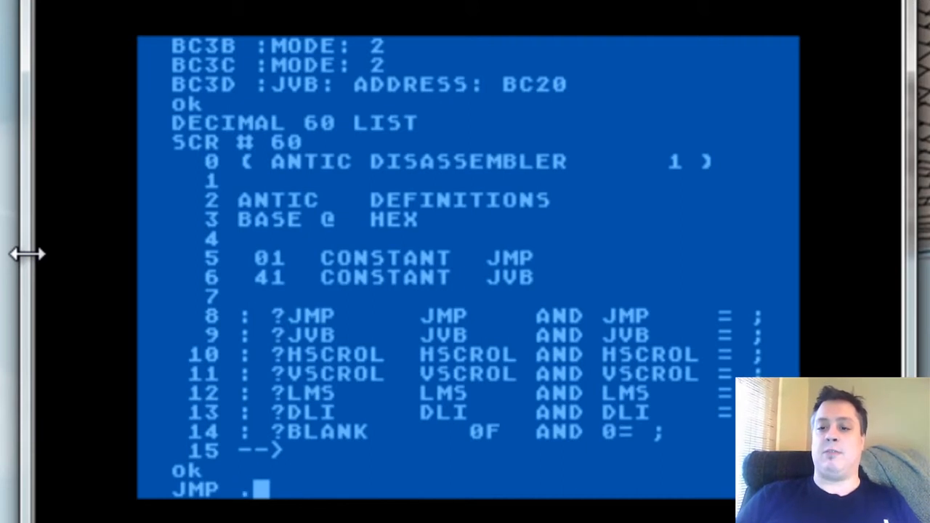
{"action": "key", "text": "Return"}
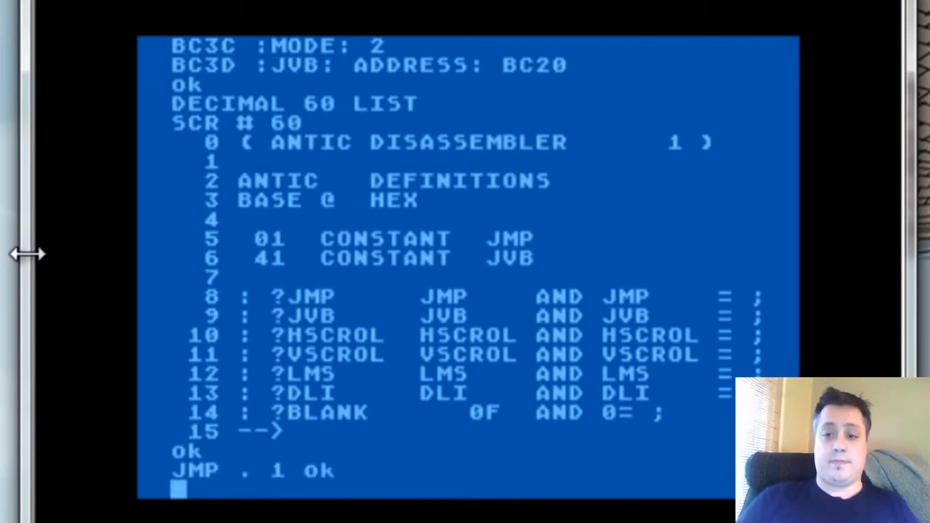
{"action": "type", "text": "J"}
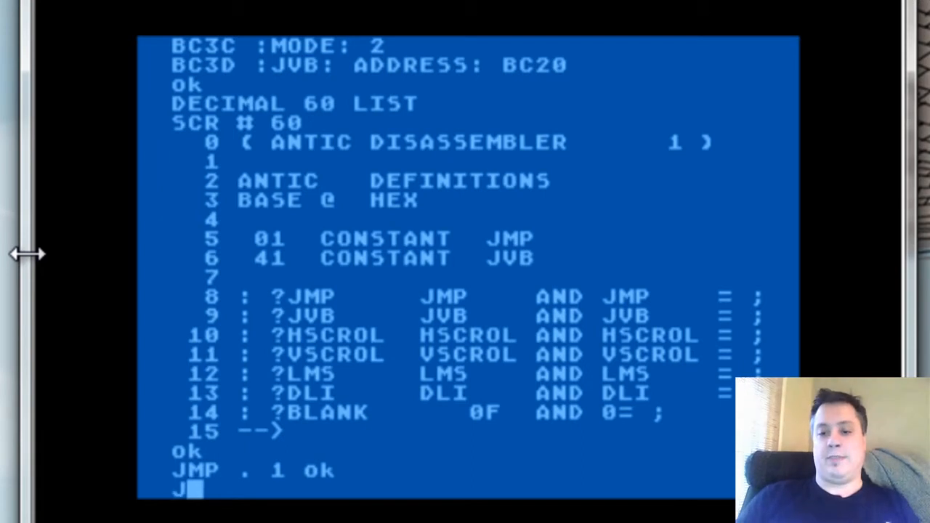
{"action": "key", "text": "Return"}
{"action": "type", "text": "HEX"}
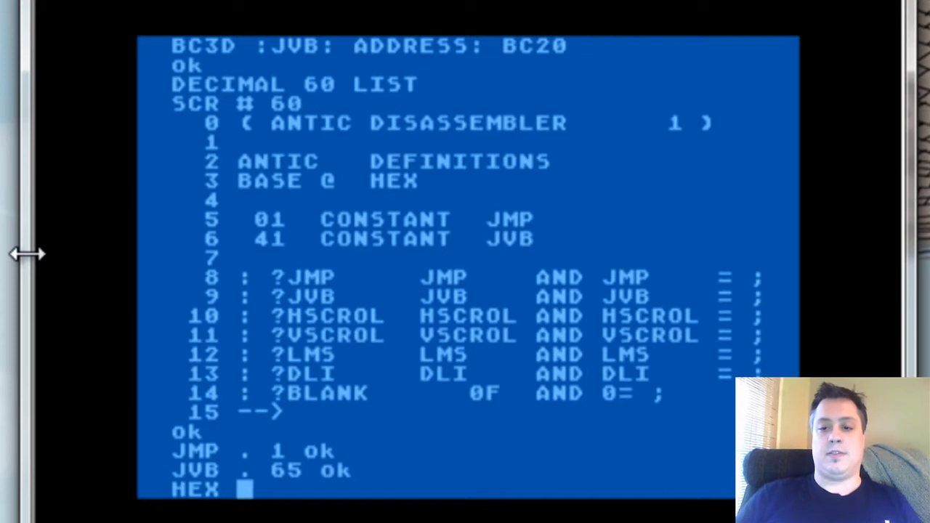
{"action": "type", "text": " JVB ."}
{"action": "key", "text": "Return"}
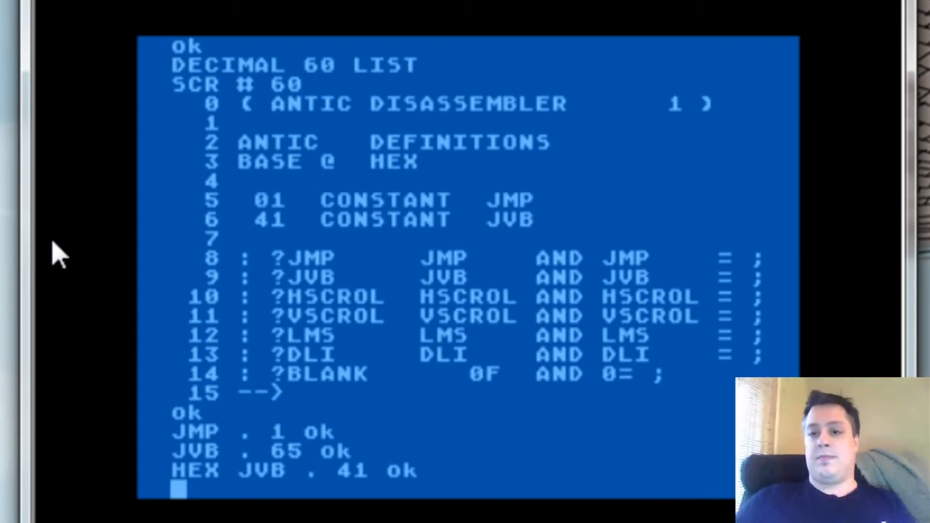
{"action": "mouse_move", "coordinate": [308, 273]}
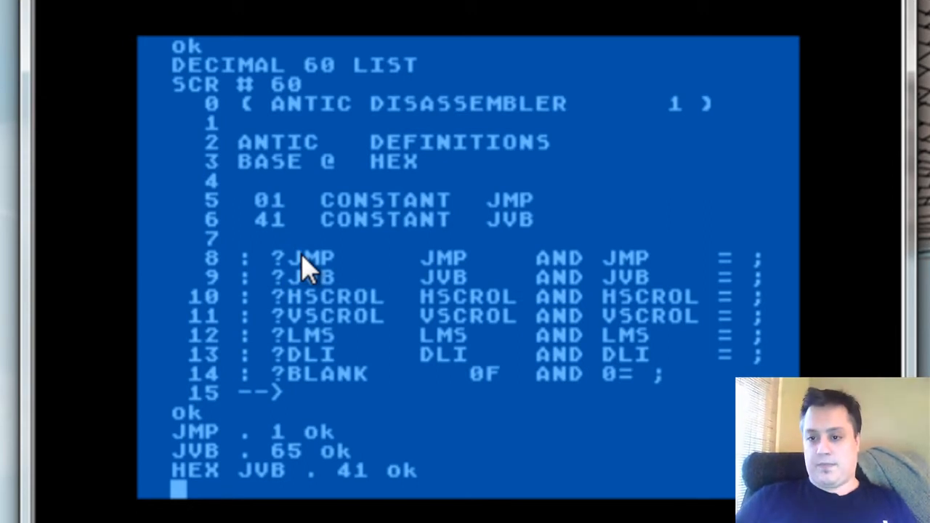
{"action": "mouse_move", "coordinate": [298, 264]}
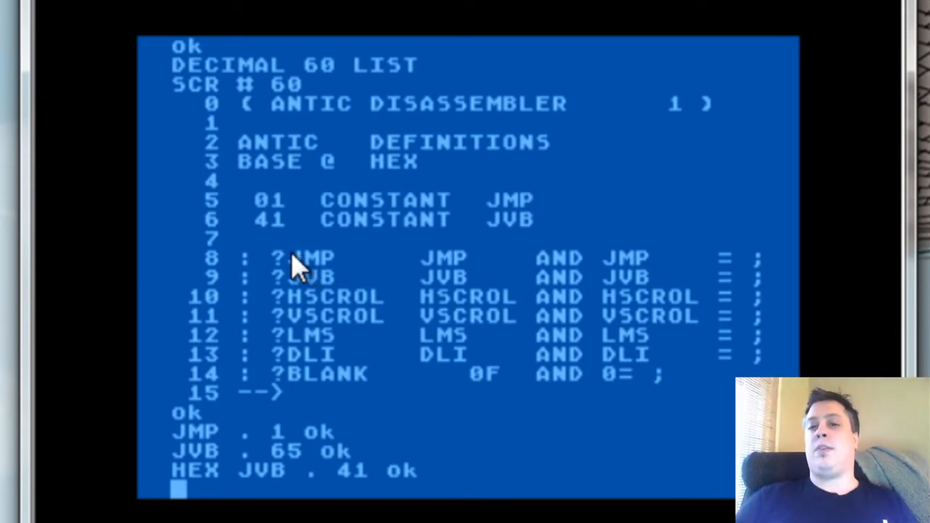
{"action": "mouse_move", "coordinate": [352, 279]}
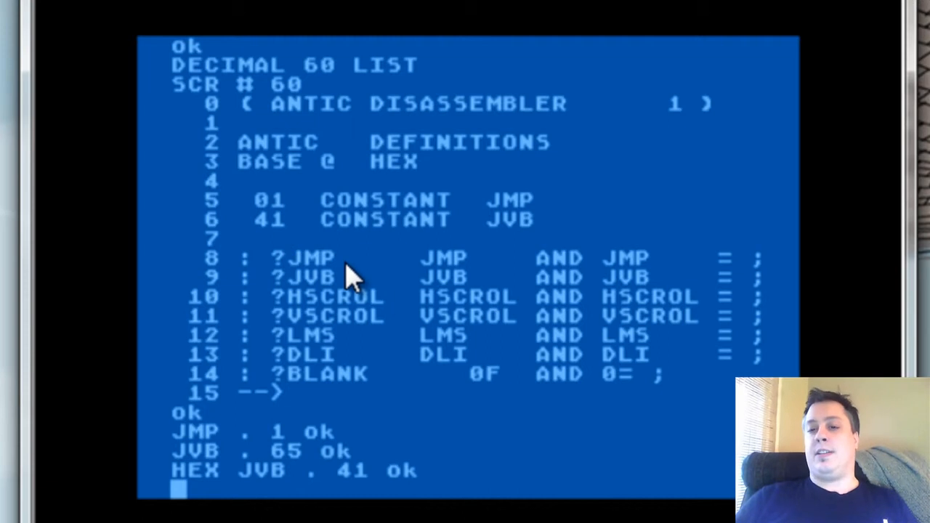
{"action": "mouse_move", "coordinate": [331, 301]}
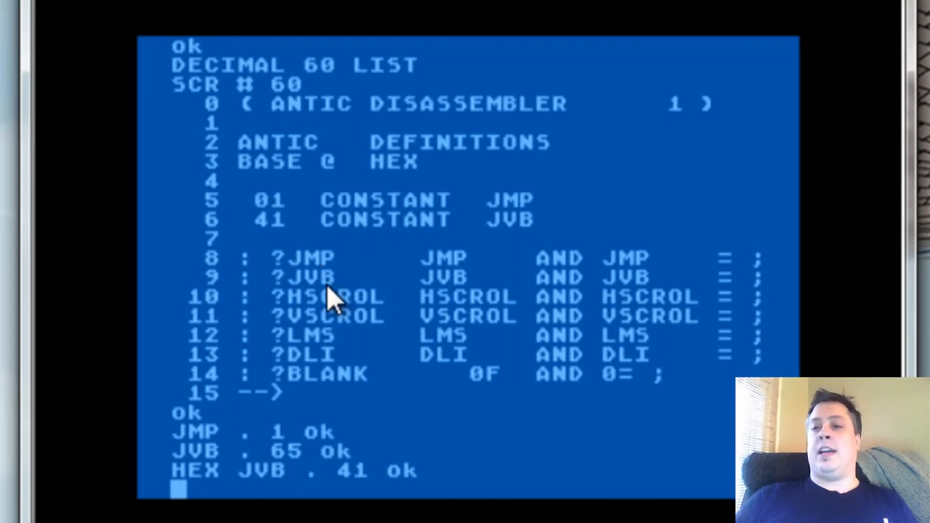
{"action": "mouse_move", "coordinate": [332, 259]}
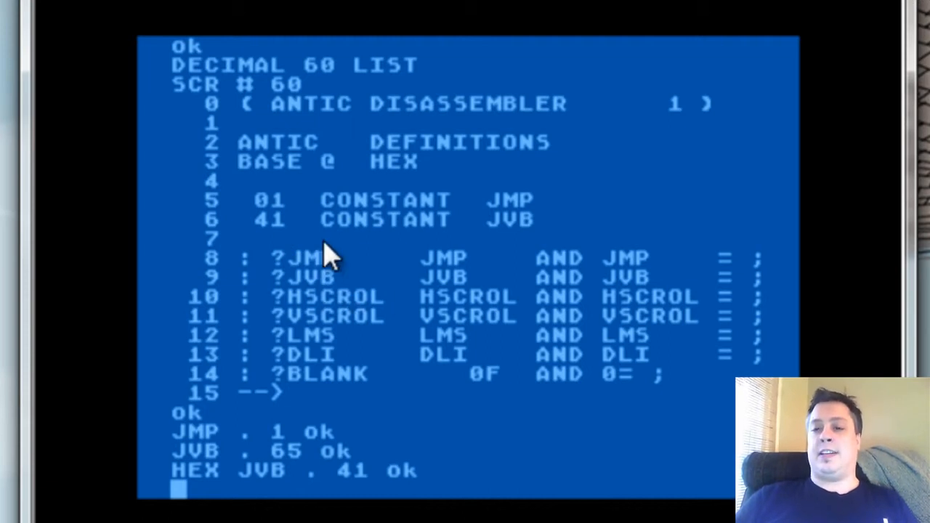
{"action": "mouse_move", "coordinate": [247, 298]}
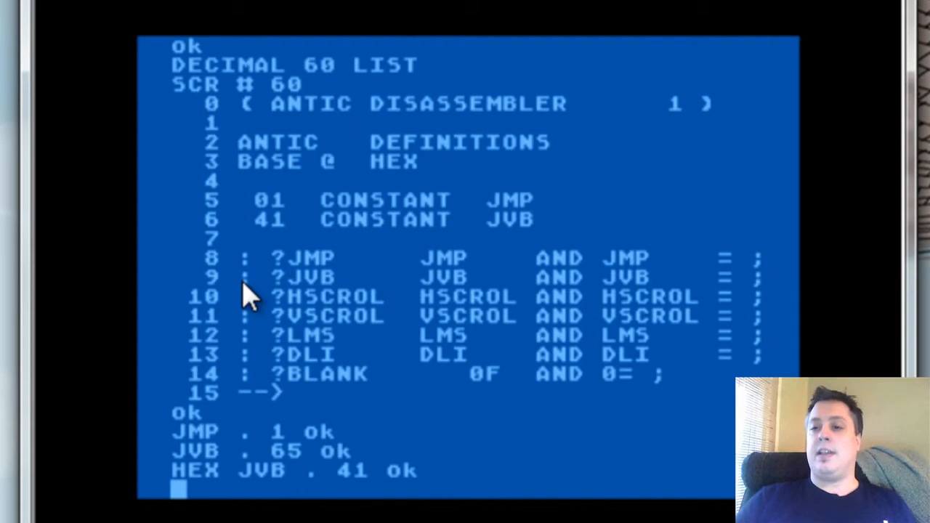
{"action": "mouse_move", "coordinate": [564, 323]}
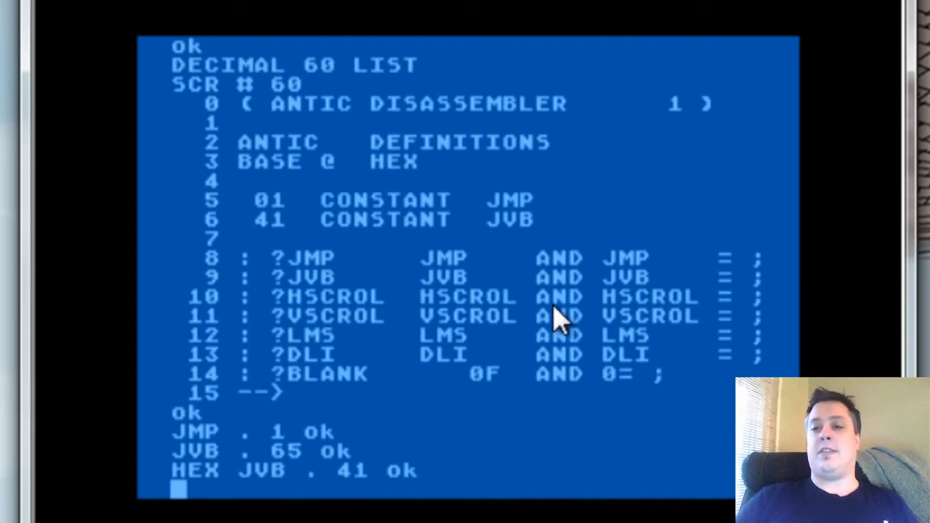
{"action": "mouse_move", "coordinate": [566, 335]}
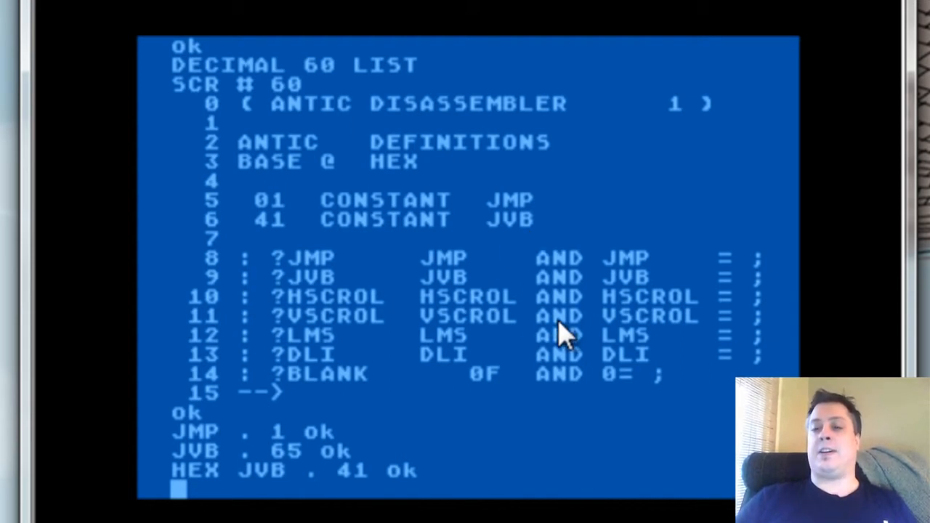
{"action": "mouse_move", "coordinate": [567, 403]}
{"action": "type", "text": "0 0"}
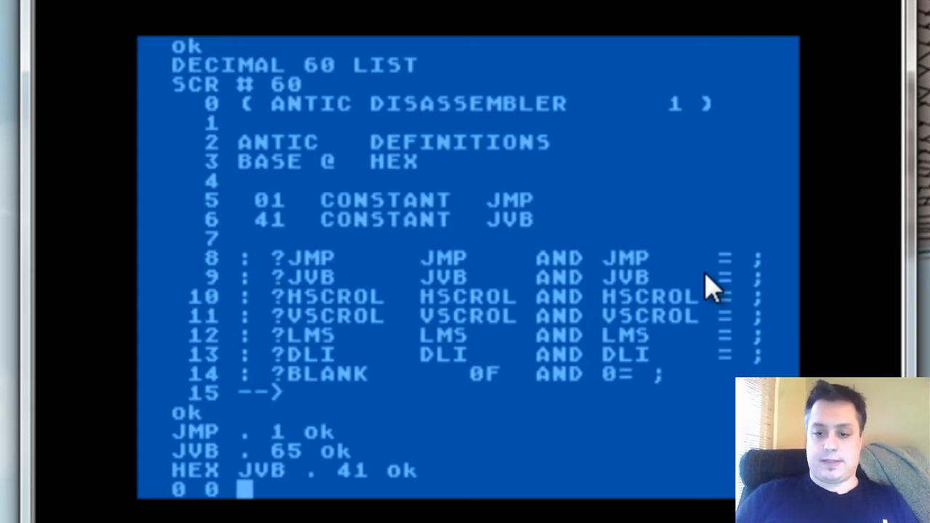
Evaluate 0 0 AND, 1 0 AND and 1 1 AND, printing 0, 0 and 1.
{"action": "type", "text": "AND . 0 ok"}
{"action": "type", "text": "1 1 AND ."}
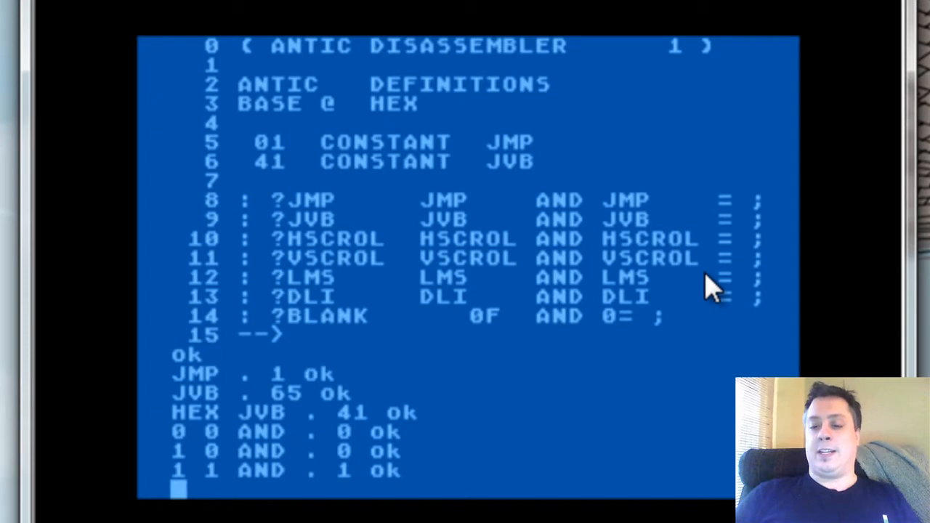
{"action": "mouse_move", "coordinate": [549, 233]}
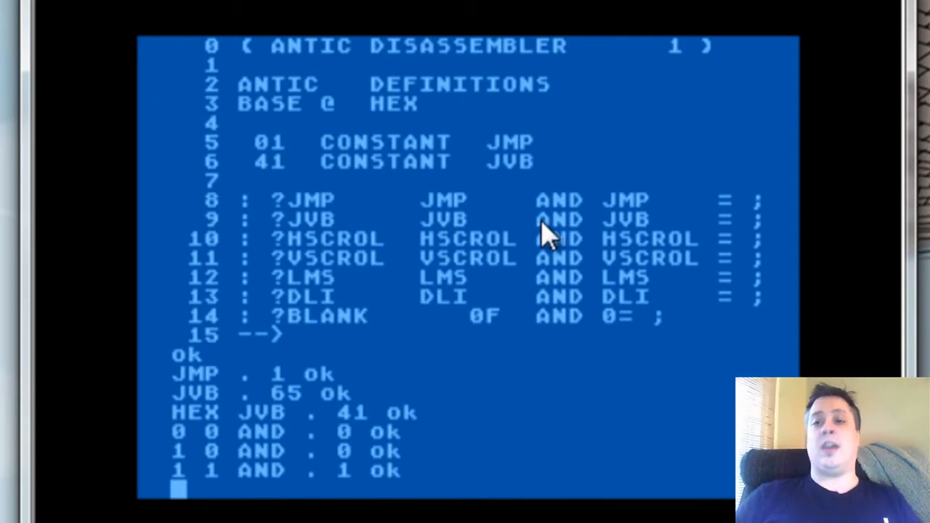
{"action": "mouse_move", "coordinate": [465, 215]}
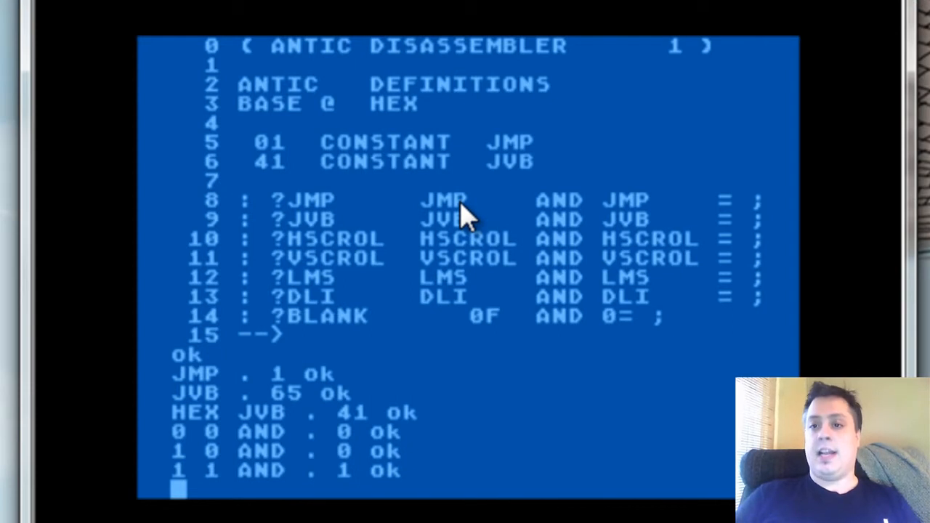
{"action": "mouse_move", "coordinate": [462, 207]}
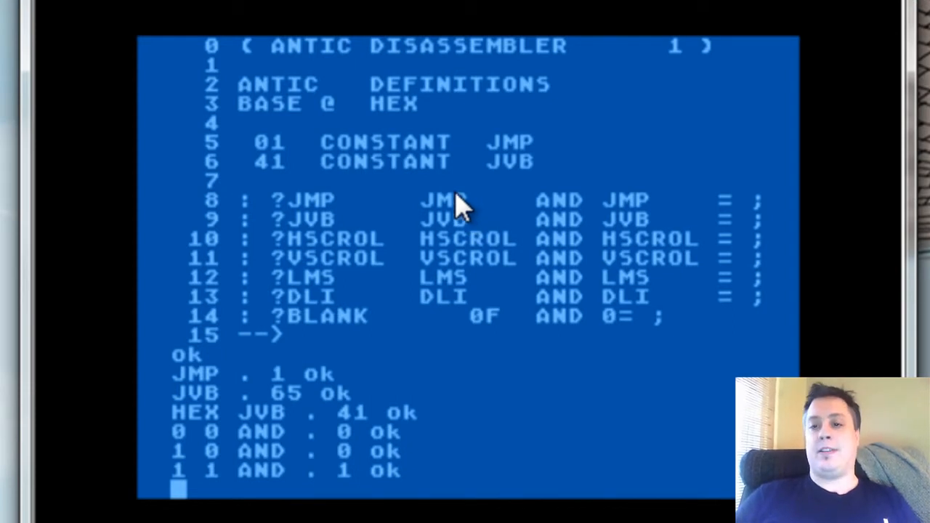
{"action": "mouse_move", "coordinate": [247, 240]}
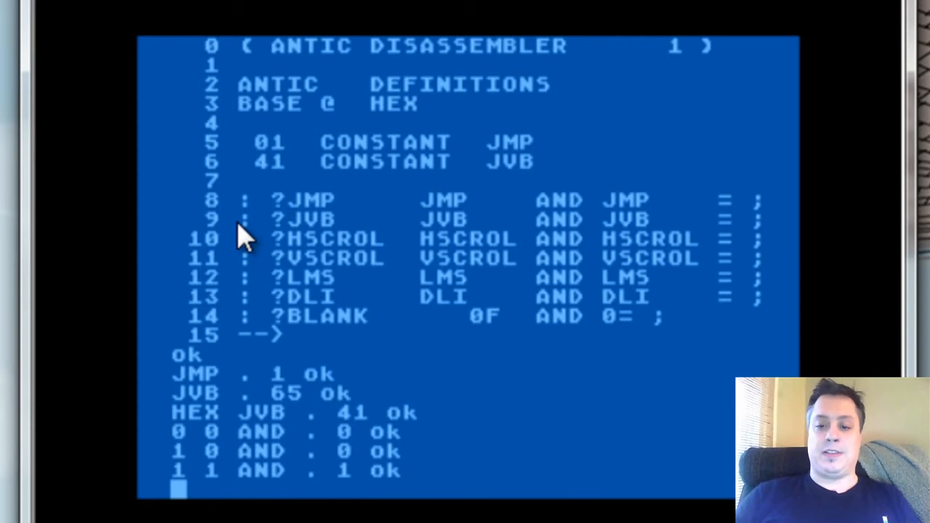
Test ?JVB on 41 and 42 and ?JMP on 2 in hex, getting 1 and 0 results.
{"action": "type", "text": "41 ?JMP . 1 ok"}
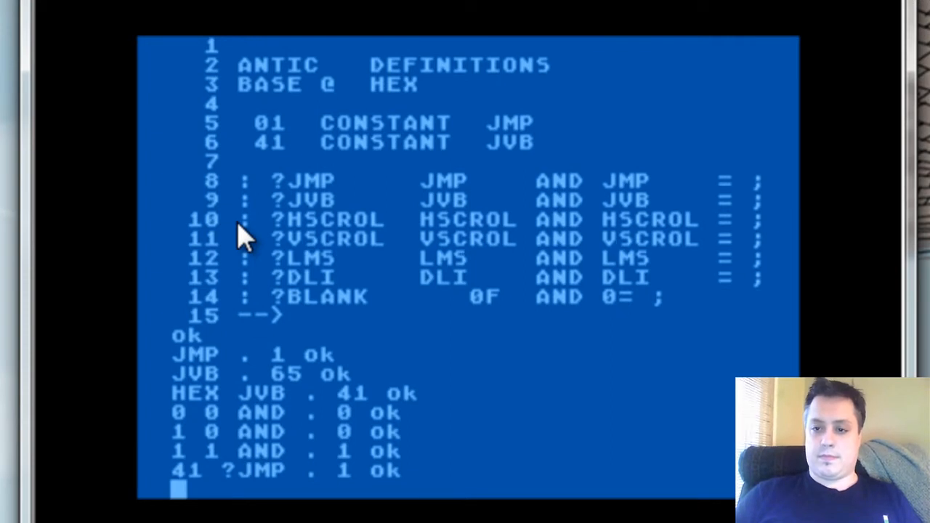
{"action": "type", "text": "HE"}
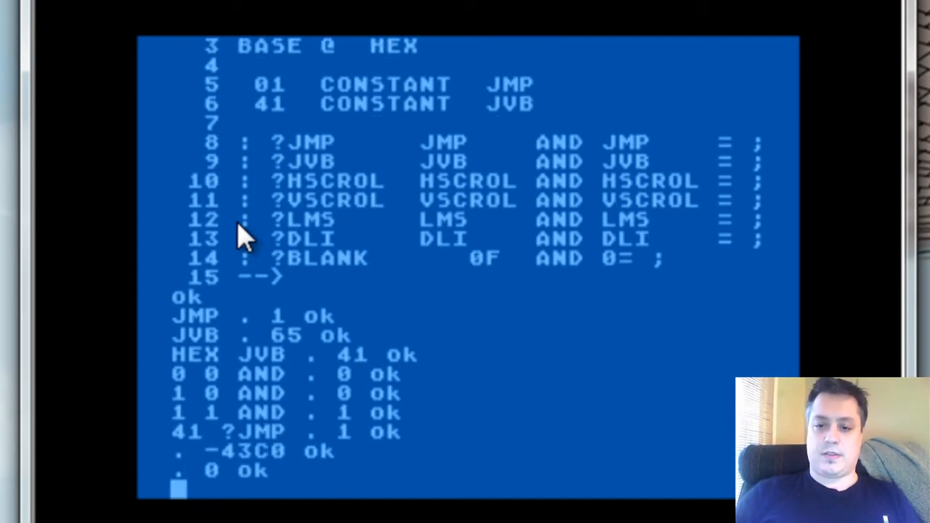
{"action": "type", "text": "42"}
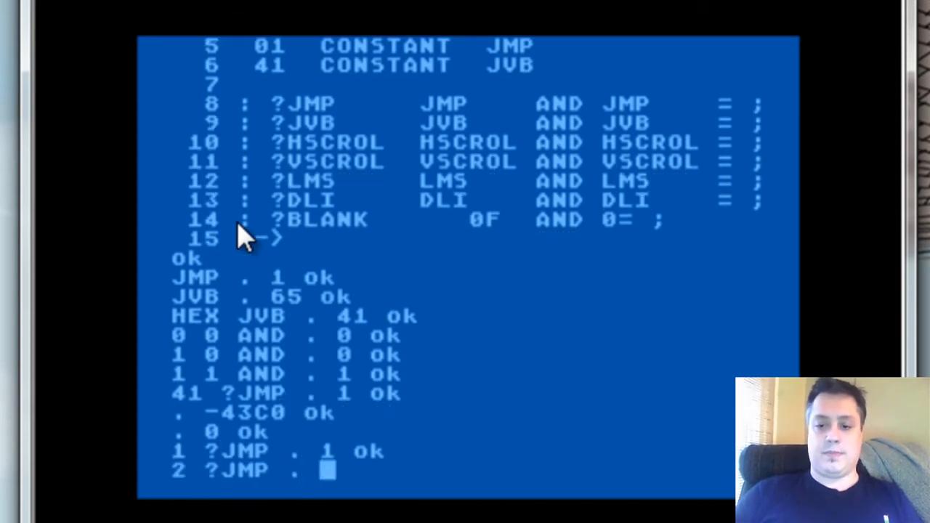
{"action": "key", "text": "Return"}
{"action": "type", "text": "25 ?VSCROL ."}
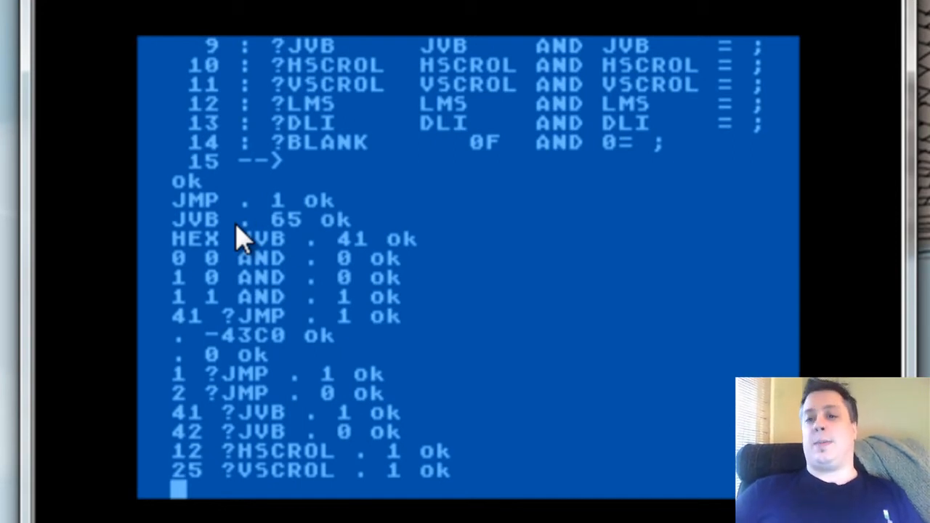
{"action": "mouse_move", "coordinate": [312, 157]}
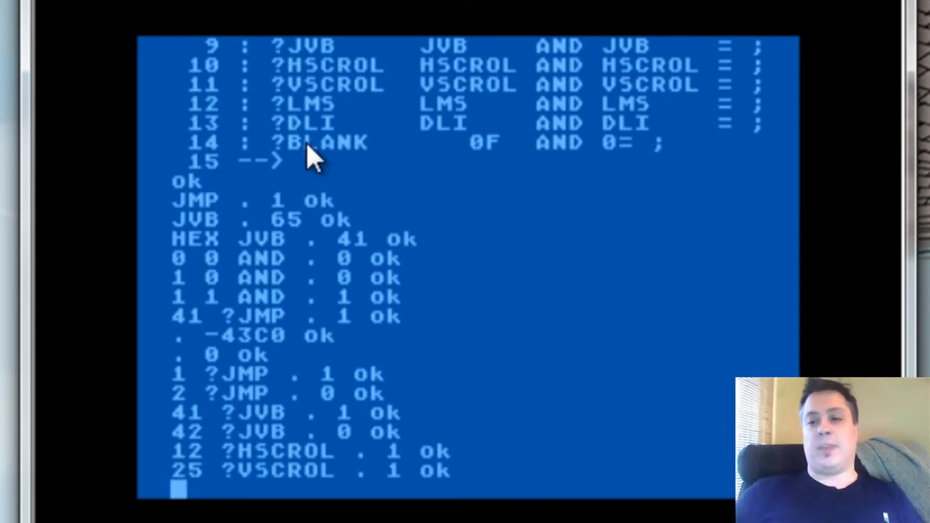
{"action": "mouse_move", "coordinate": [138, 26]}
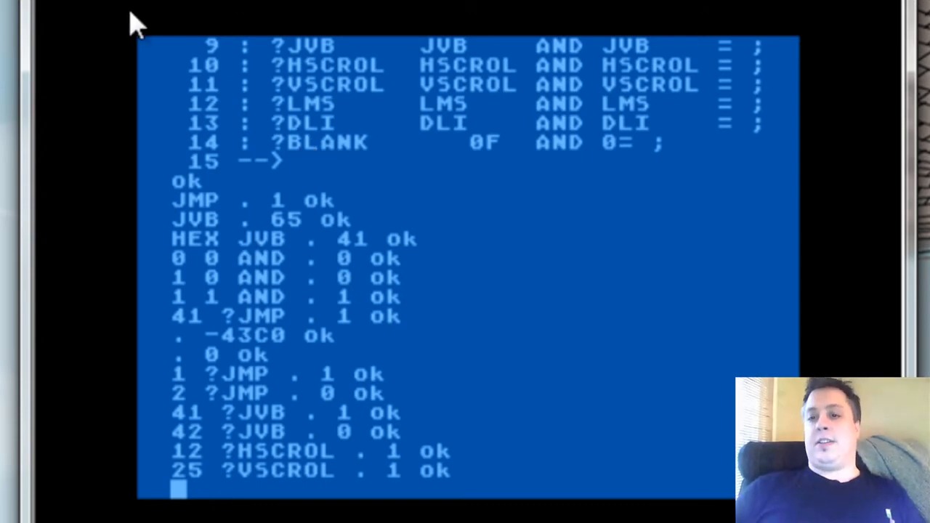
{"action": "mouse_move", "coordinate": [626, 166]}
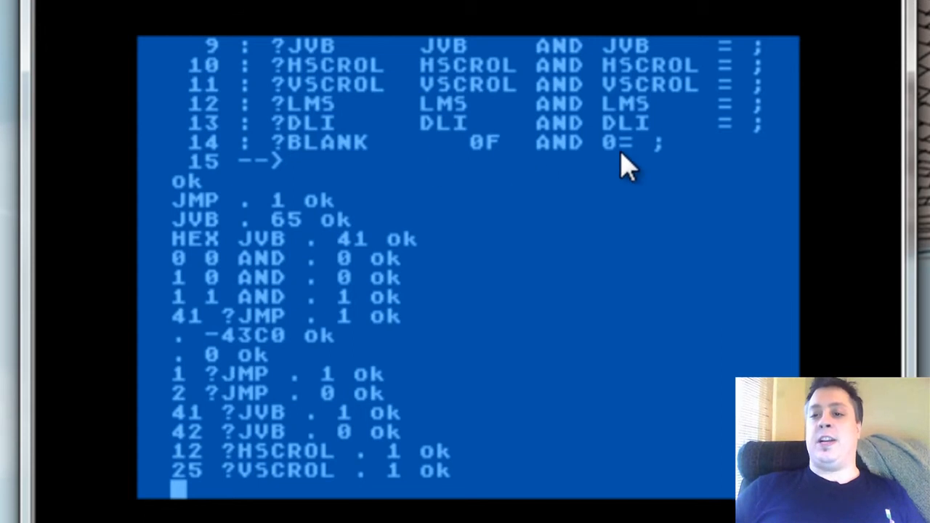
{"action": "mouse_move", "coordinate": [709, 187]}
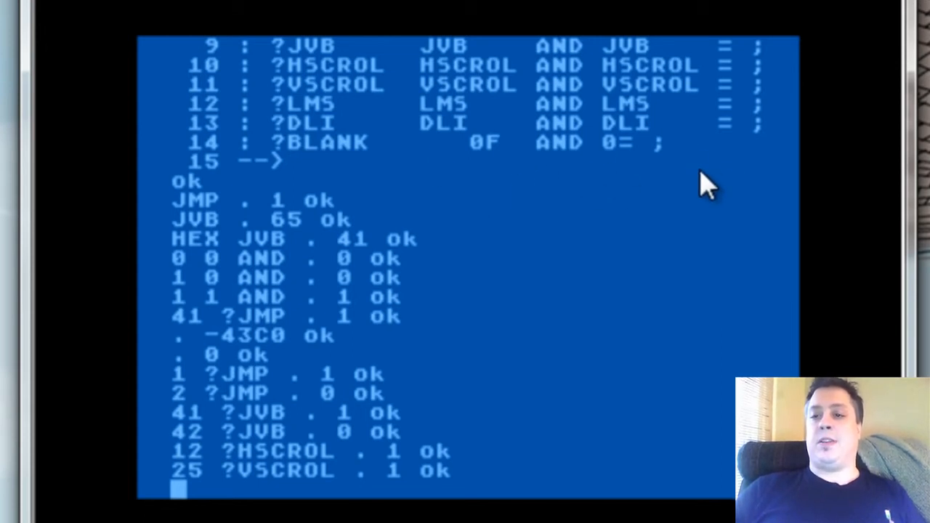
{"action": "mouse_move", "coordinate": [468, 153]}
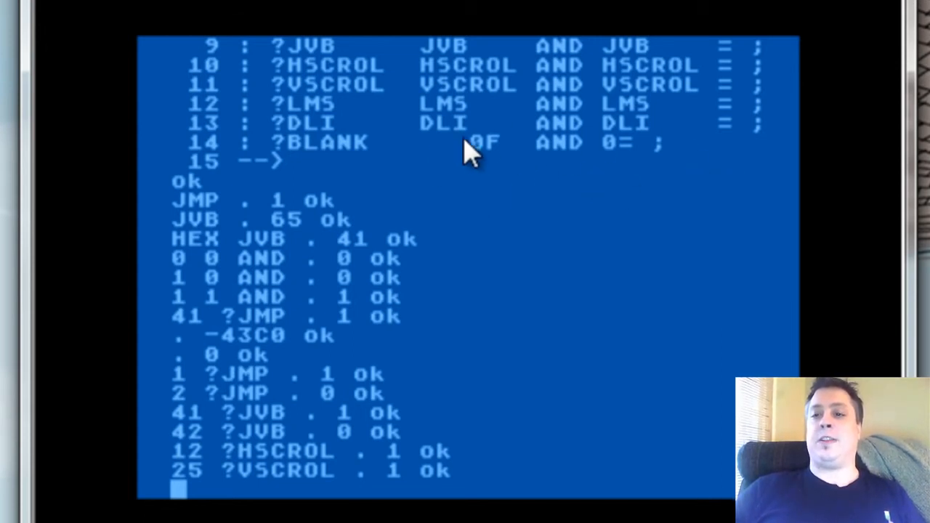
{"action": "mouse_move", "coordinate": [337, 312]}
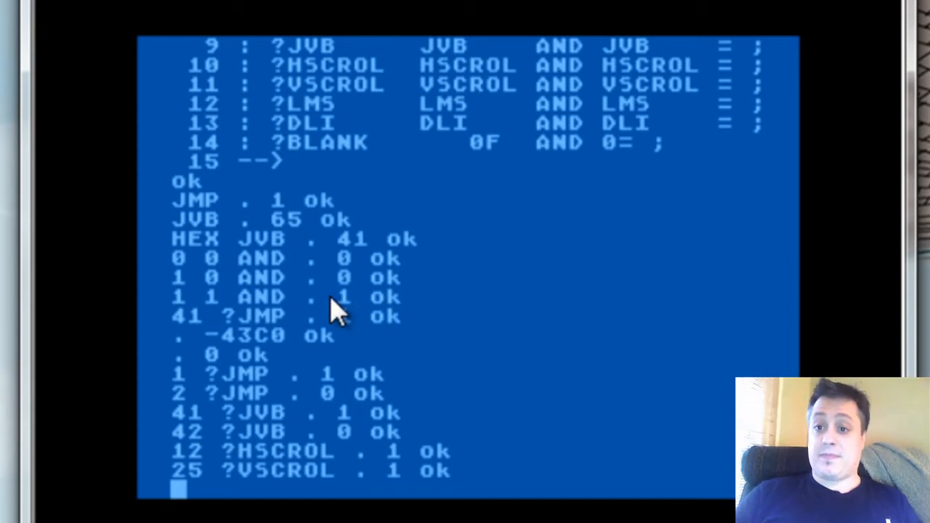
Run 80 ?BLANK . and 54 ?BLANK . giving 1 and 0.
{"action": "type", "text": "80 V"}
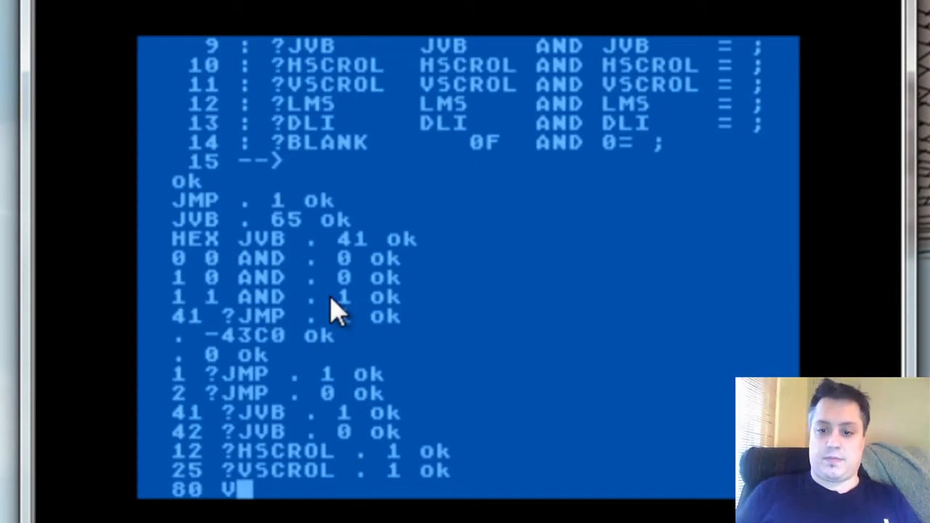
{"action": "type", "text": "?BLANK . 1 ok"}
{"action": "type", "text": "54 ?BLANK . 0"}
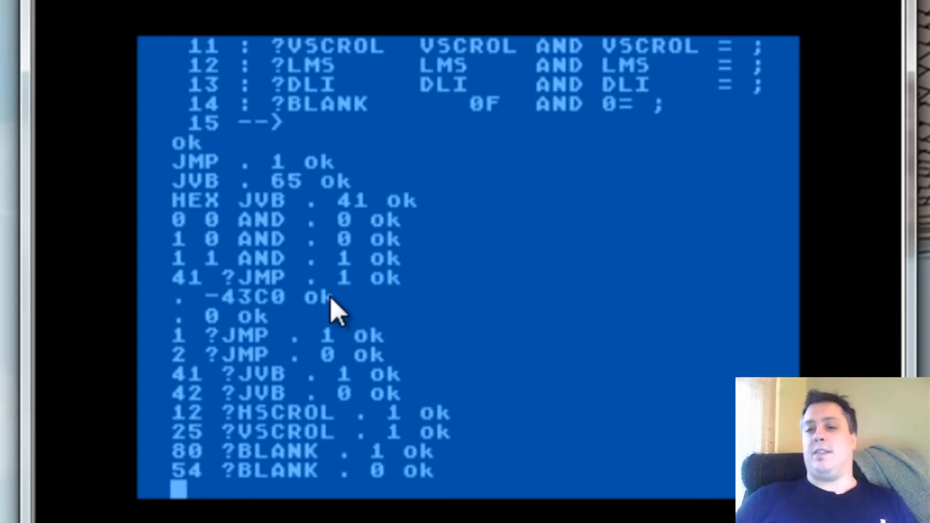
{"action": "mouse_move", "coordinate": [592, 119]}
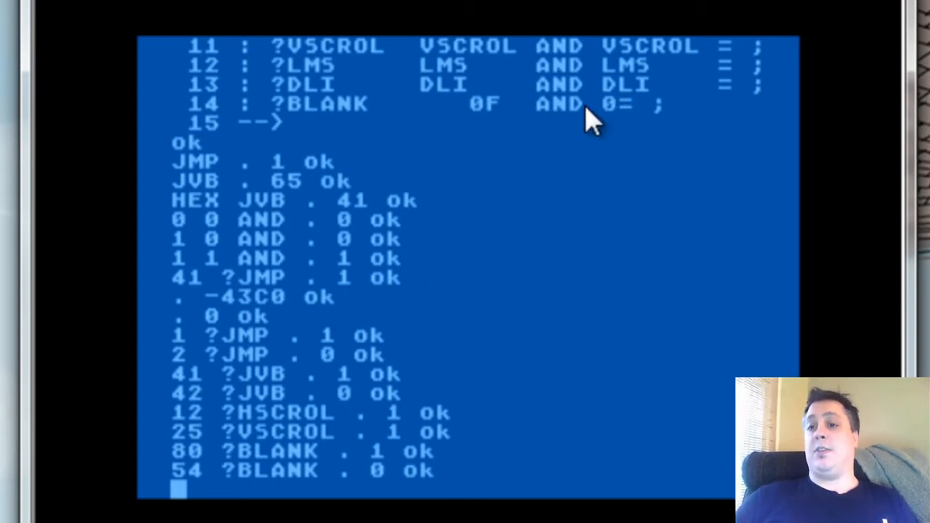
{"action": "mouse_move", "coordinate": [545, 116]}
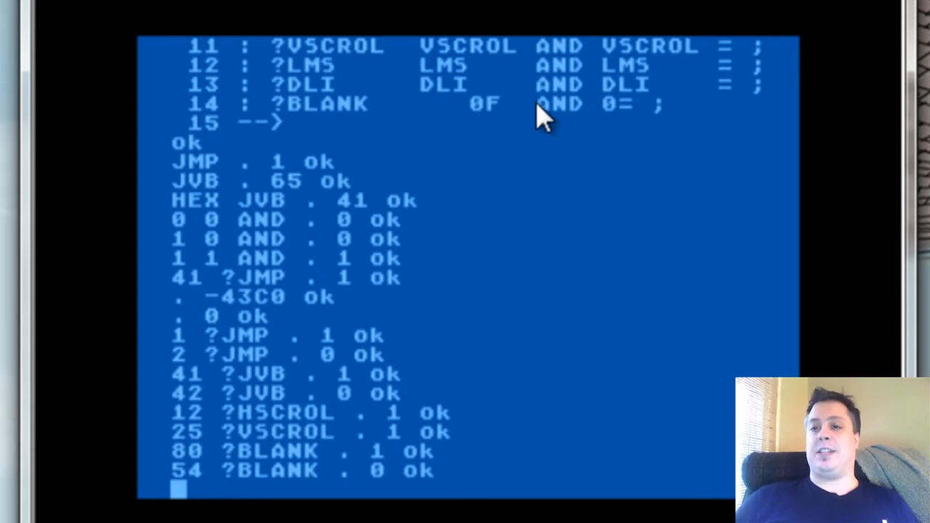
{"action": "mouse_move", "coordinate": [654, 119]}
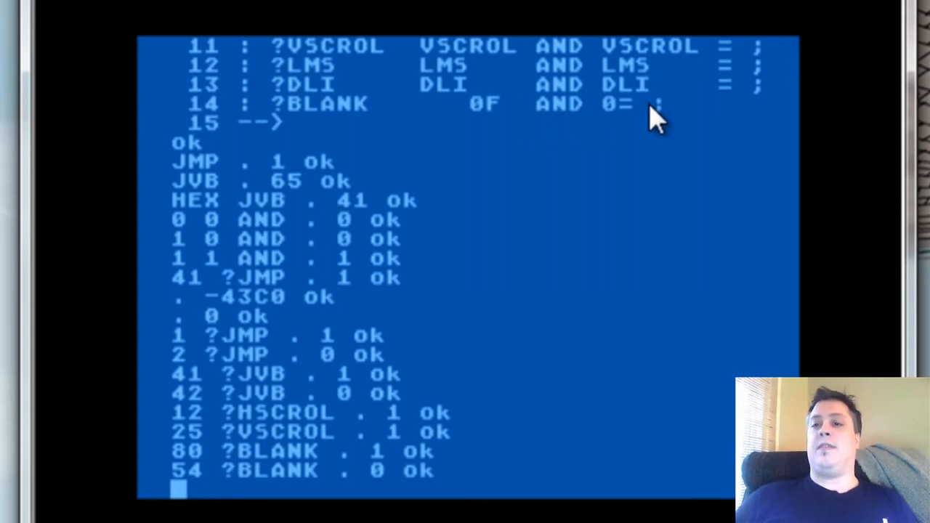
{"action": "mouse_move", "coordinate": [622, 120]}
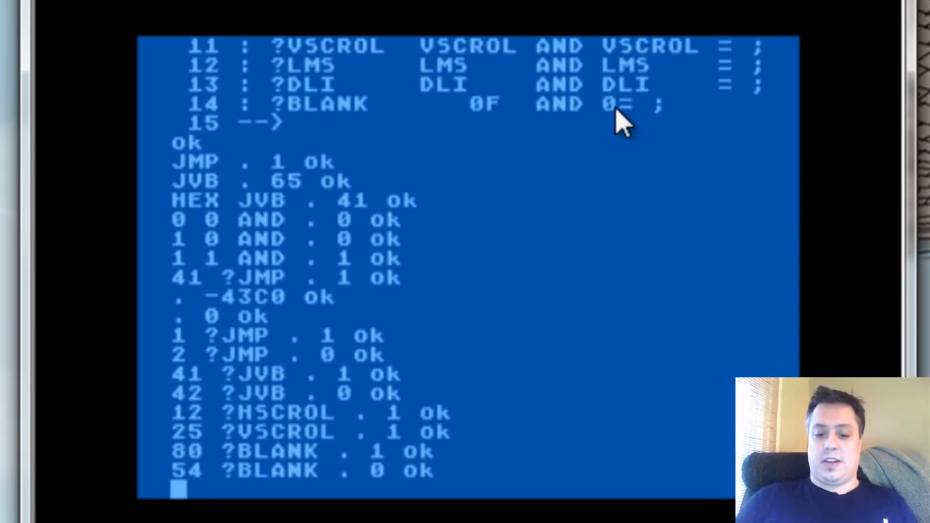
Enter DECIMAL 61 LIST to show screen 61 with ?JUMP and ?IS3BYTE.
{"action": "type", "text": "6"}
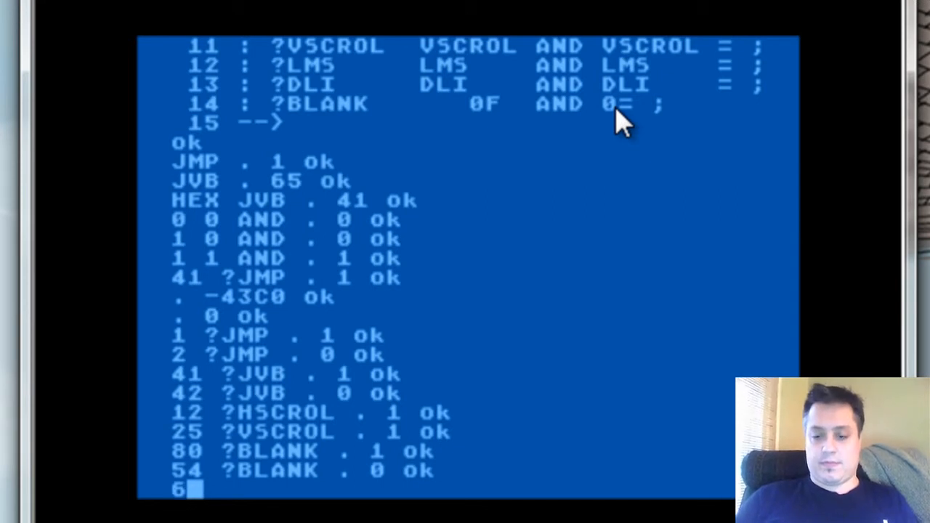
{"action": "type", "text": "ECIMAL 61 LIST"}
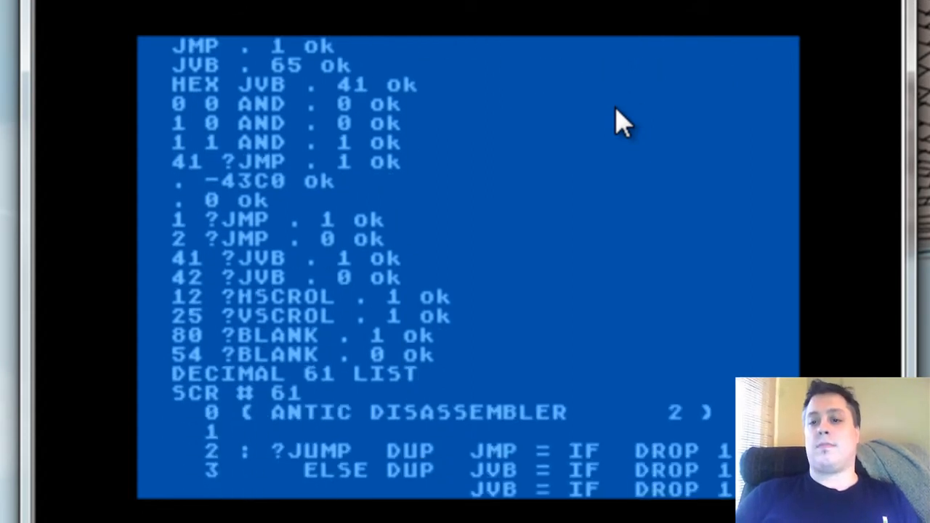
{"action": "scroll", "scroll_direction": "down", "scroll_amount": 3}
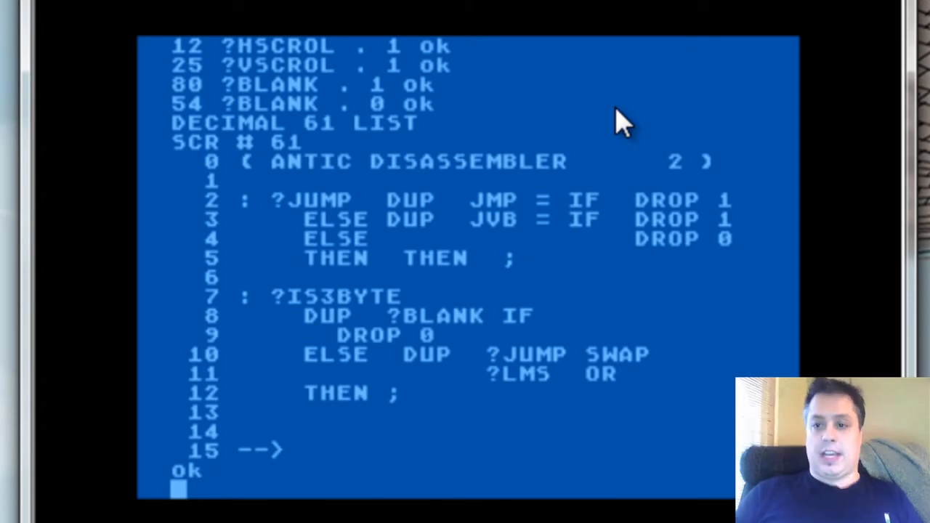
{"action": "mouse_move", "coordinate": [509, 233]}
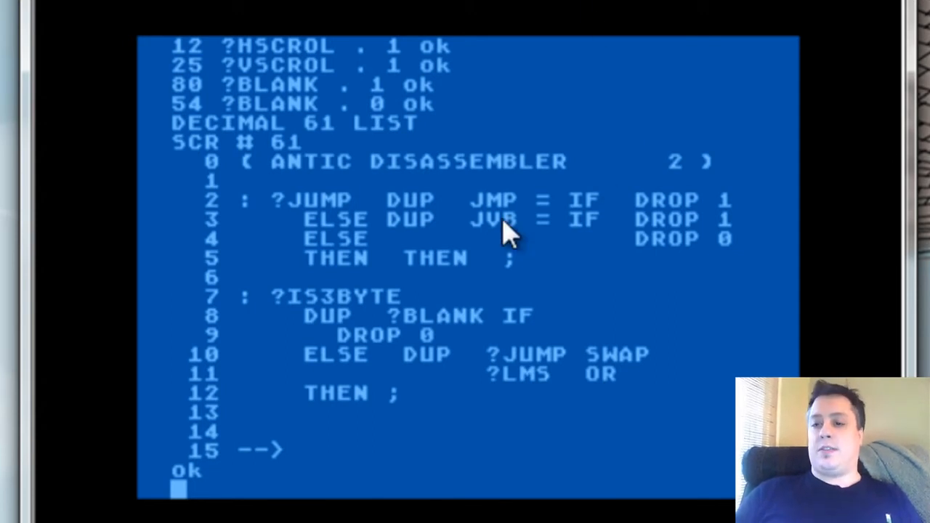
{"action": "mouse_move", "coordinate": [628, 264]}
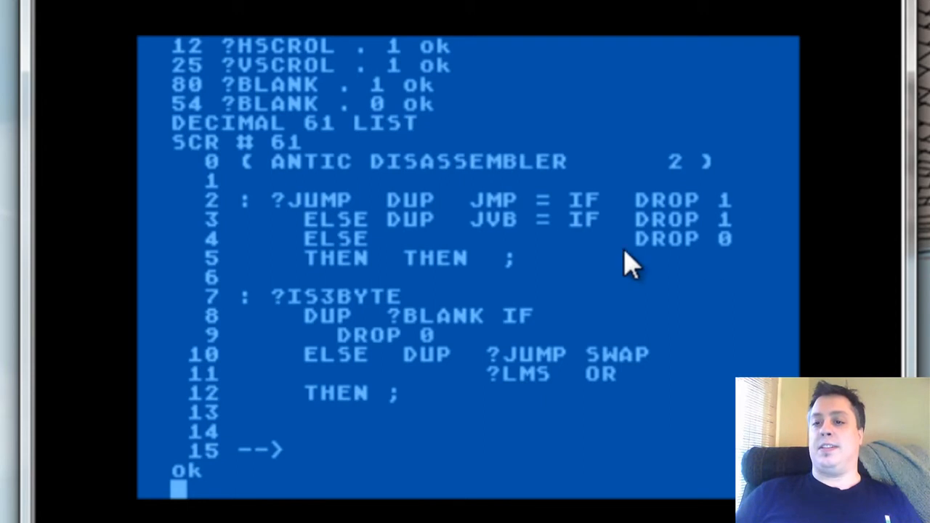
{"action": "mouse_move", "coordinate": [58, 259]}
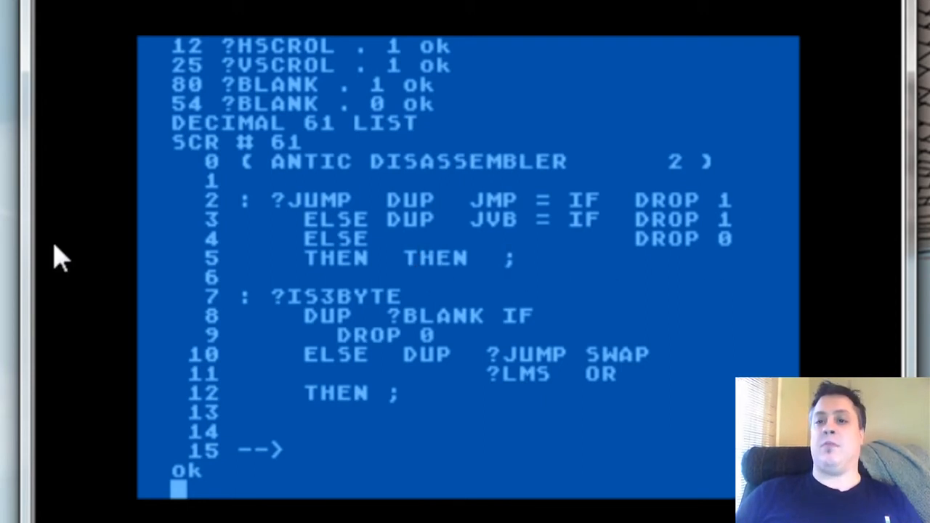
{"action": "mouse_move", "coordinate": [667, 229]}
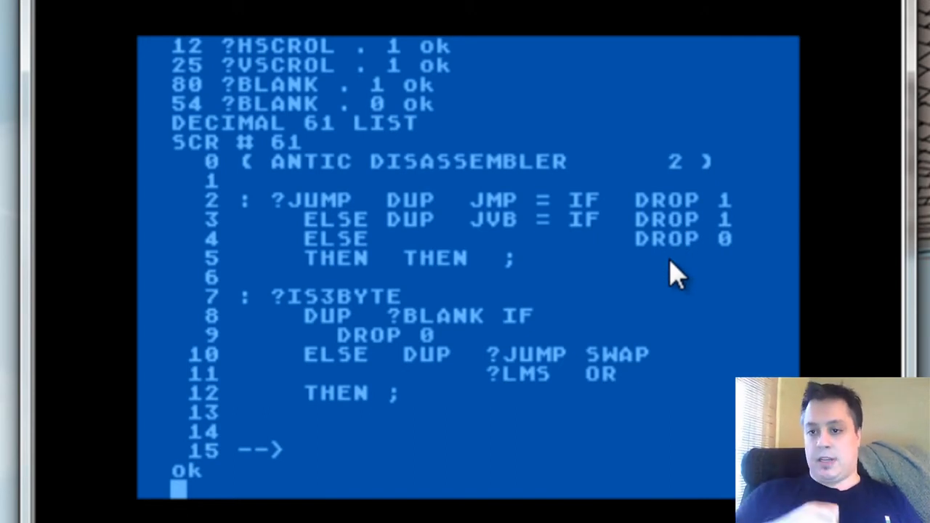
{"action": "mouse_move", "coordinate": [549, 210]}
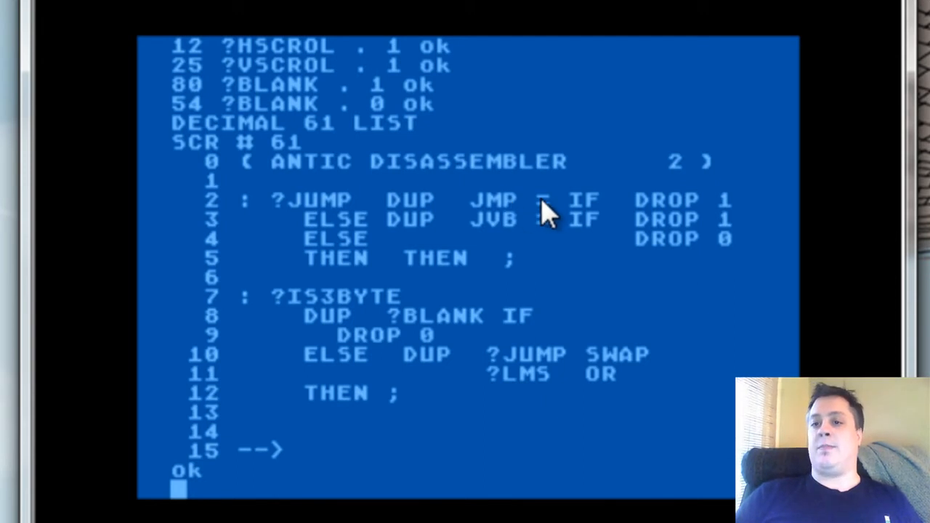
{"action": "mouse_move", "coordinate": [563, 218]}
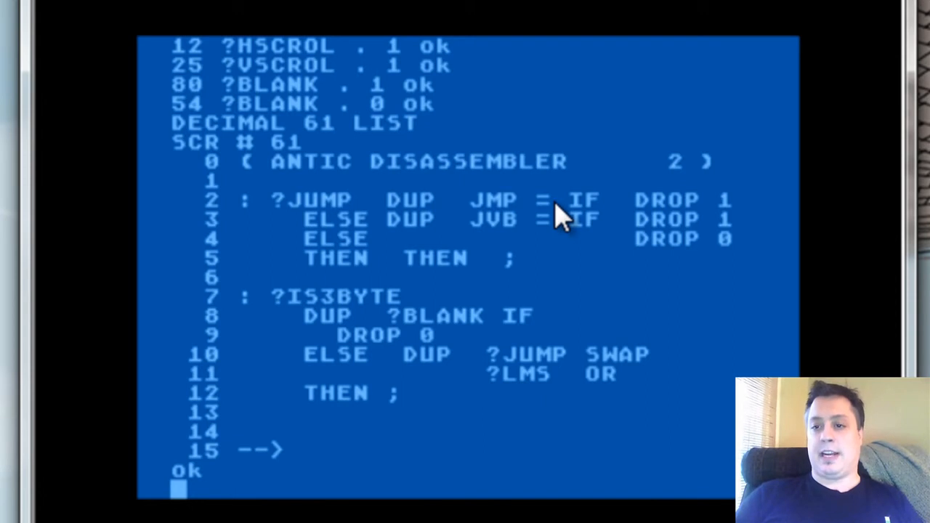
{"action": "mouse_move", "coordinate": [508, 215]}
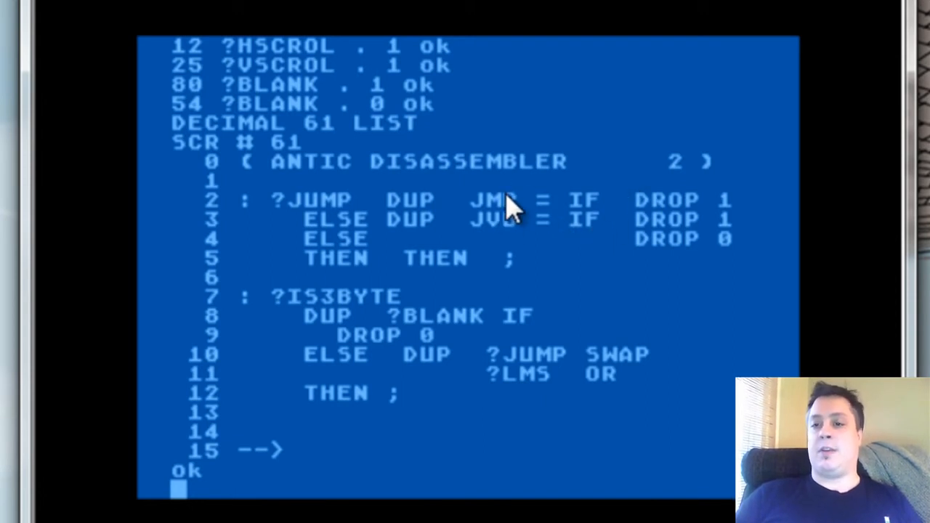
{"action": "mouse_move", "coordinate": [639, 221]}
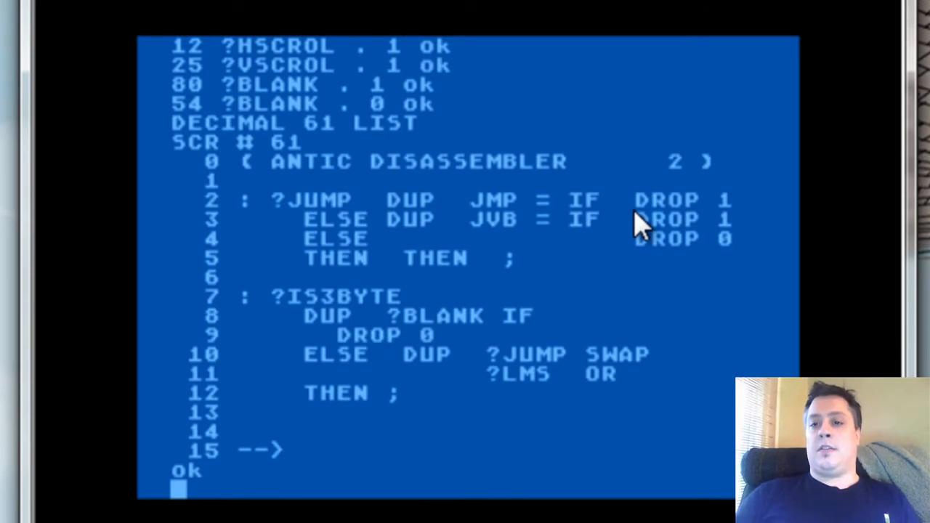
Begin a new line 41 DUP JMP = to step through the ?IS3BYTE logic.
{"action": "type", "text": "4"}
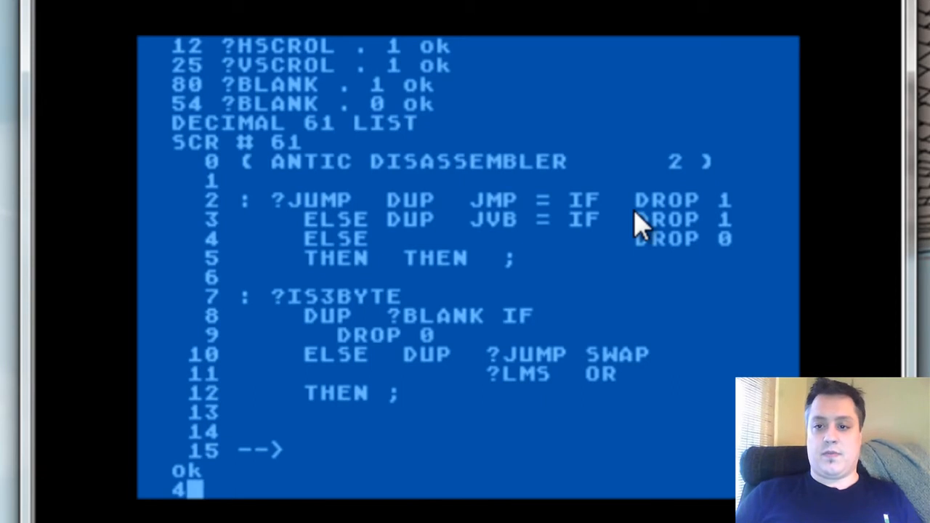
{"action": "type", "text": "1"}
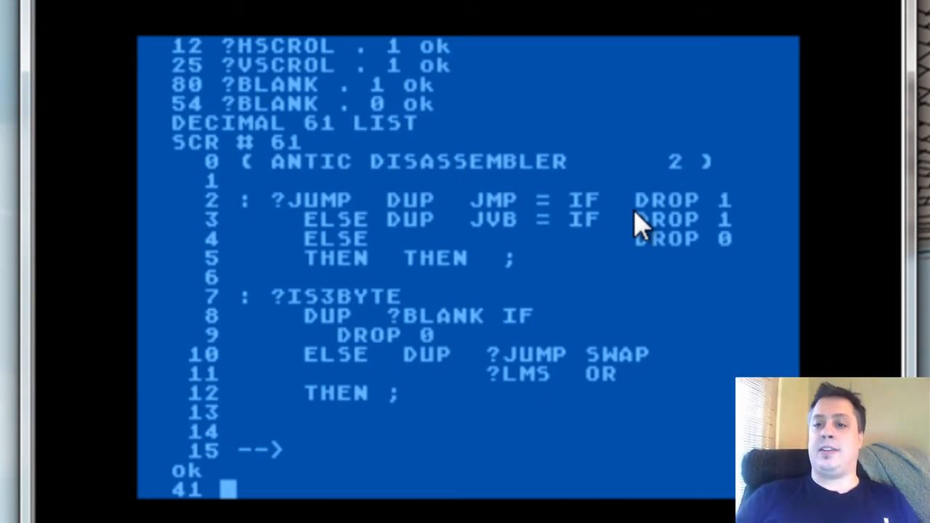
{"action": "type", "text": "DUP"}
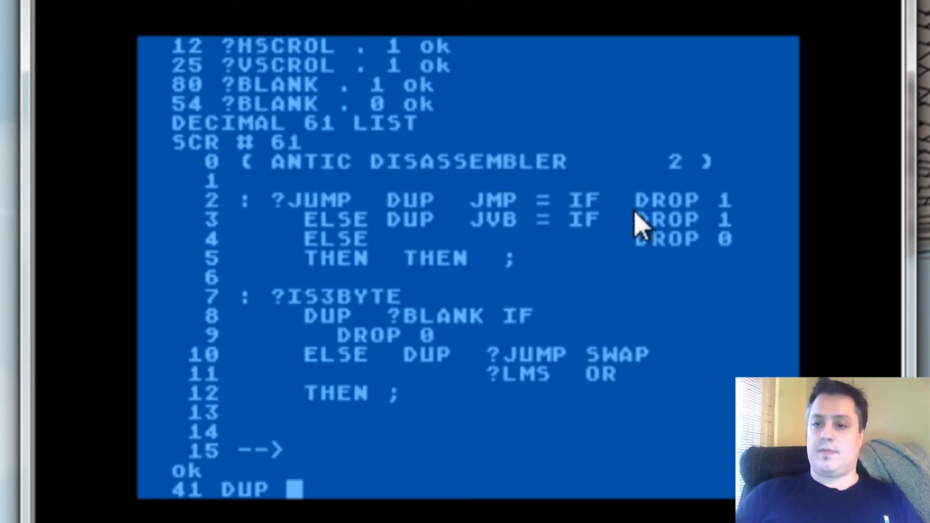
{"action": "type", "text": "JMP"}
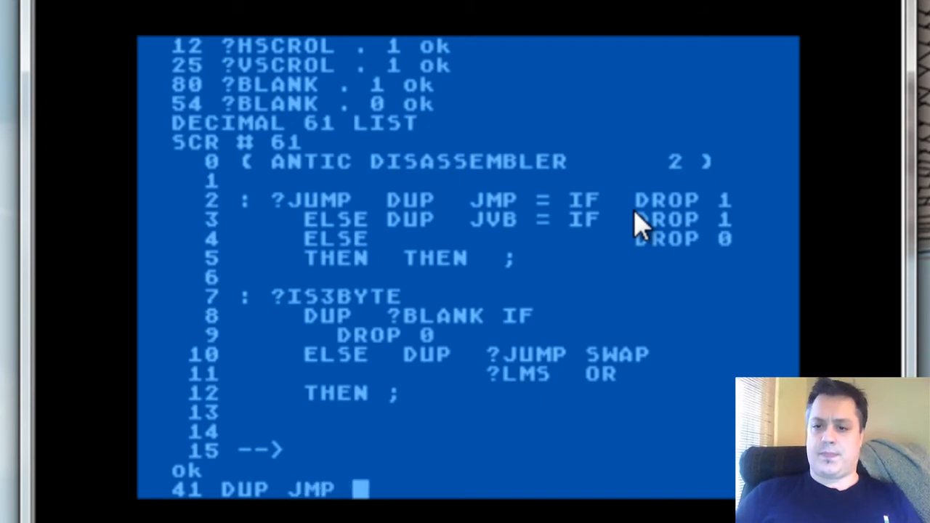
{"action": "type", "text": "="}
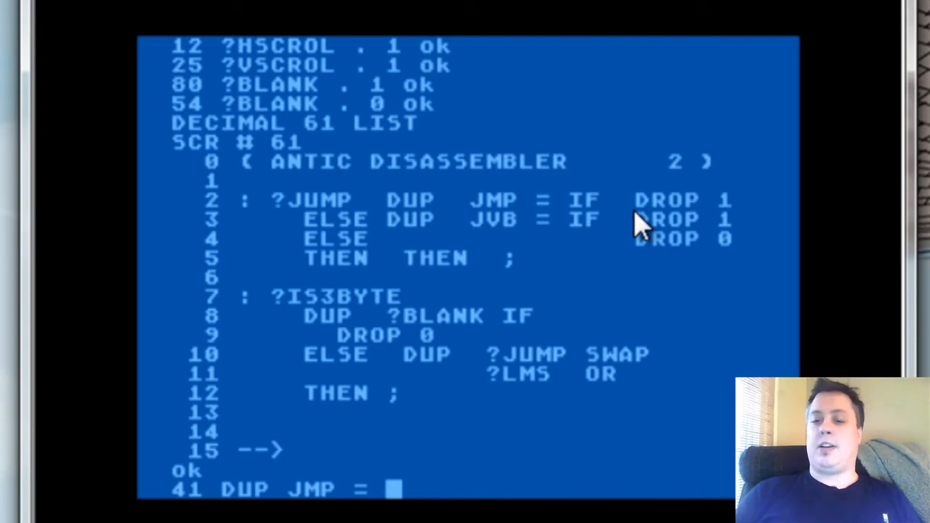
Run FORTH so the interpreter answers ok with screen 61 still shown.
{"action": "type", "text": "FORT"}
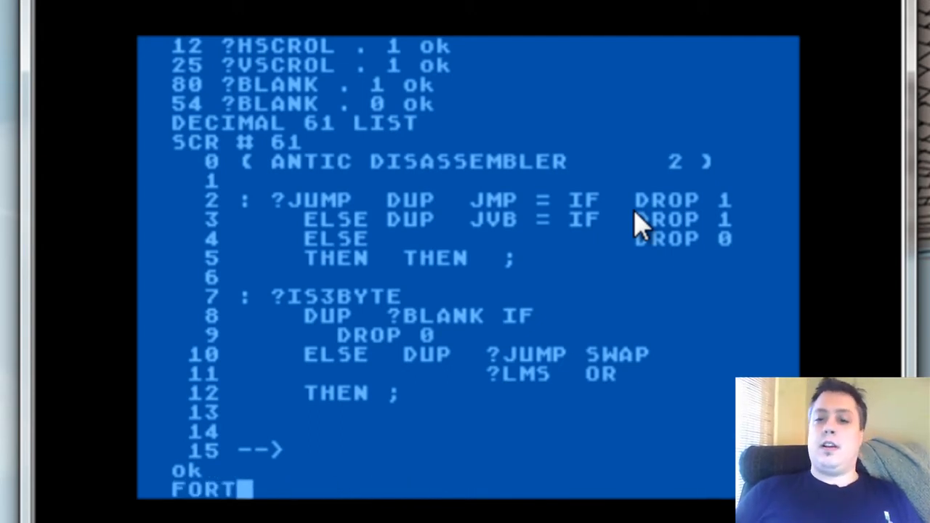
{"action": "key", "text": "Return"}
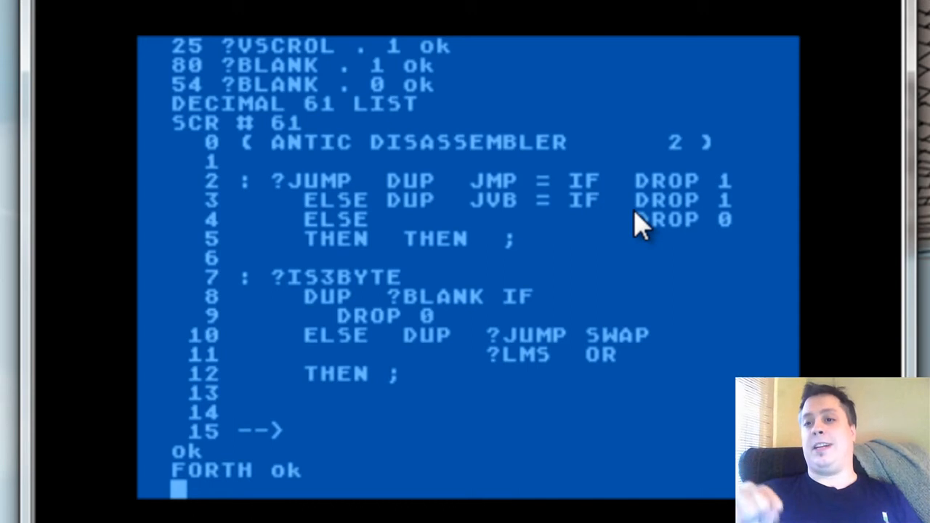
{"action": "mouse_move", "coordinate": [564, 206]}
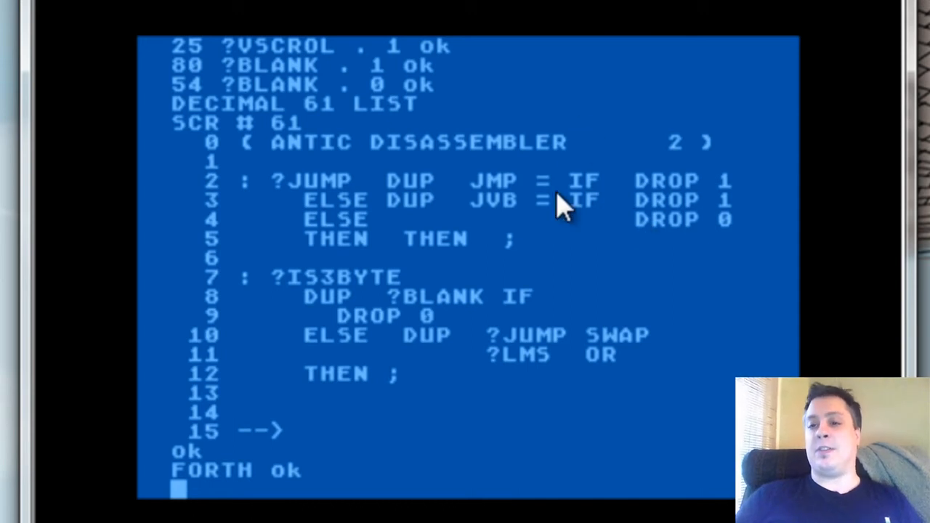
{"action": "mouse_move", "coordinate": [552, 206]}
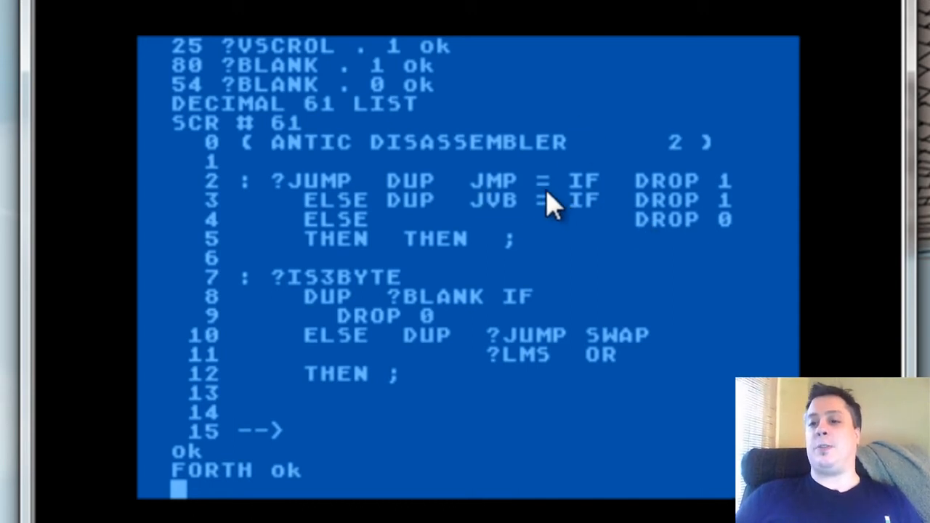
{"action": "mouse_move", "coordinate": [596, 207]}
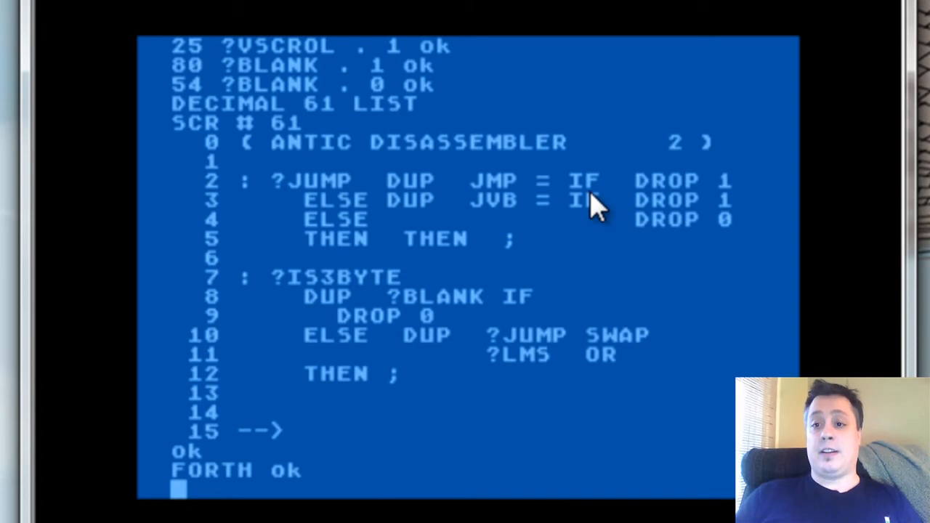
{"action": "mouse_move", "coordinate": [424, 204]}
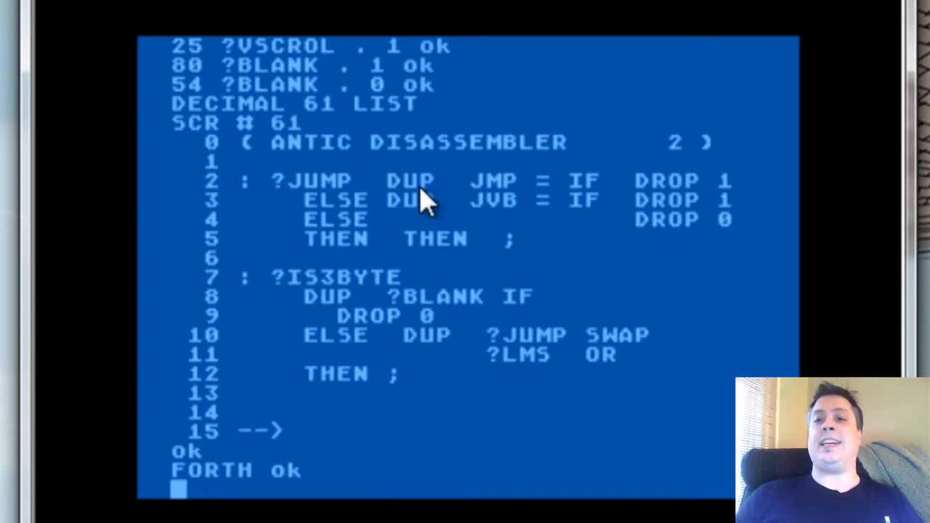
{"action": "mouse_move", "coordinate": [334, 293]}
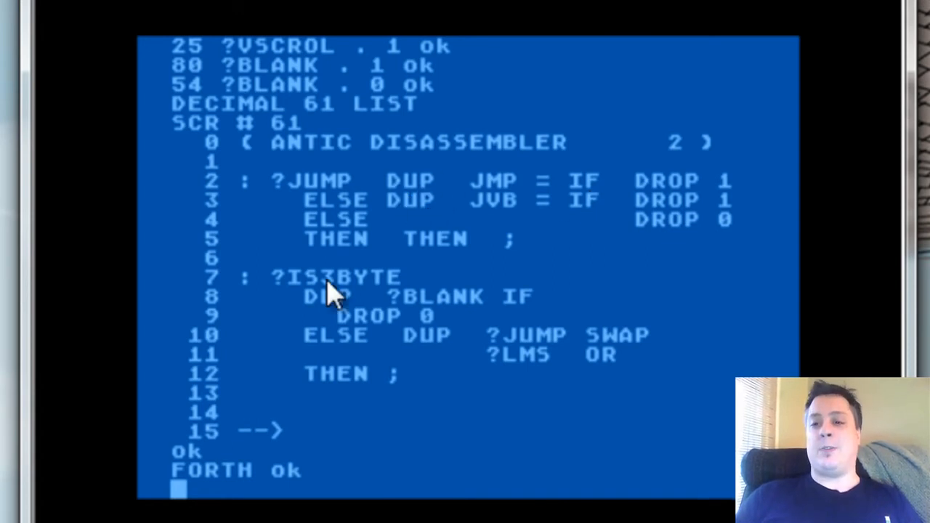
{"action": "mouse_move", "coordinate": [327, 305]}
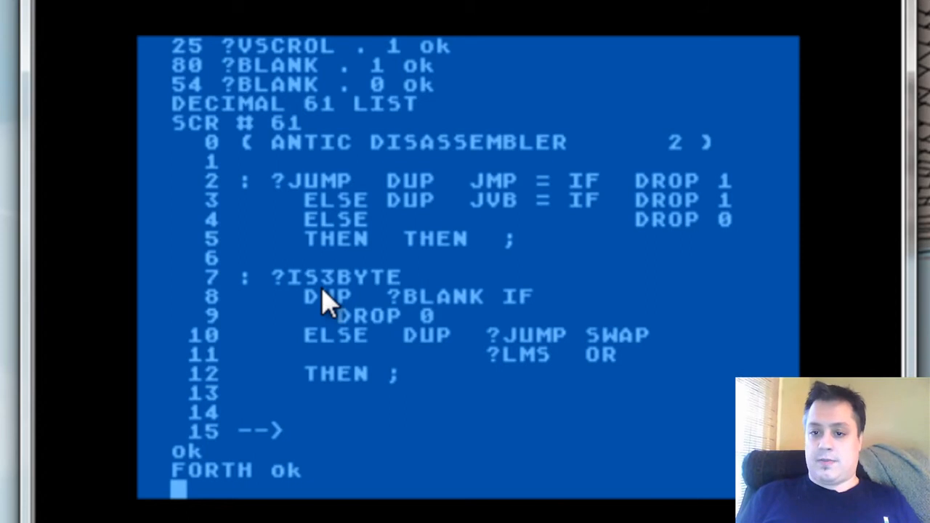
In HEX, evaluate 42 DUP JMP = leaving 0 above 42 on the stack.
{"action": "type", "text": "HEX ok"}
{"action": "type", "text": "42"}
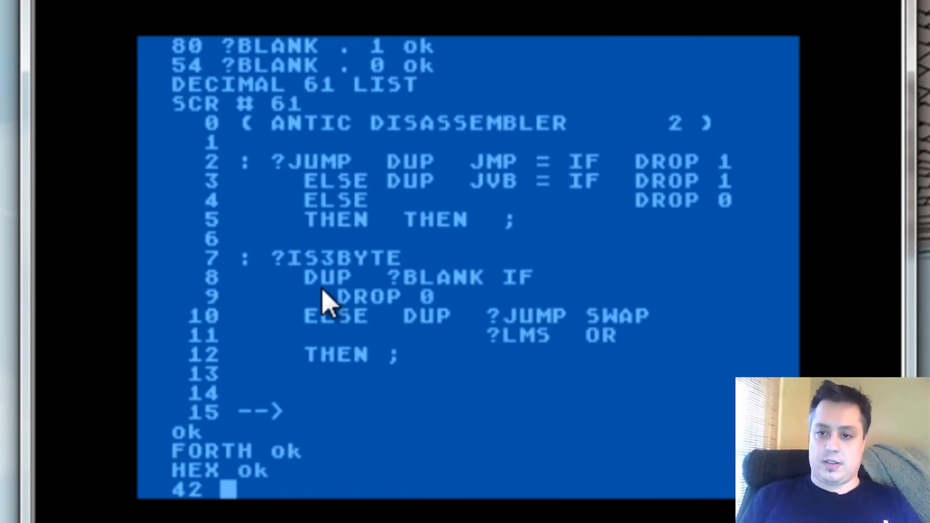
{"action": "type", "text": "DUP"}
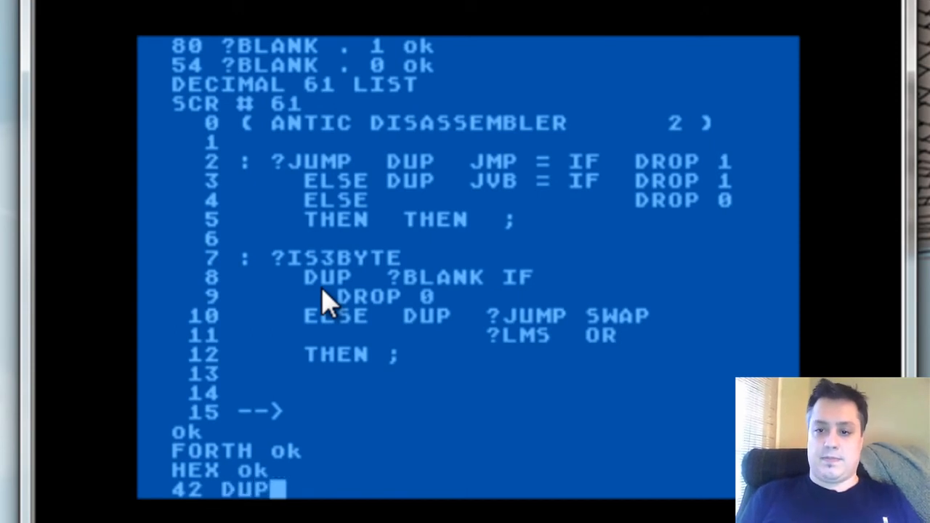
{"action": "type", "text": "JMP = S"}
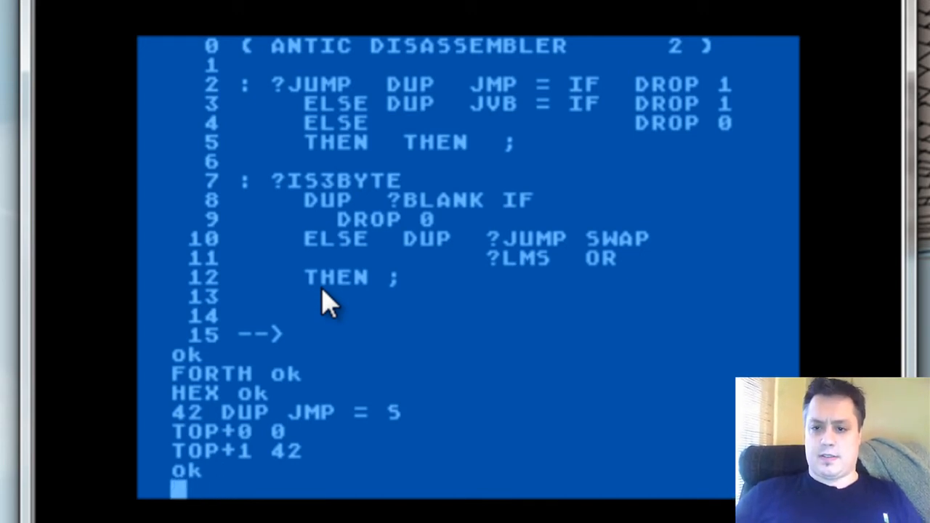
Evaluate DUP JVB = on 42, removing the stray IF, again leaving 0 above 42.
{"action": "type", "text": "DU"}
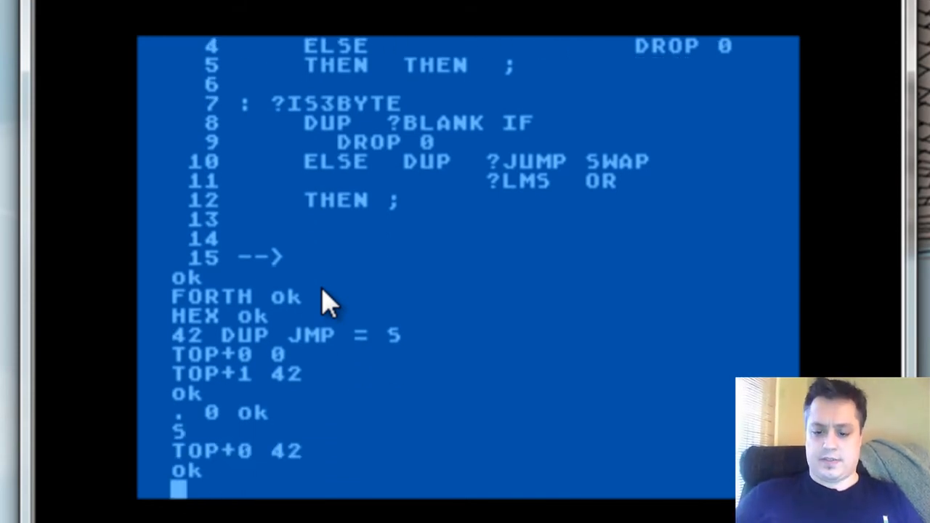
{"action": "type", "text": "J"}
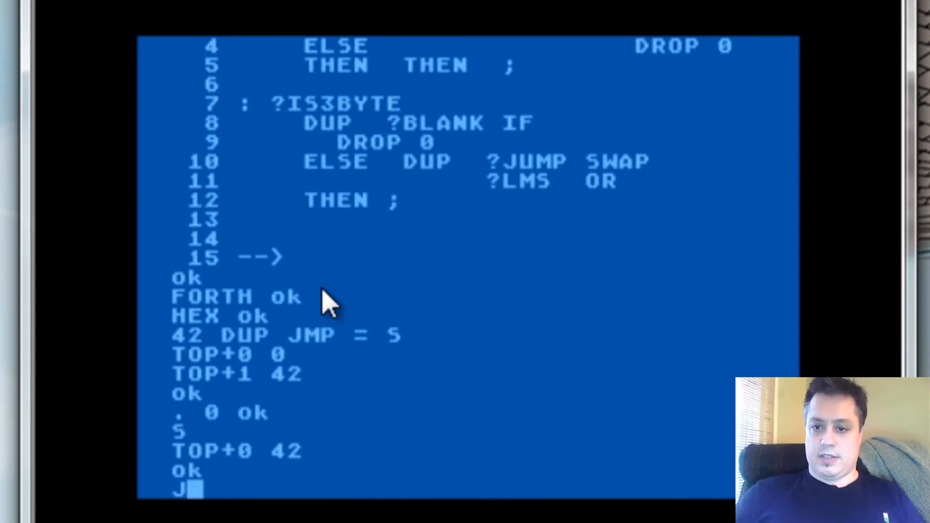
{"action": "type", "text": "UP"}
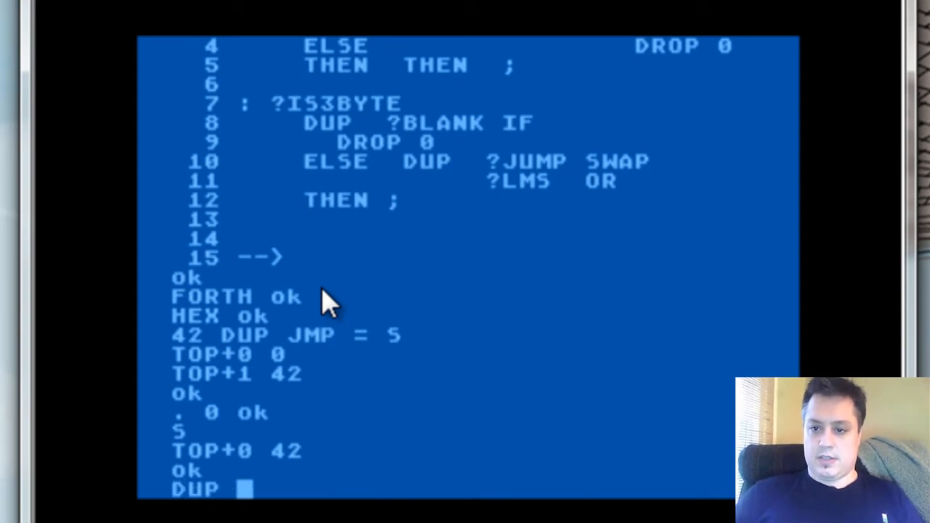
{"action": "type", "text": "JVB = IF"}
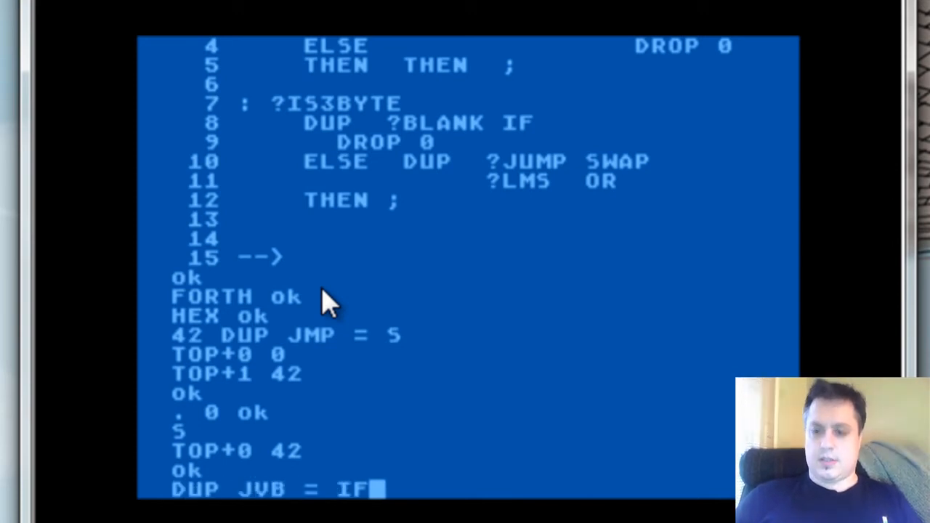
{"action": "key", "text": "Backspace"}
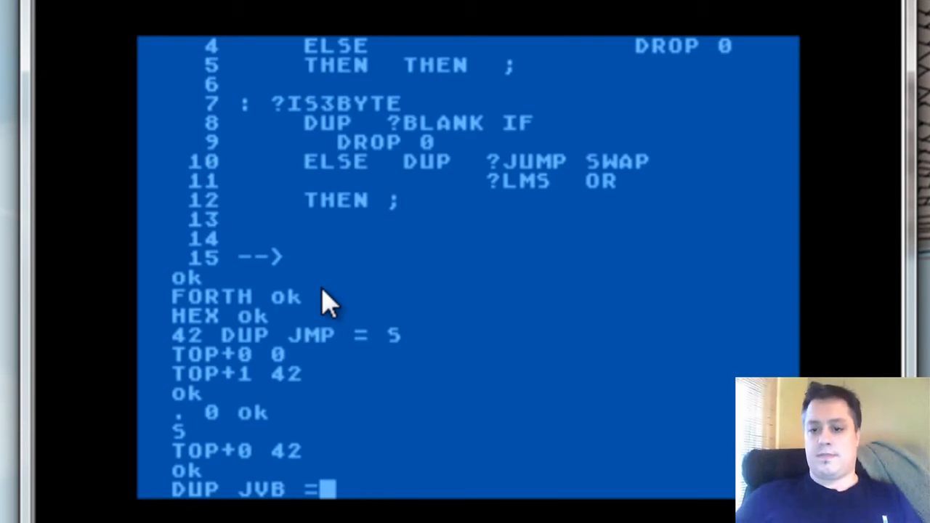
{"action": "key", "text": "Return"}
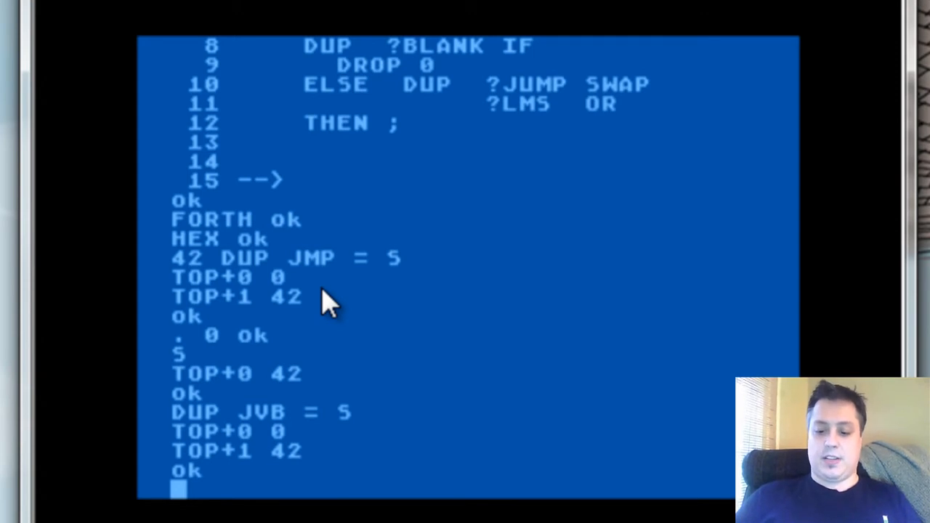
Return to DECIMAL and relist screen 61 with the ?JUMP and ?IS3BYTE definitions.
{"action": "type", "text": "DEC"}
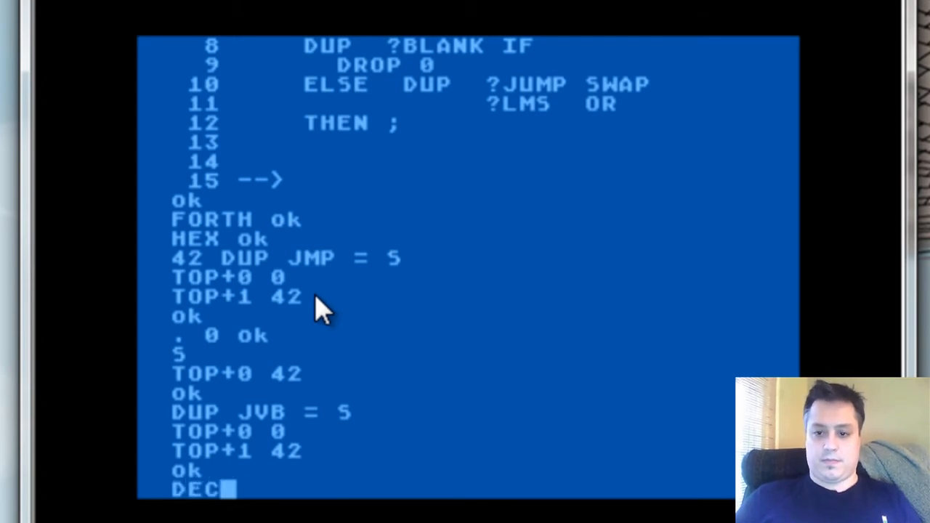
{"action": "type", "text": "IMAL"}
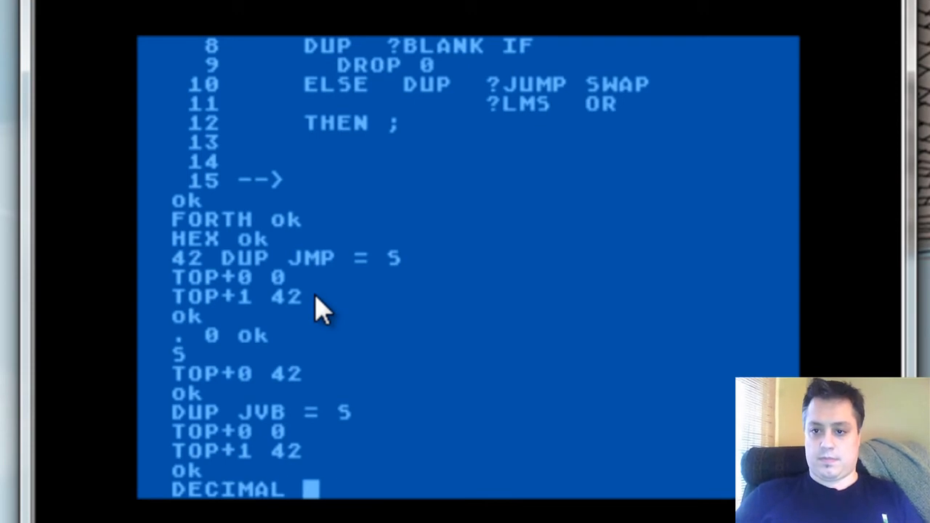
{"action": "type", "text": "61 LIS"}
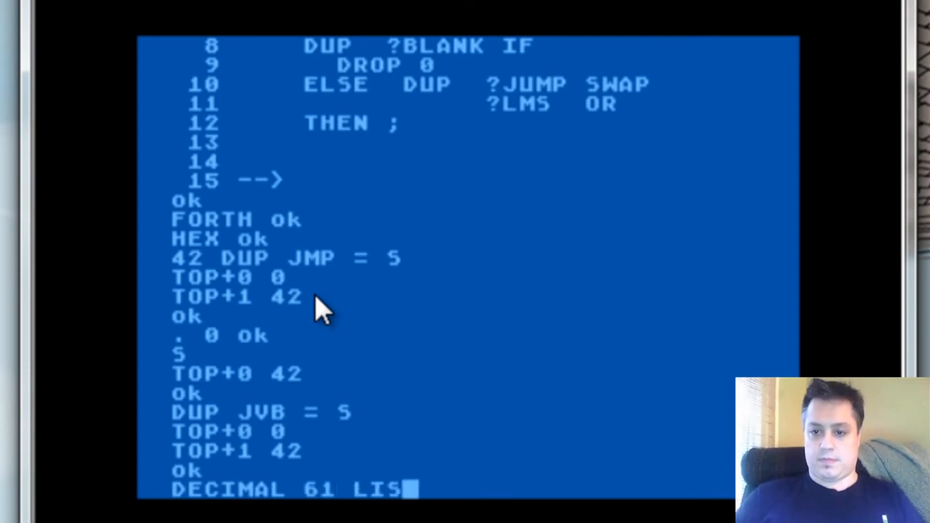
{"action": "key", "text": "Return"}
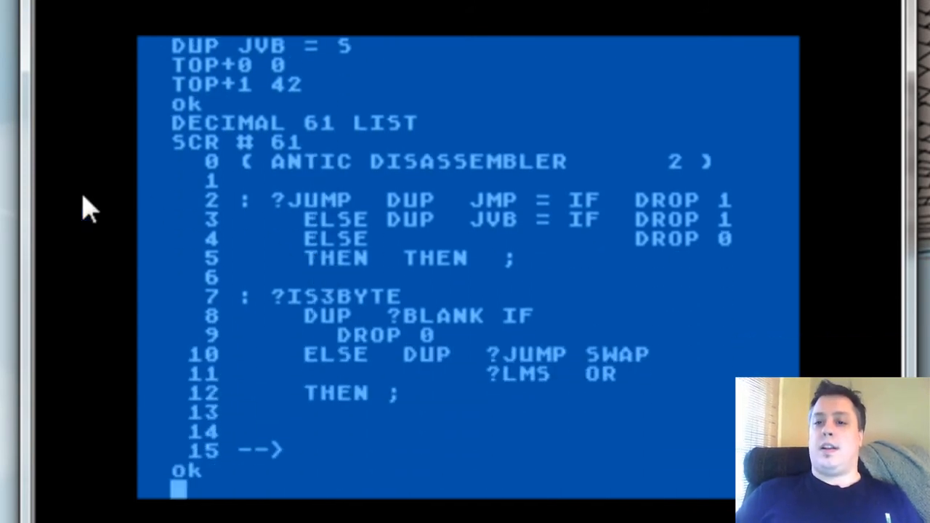
{"action": "mouse_move", "coordinate": [646, 172]}
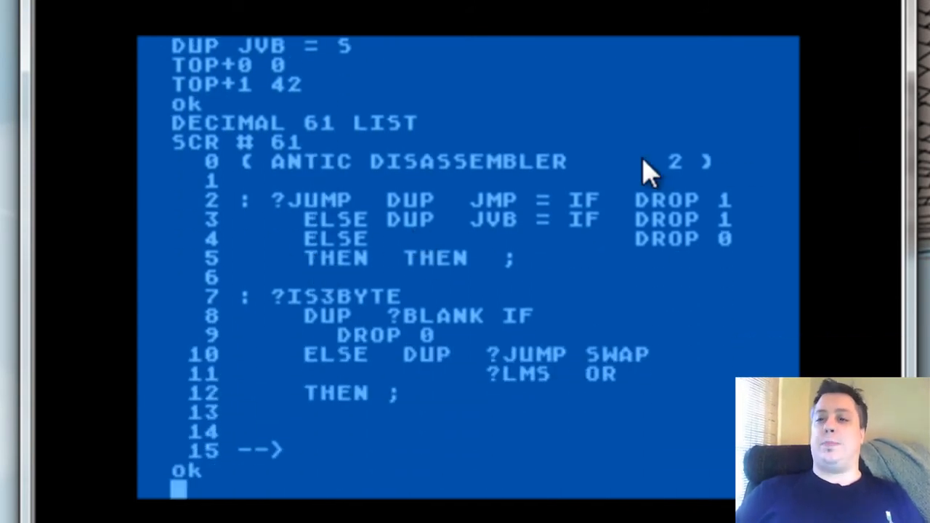
{"action": "mouse_move", "coordinate": [637, 250]}
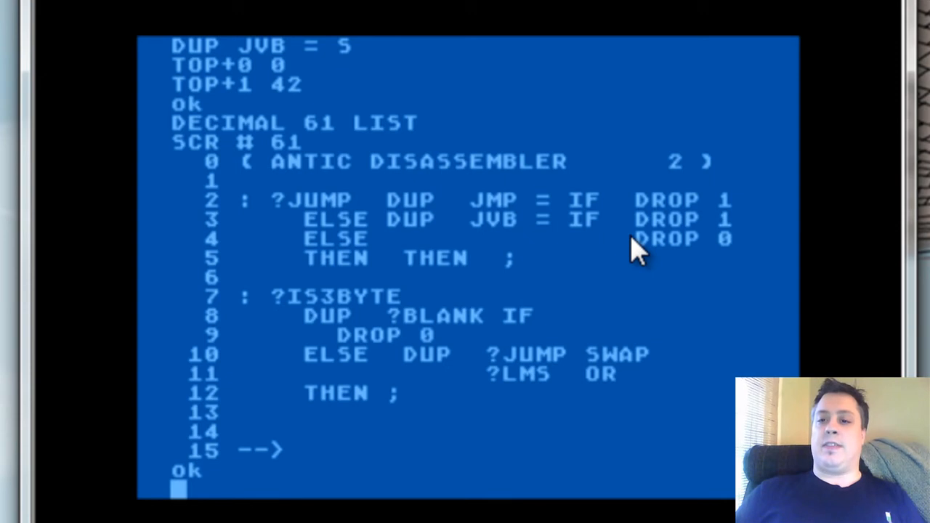
{"action": "mouse_move", "coordinate": [337, 279]}
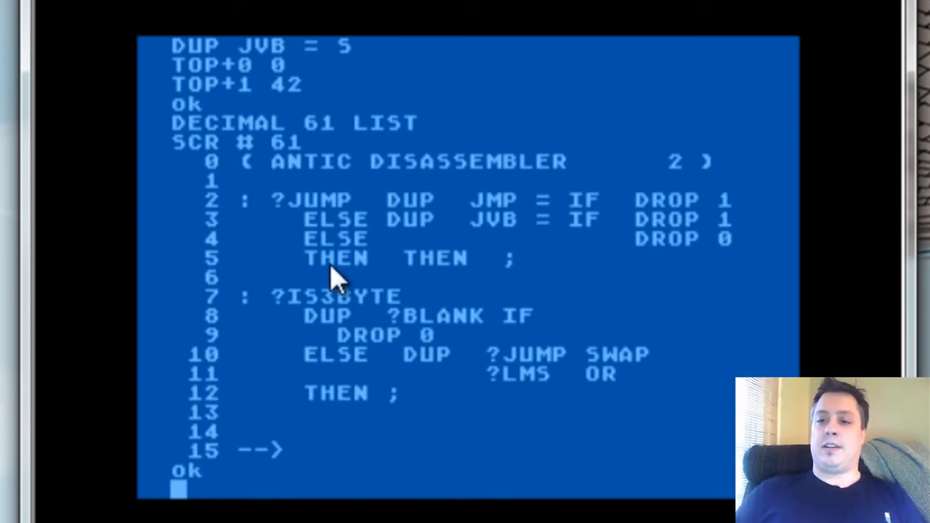
{"action": "mouse_move", "coordinate": [239, 331]}
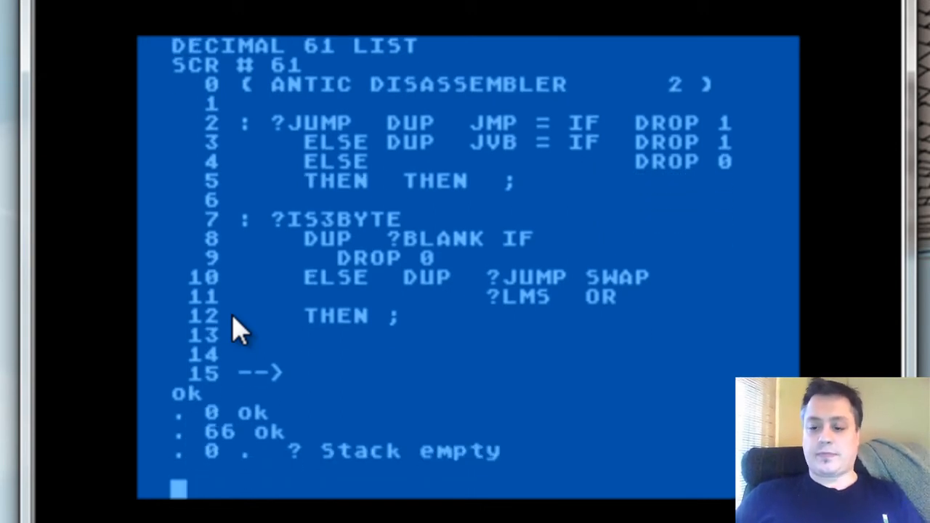
Test ?JUMP on 42 and 41, then start relisting screen 61 with DECIMAL 61 LIST.
{"action": "type", "text": "42 ?JUMP"}
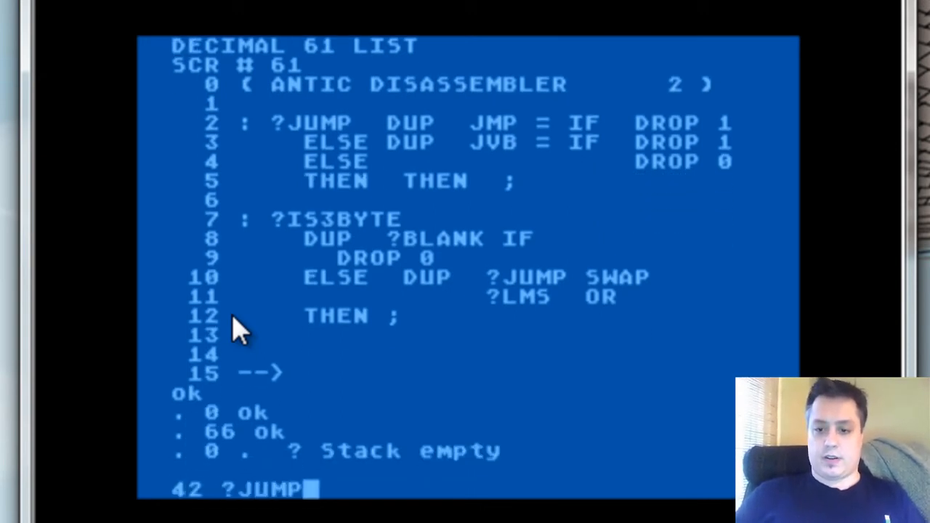
{"action": "key", "text": "Return"}
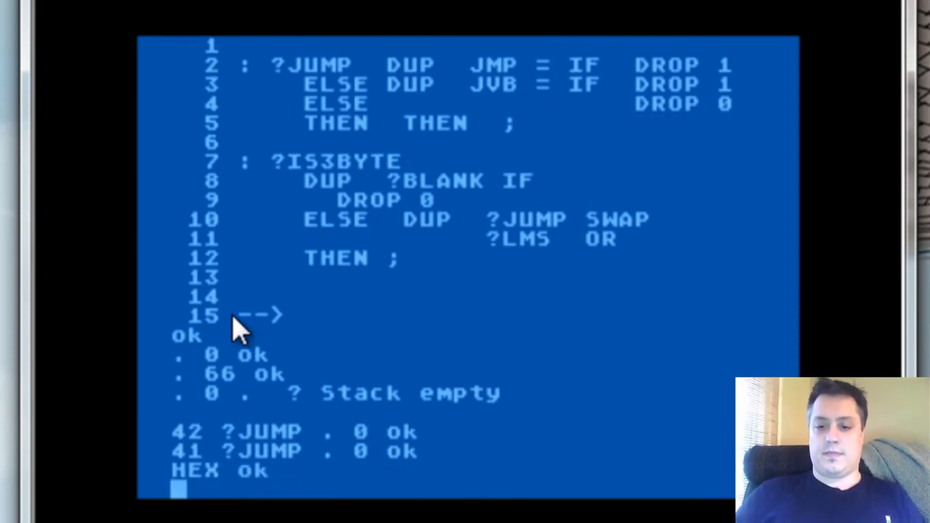
{"action": "type", "text": "42 ?JUMP . 0 ok"}
{"action": "type", "text": "41 ?JUMP ."}
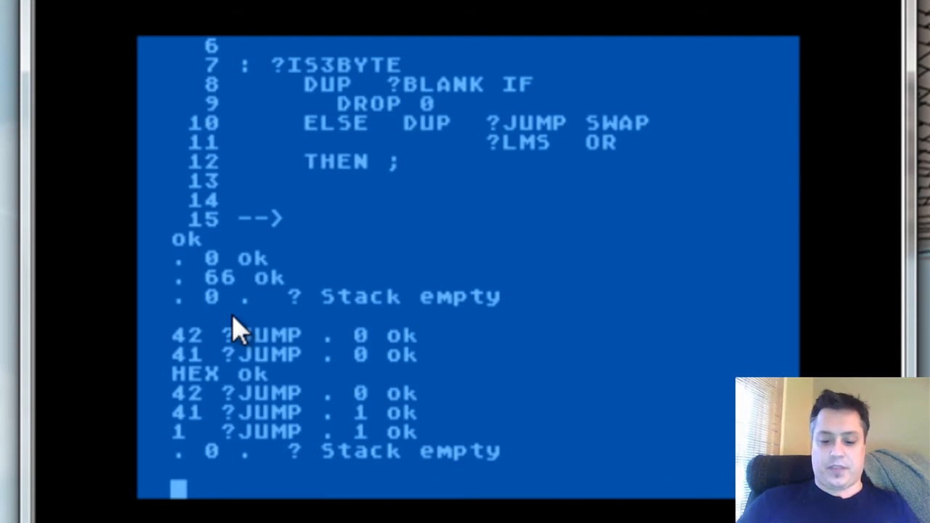
{"action": "type", "text": "DECIMAL 61 LIST"}
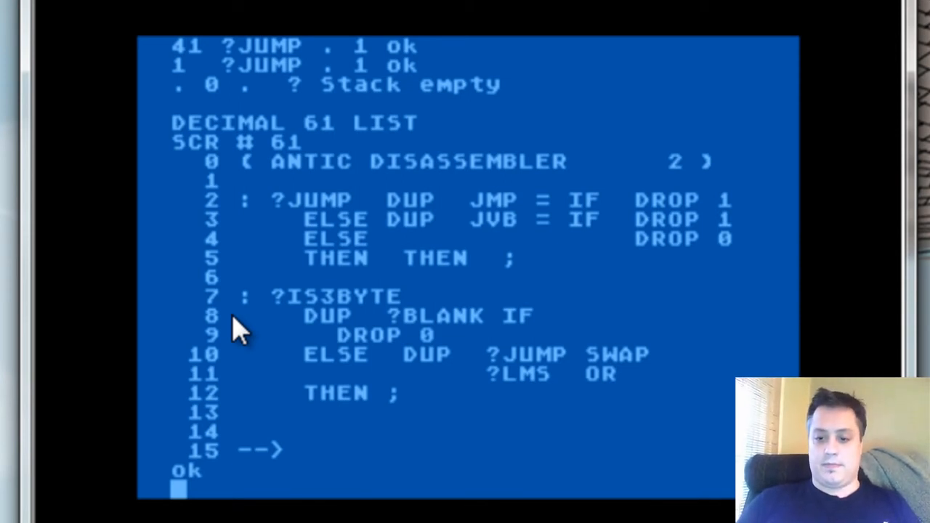
Run 20 ?BLANK giving 1, then DROP the result to empty the stack.
{"action": "type", "text": "20 ?B"}
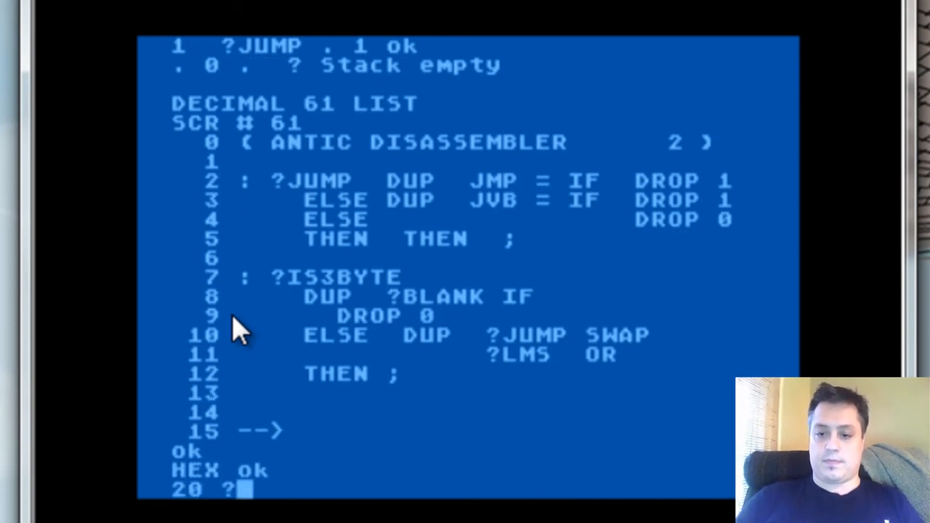
{"action": "type", "text": "BLANK S"}
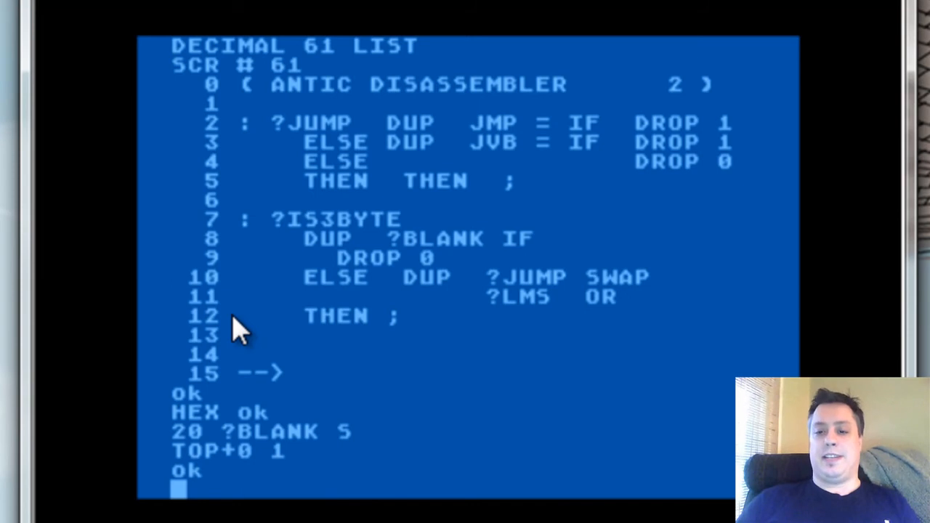
{"action": "type", "text": "DROP"}
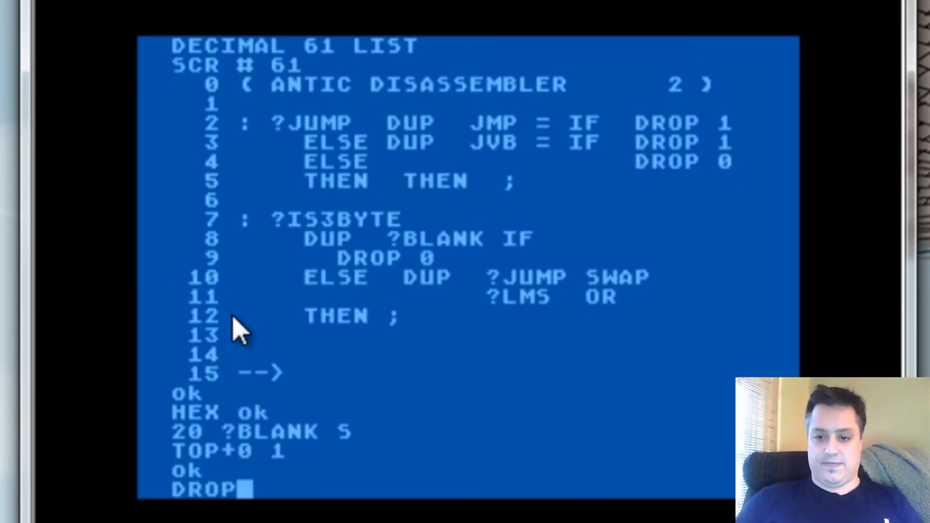
{"action": "key", "text": "Return"}
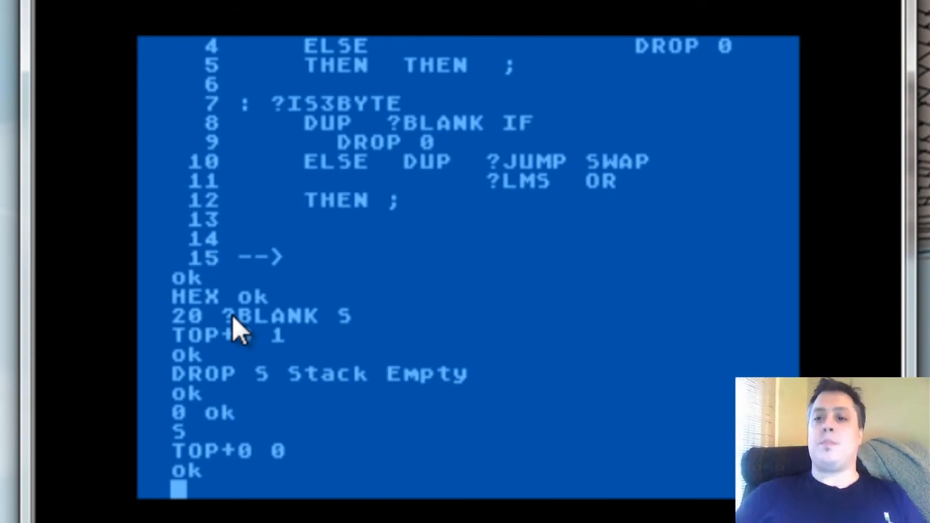
{"action": "type", "text": ". 0 ok"}
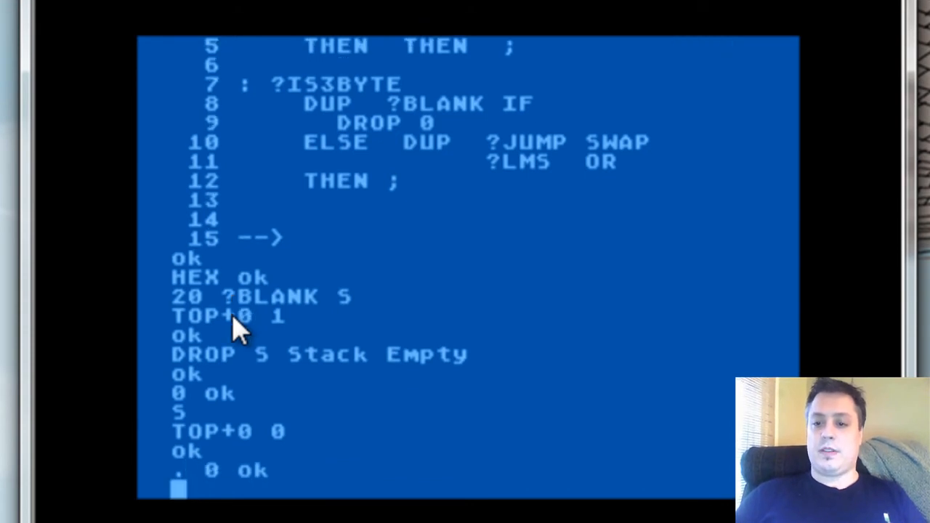
Step ?IS3BYTE by hand on 42: DUP ?JUMP, SWAP ?LMS OR, which prints 0.
{"action": "type", "text": "4"}
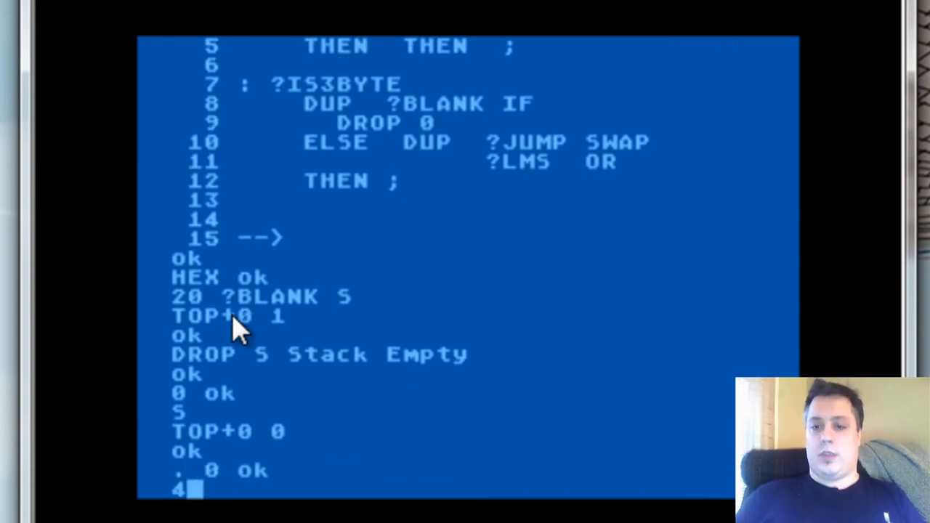
{"action": "type", "text": "2"}
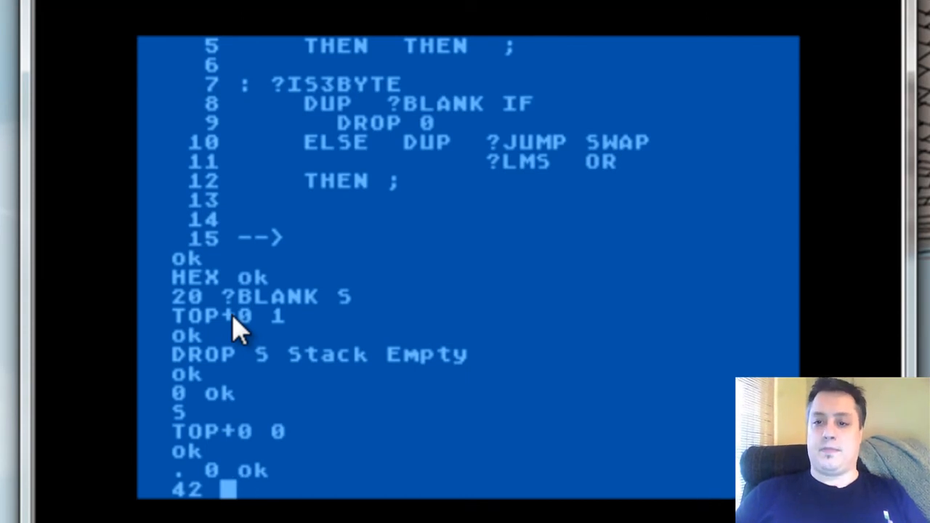
{"action": "type", "text": "DUP"}
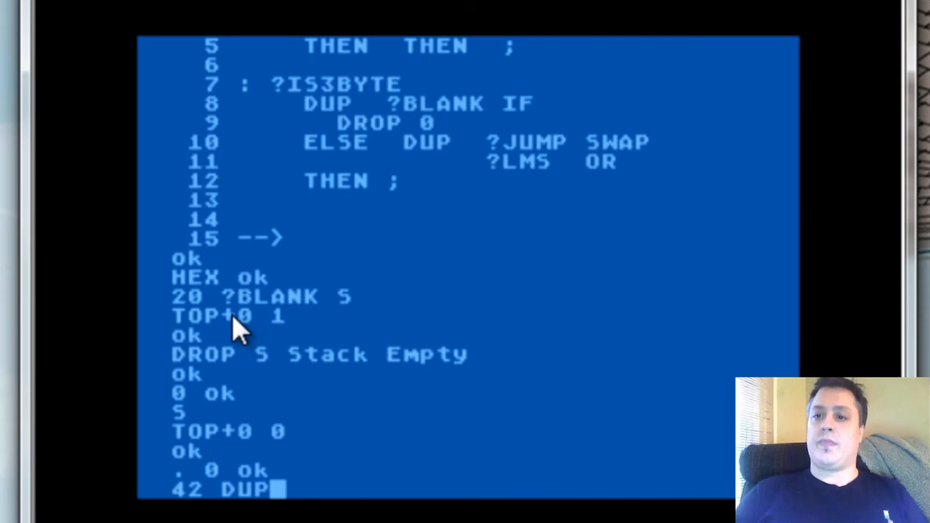
{"action": "type", "text": "?"}
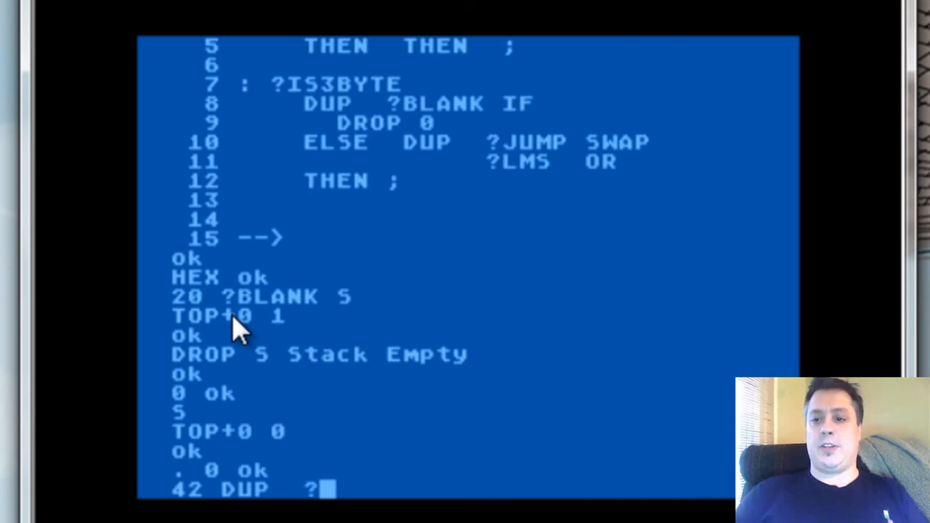
{"action": "type", "text": "JUMP"}
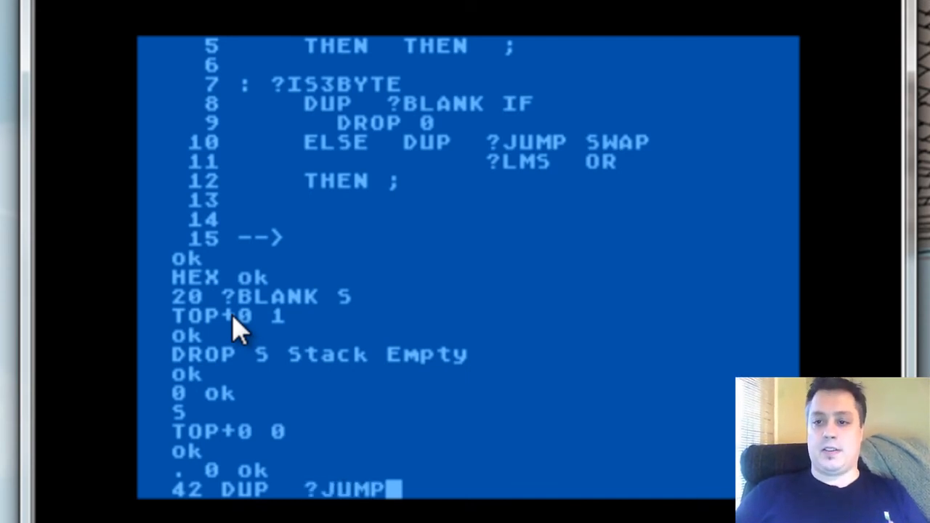
{"action": "key", "text": "Return"}
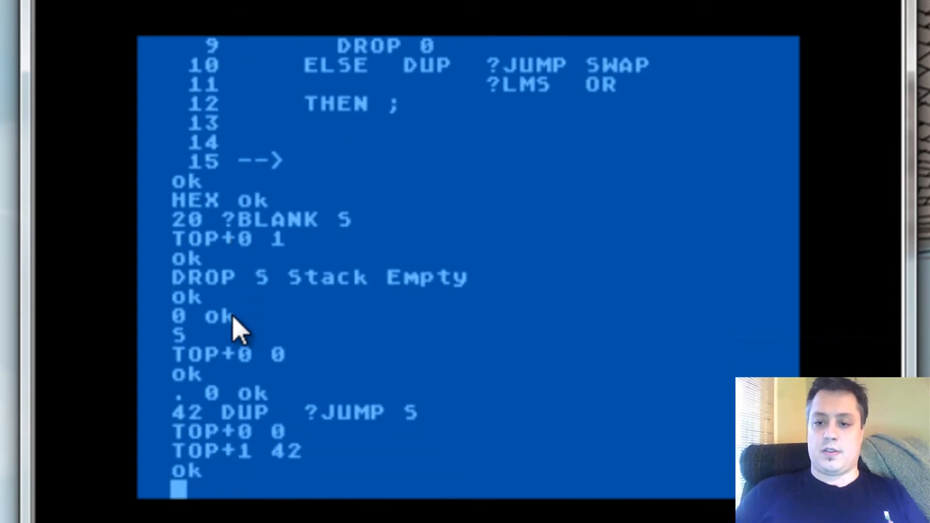
{"action": "type", "text": "SW"}
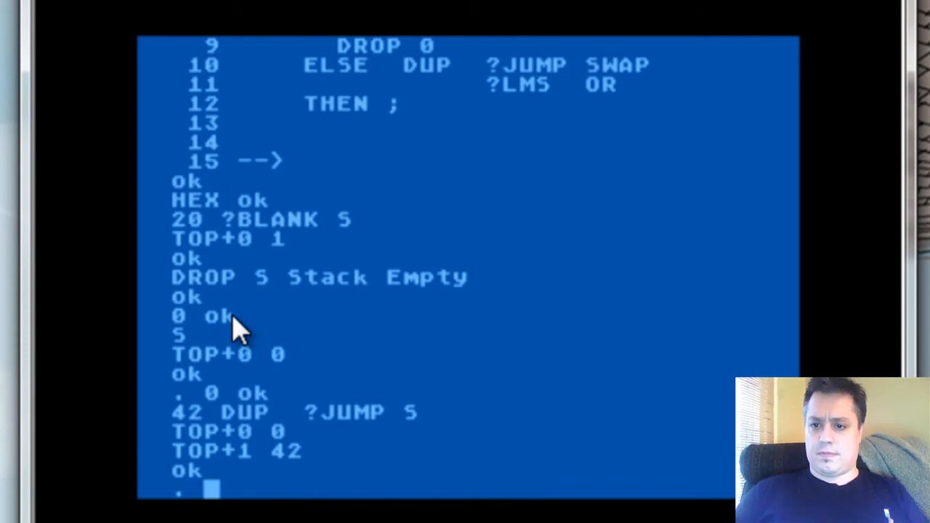
{"action": "type", "text": "SWAP"}
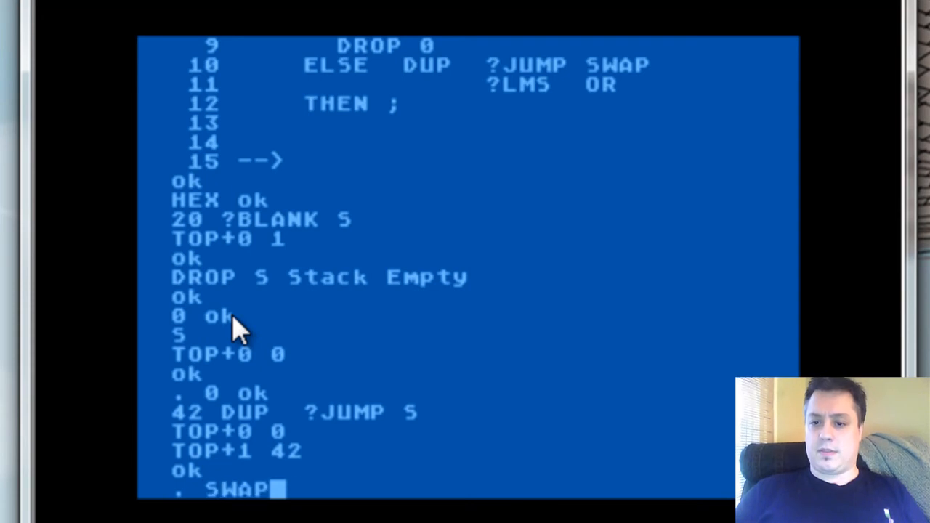
{"action": "type", "text": "?LMS OR 0 ok"}
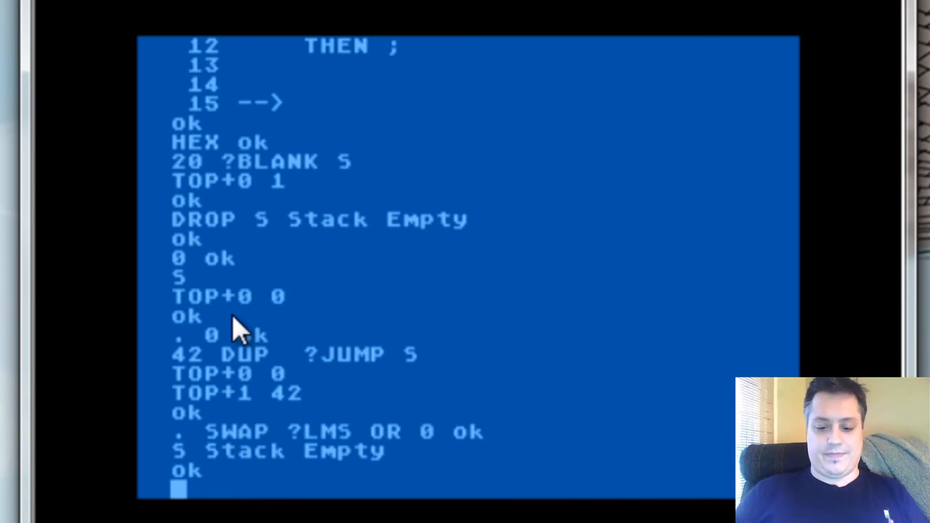
Relist screen 61 in DECIMAL and push 42 onto the stack in hex.
{"action": "type", "text": "61"}
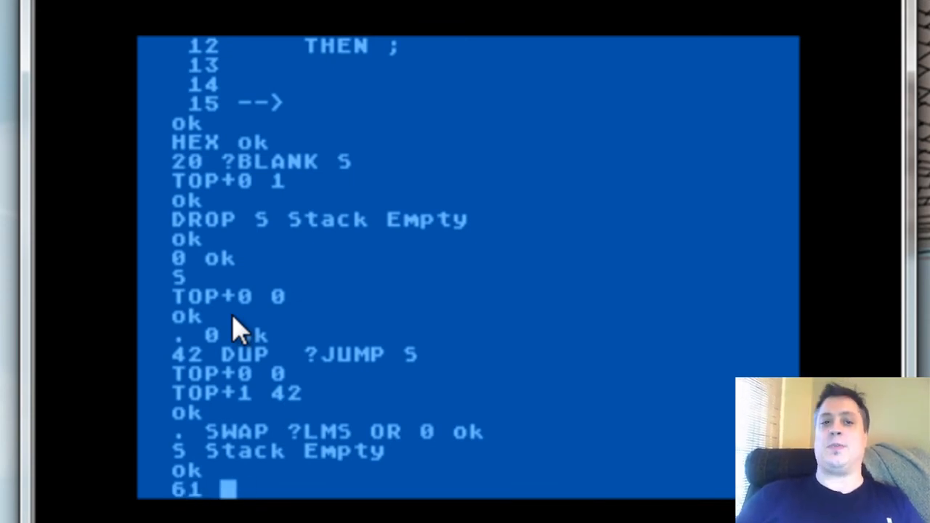
{"action": "type", "text": "DW"}
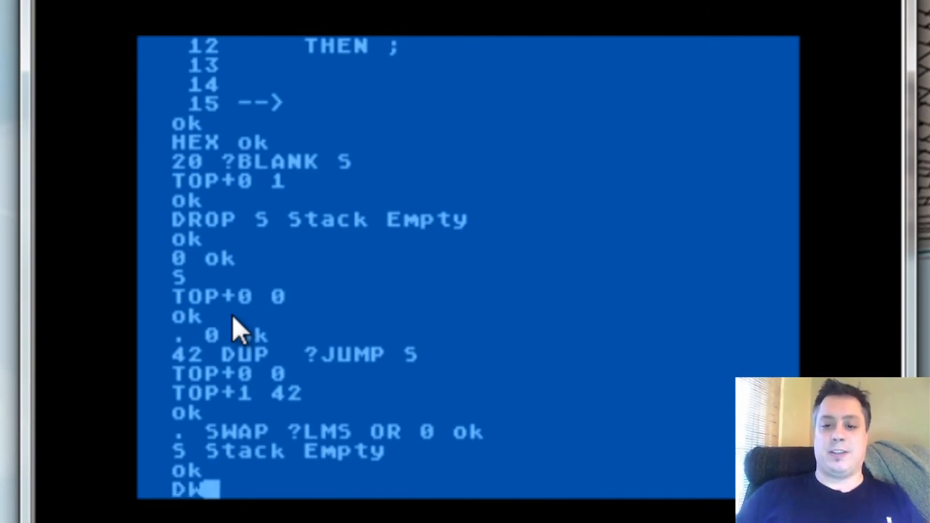
{"action": "type", "text": "ECIMAL 61 LIST"}
{"action": "type", "text": "HEX"}
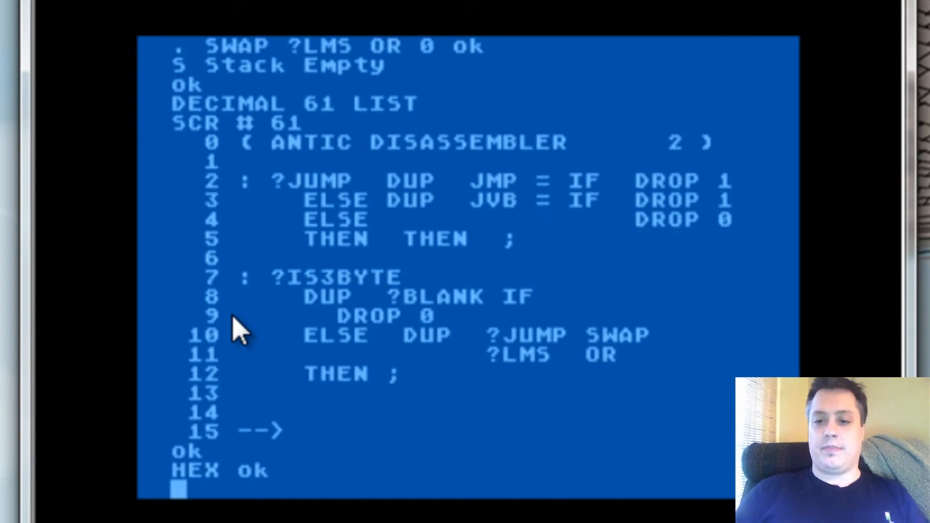
{"action": "type", "text": "42"}
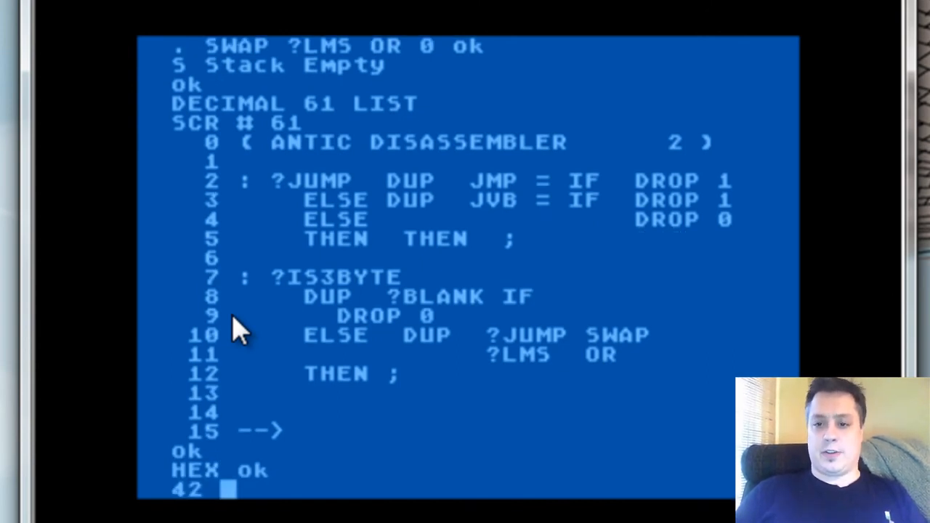
{"action": "key", "text": "Return"}
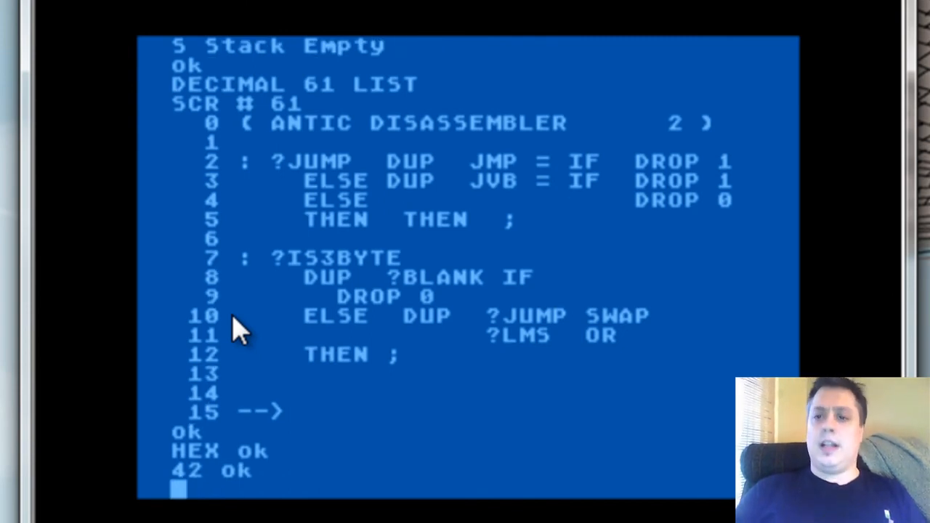
Step ?IS3BYTE on 42 through DUP ?BLANK, DUP ?JUMP and SWAP, leaving 42 above 0.
{"action": "type", "text": "D"}
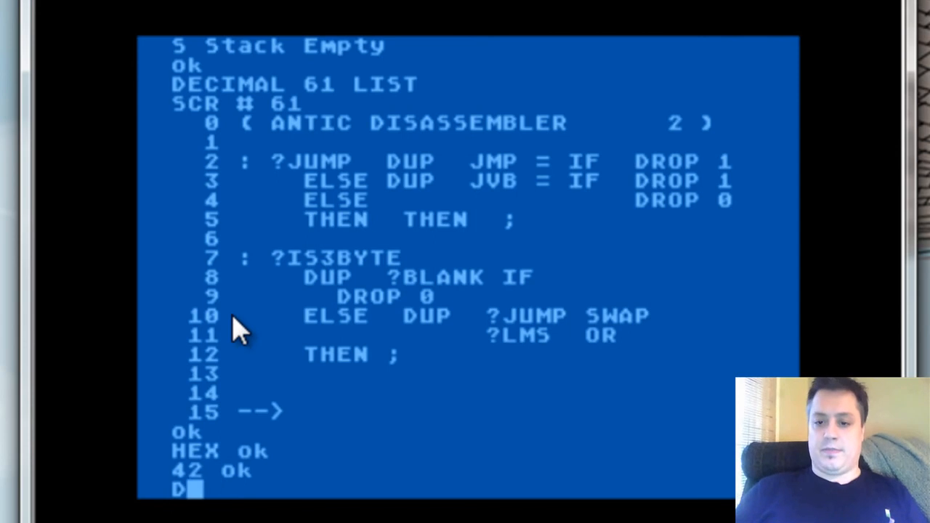
{"action": "type", "text": "UP ?BLANK . 5"}
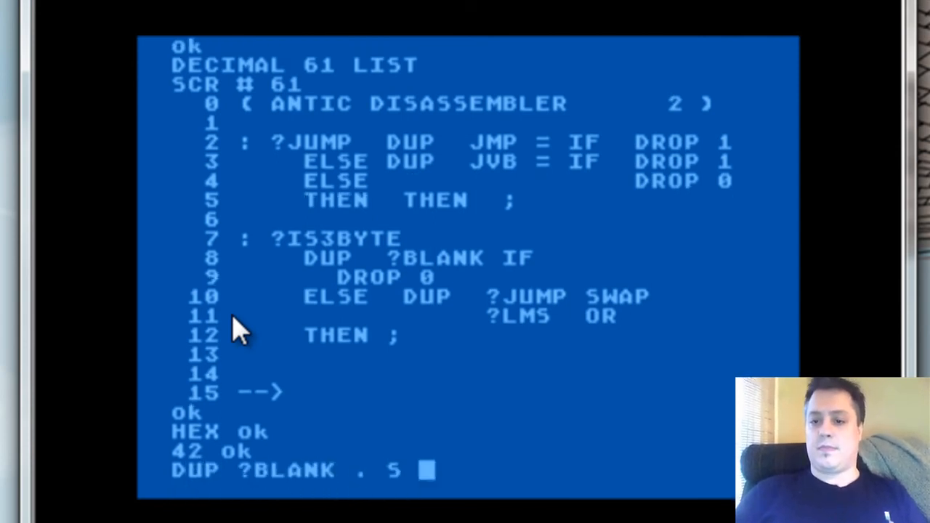
{"action": "key", "text": "Return"}
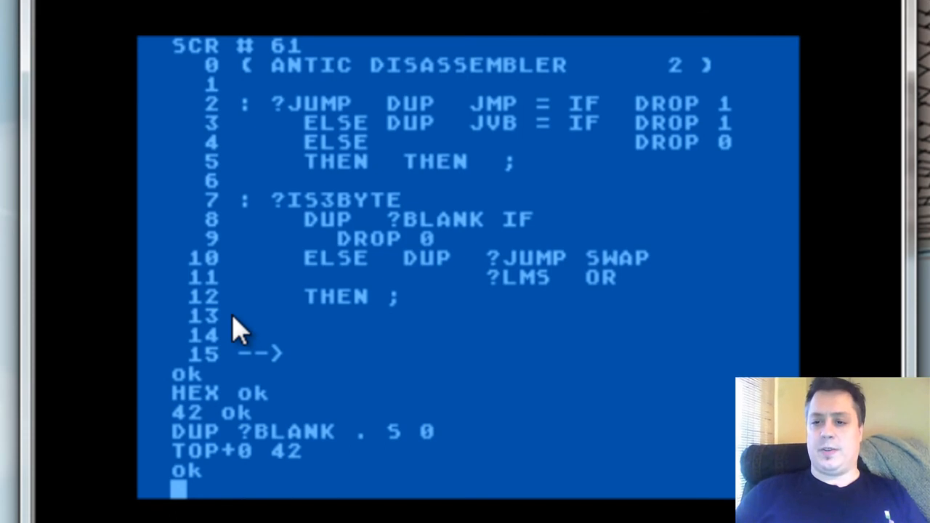
{"action": "type", "text": "DUP"}
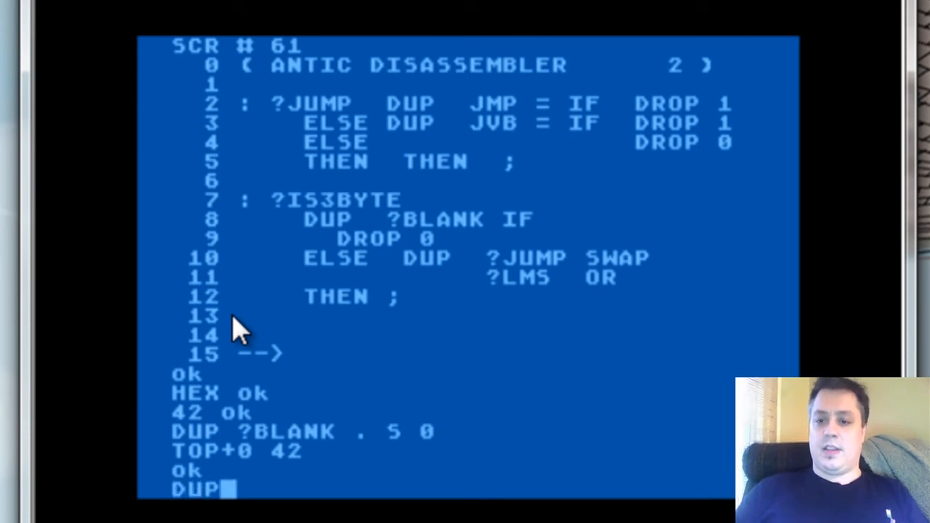
{"action": "type", "text": "?"}
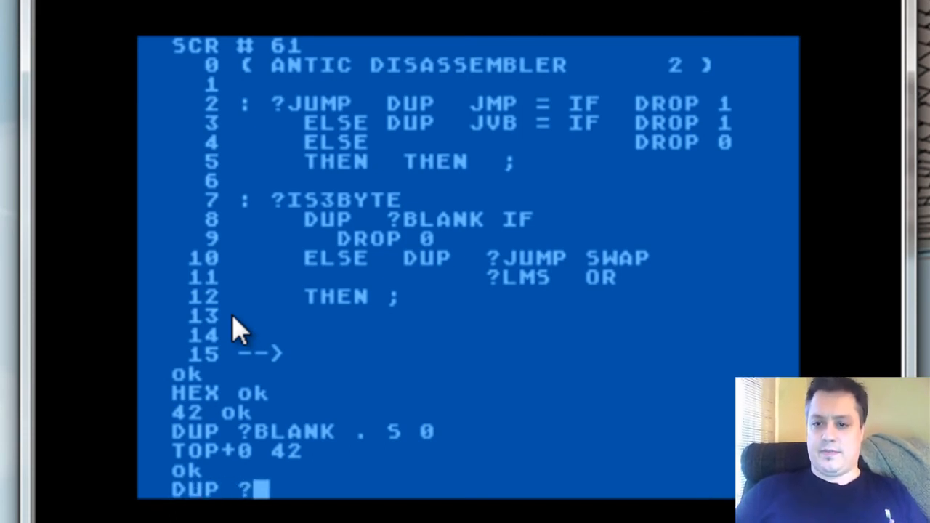
{"action": "type", "text": "JUMP"}
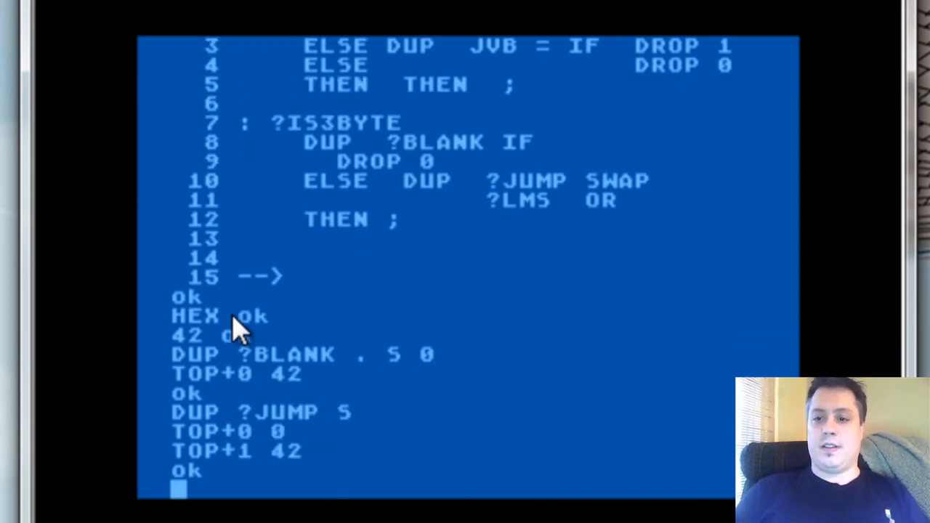
{"action": "type", "text": "SWAP"}
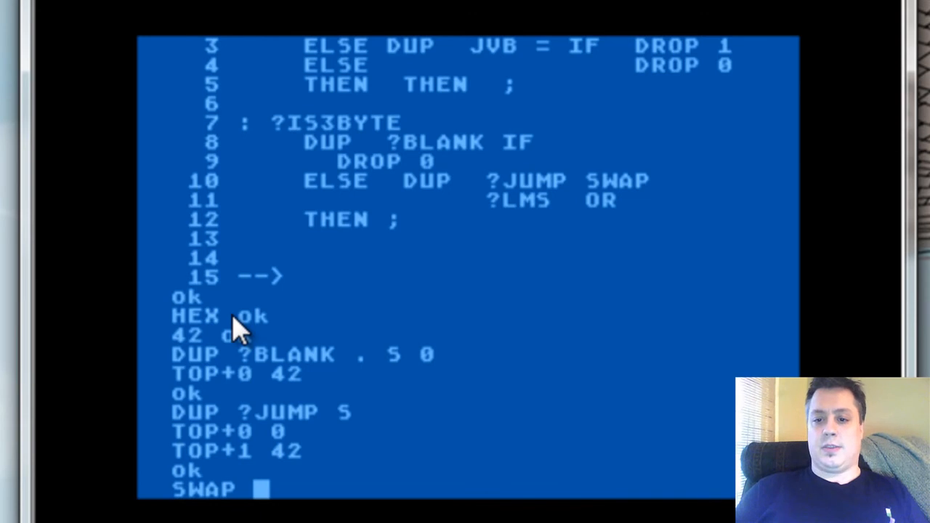
{"action": "type", "text": "S"}
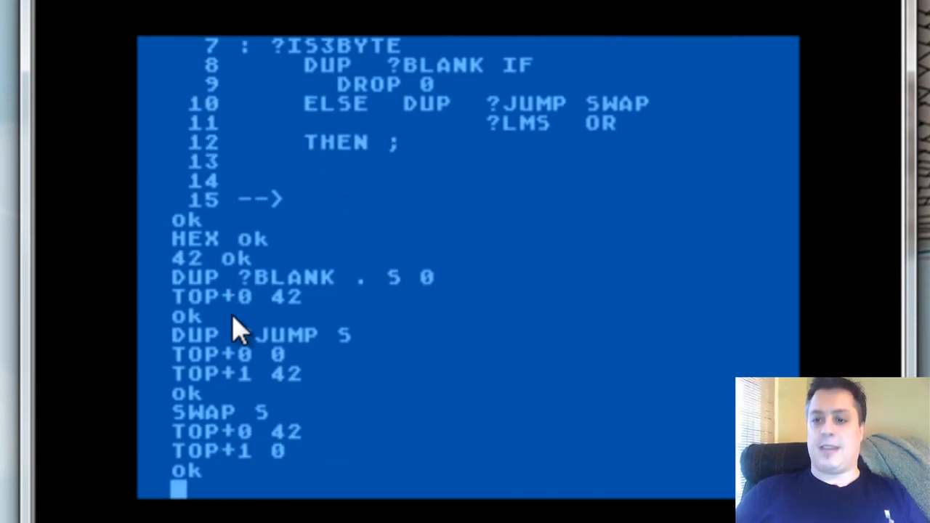
Finish ?IS3BYTE on 42 with ?LMS and OR giving 1, then switch back to the FORTH vocabulary.
{"action": "type", "text": "?LMS S"}
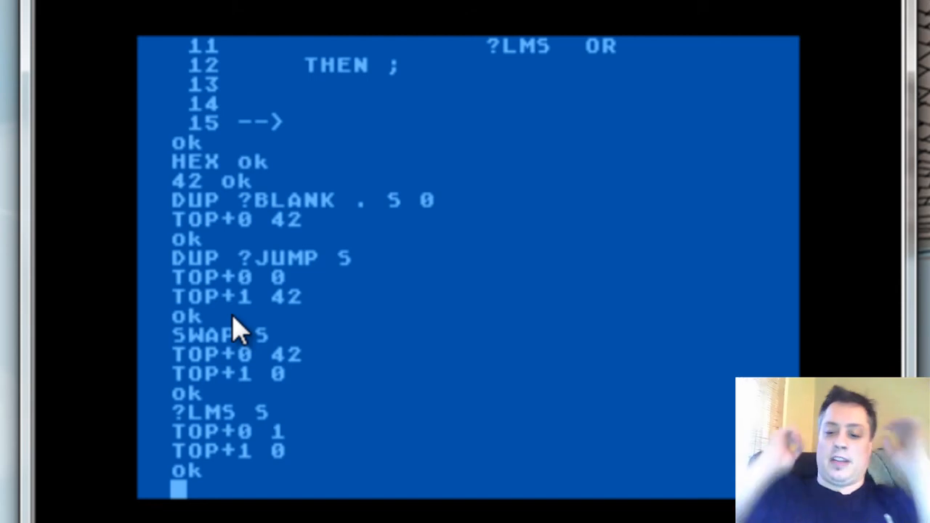
{"action": "type", "text": "OR S"}
{"action": "type", "text": "."}
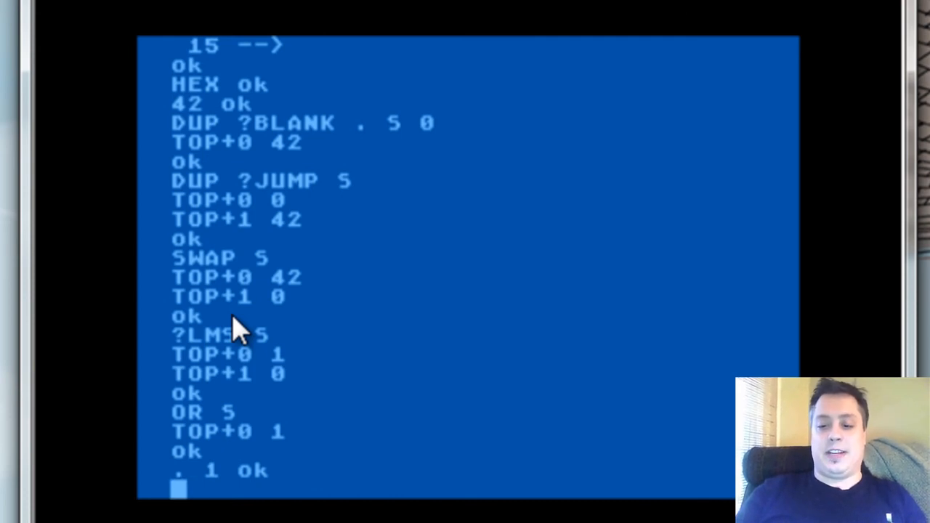
{"action": "type", "text": "FORTH"}
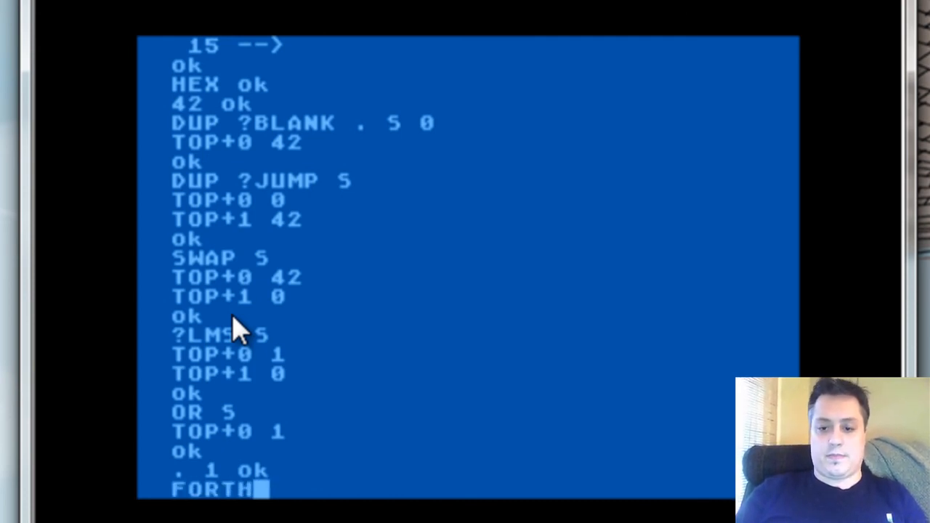
{"action": "key", "text": "Return"}
{"action": "type", "text": "61 LIST"}
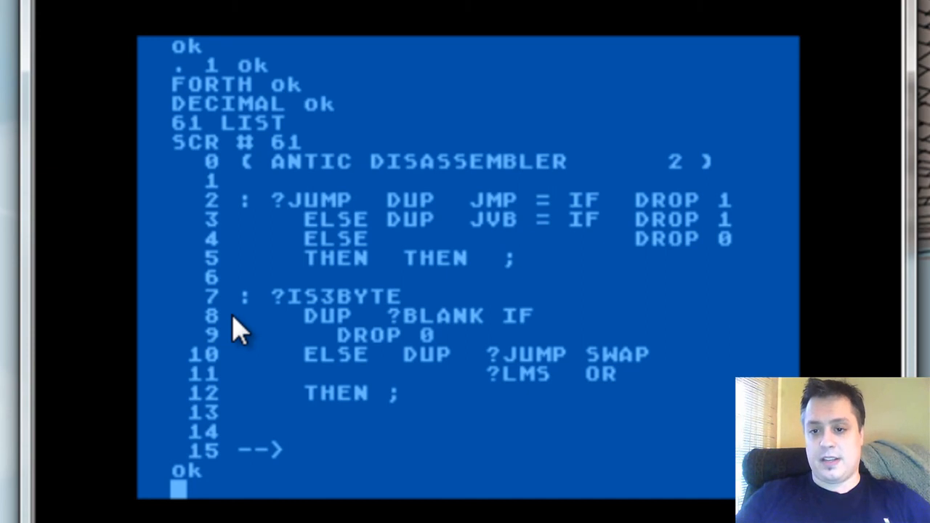
List screen 62 with the MODE. and EXTRA-BITS definitions and switch to HEX.
{"action": "type", "text": "62"}
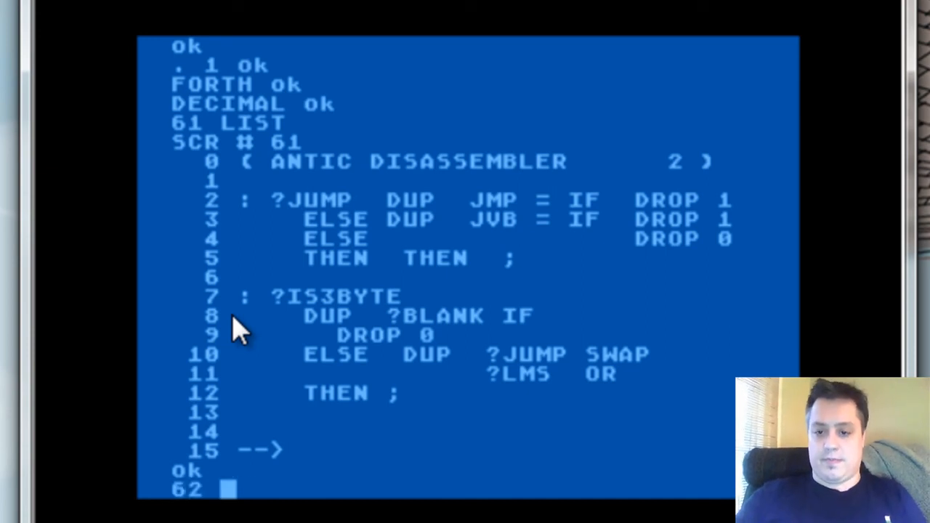
{"action": "type", "text": "LIST"}
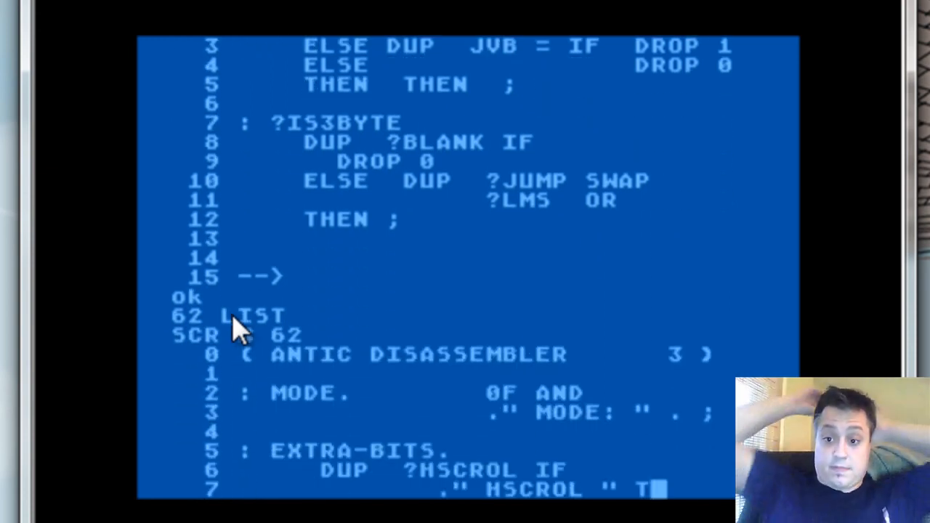
{"action": "scroll", "scroll_direction": "down", "scroll_amount": 3}
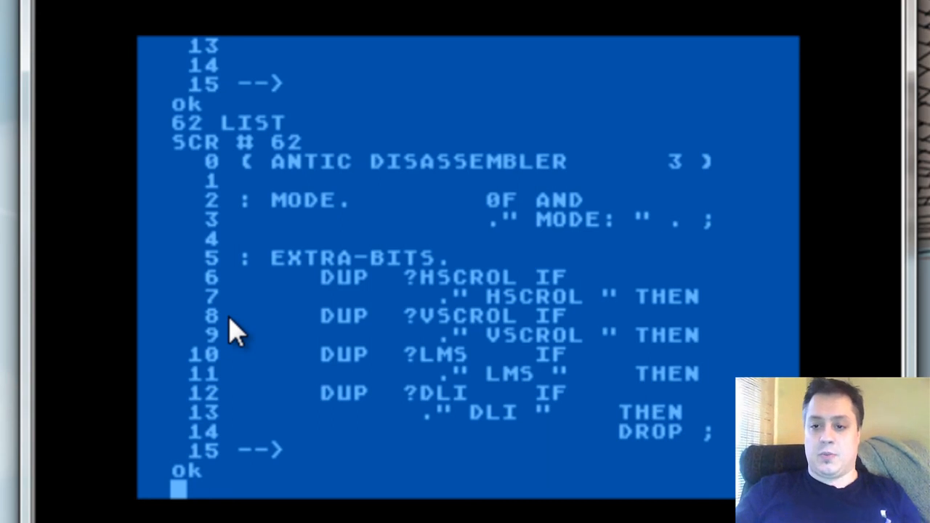
{"action": "type", "text": "ED"}
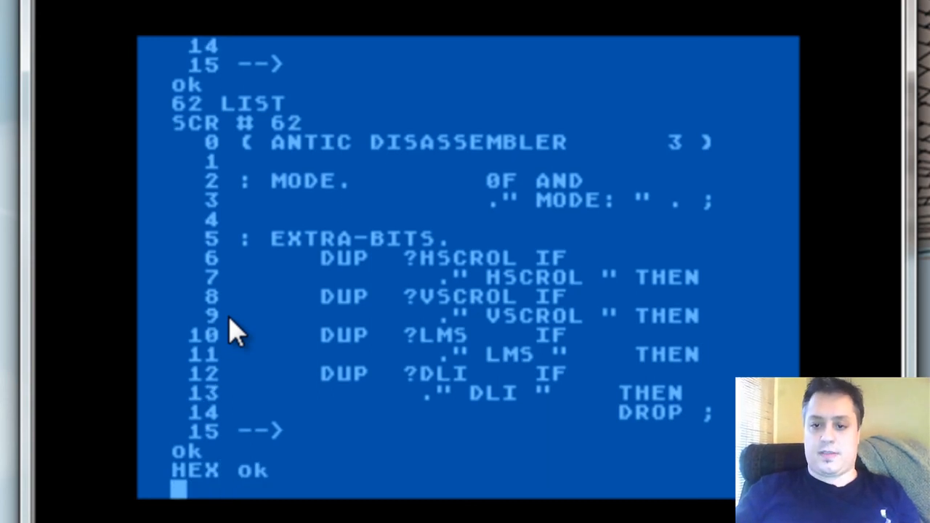
Run MODE. on 42 and 2, each printing display mode 2.
{"action": "type", "text": "42 MODE."}
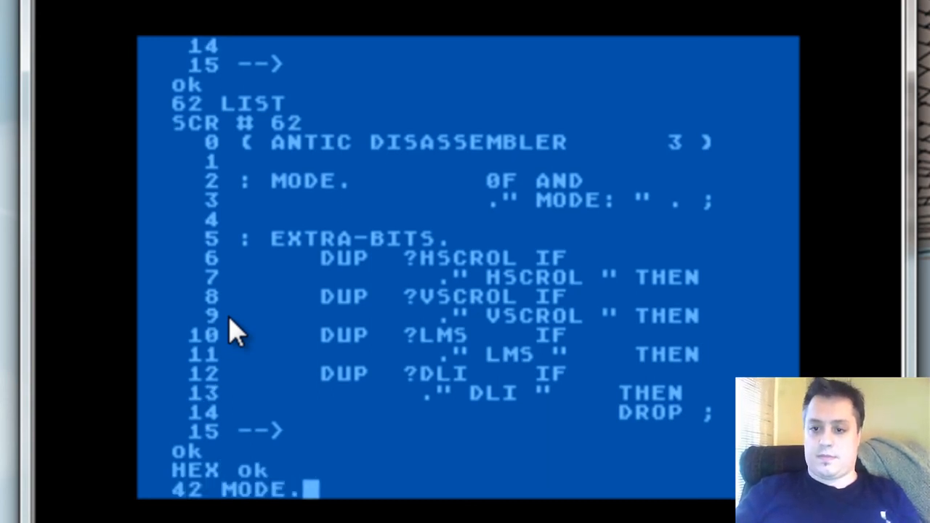
{"action": "key", "text": "Return"}
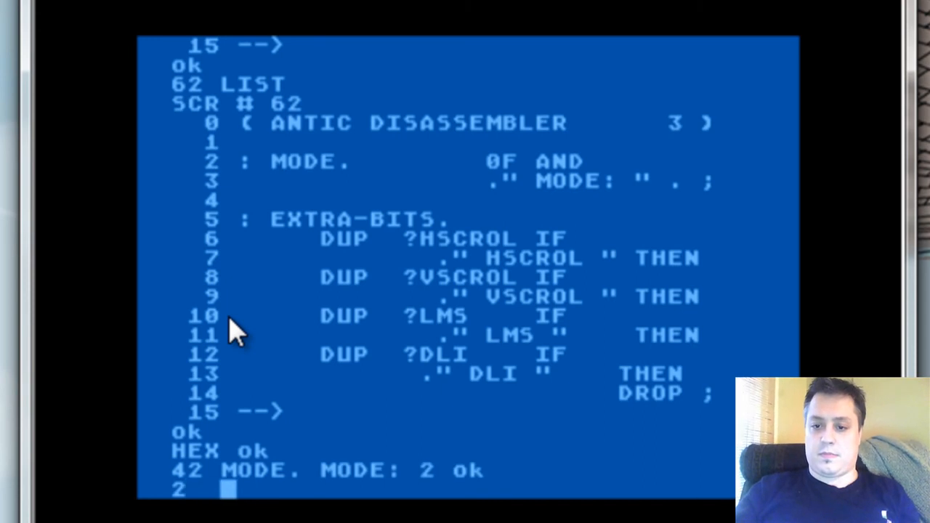
{"action": "type", "text": "  MODE."}
{"action": "key", "text": "Return"}
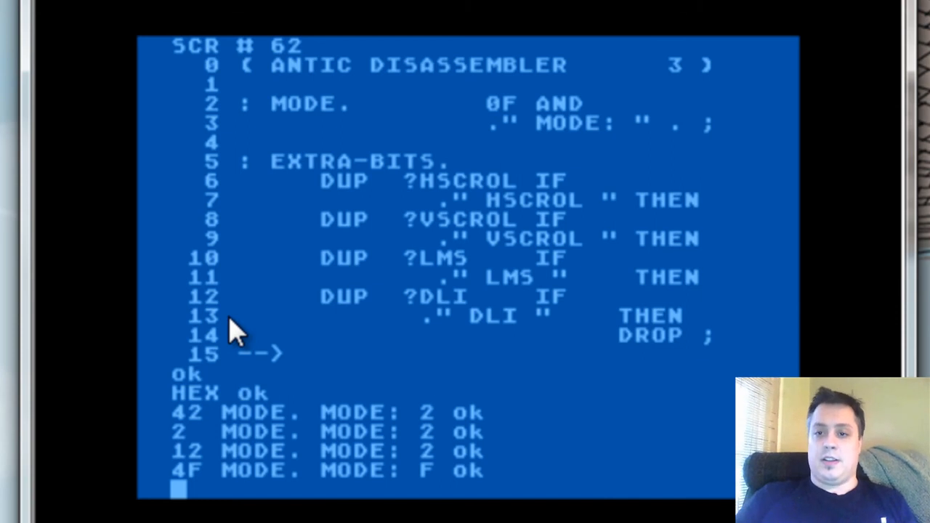
Run 4F EXTRA-BITS. to report LMS, then begin FF EXTRA-BITS.
{"action": "type", "text": "4F"}
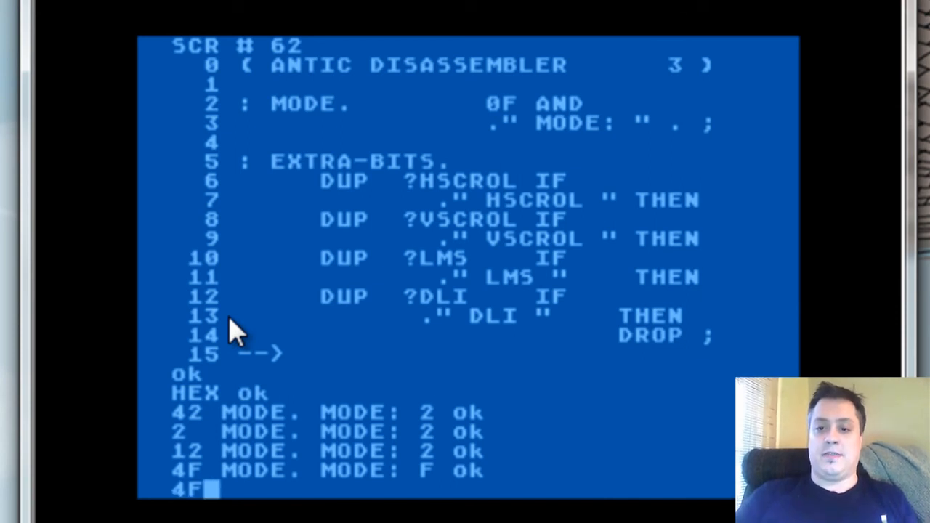
{"action": "type", "text": "EXTRA-BITS. LMS ok"}
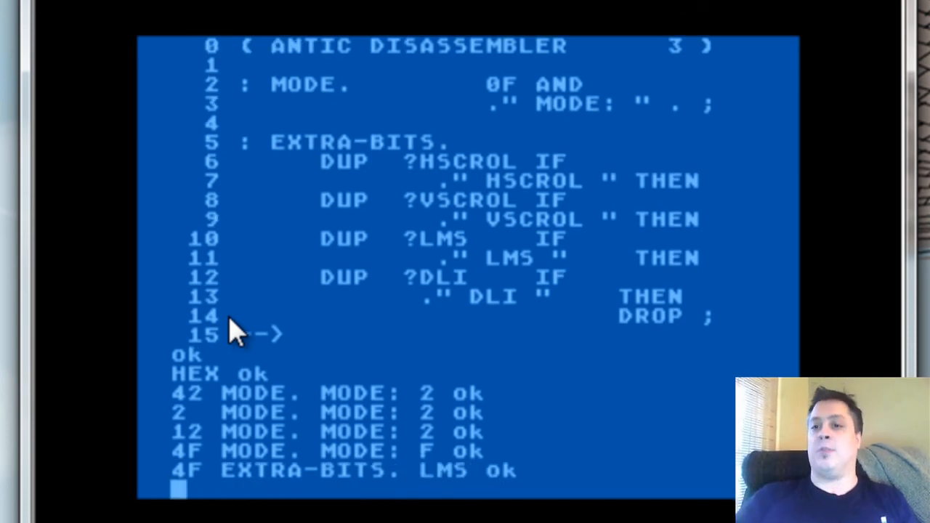
{"action": "type", "text": "4"}
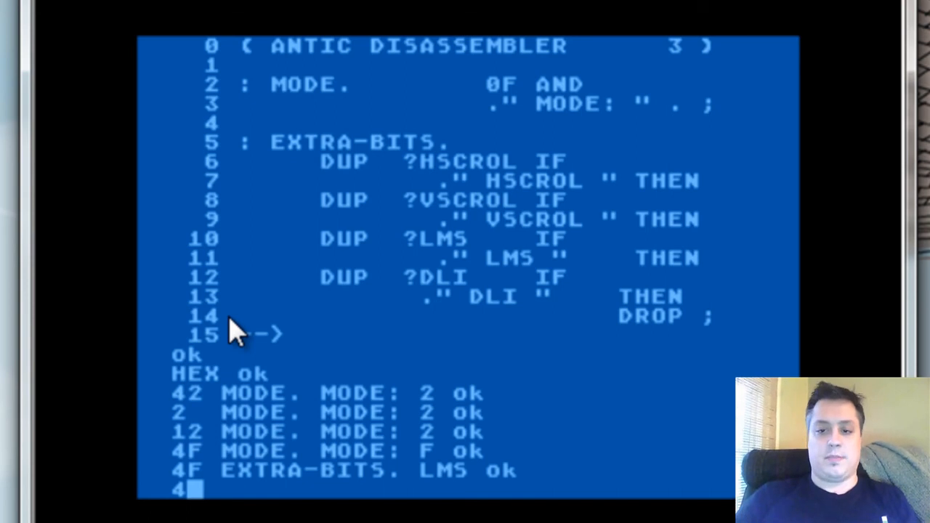
{"action": "type", "text": "F E"}
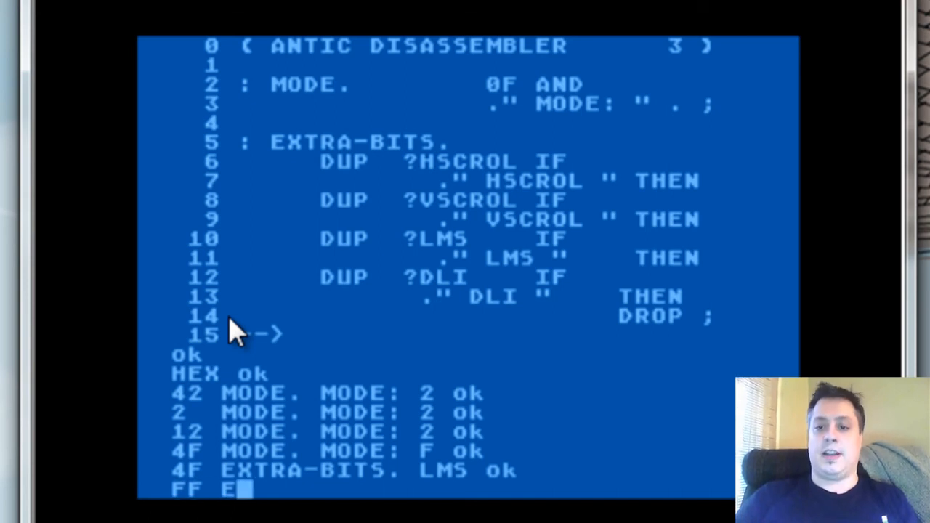
{"action": "type", "text": "XTRA-BITS"}
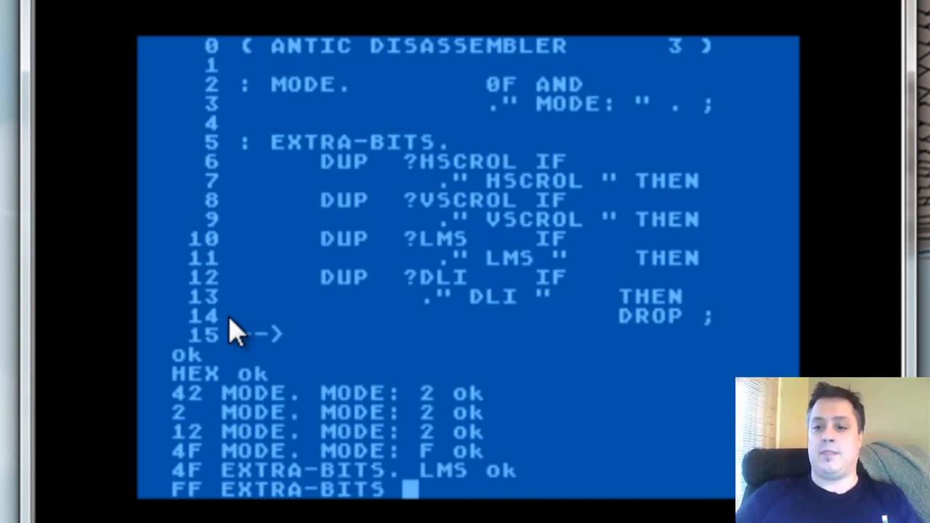